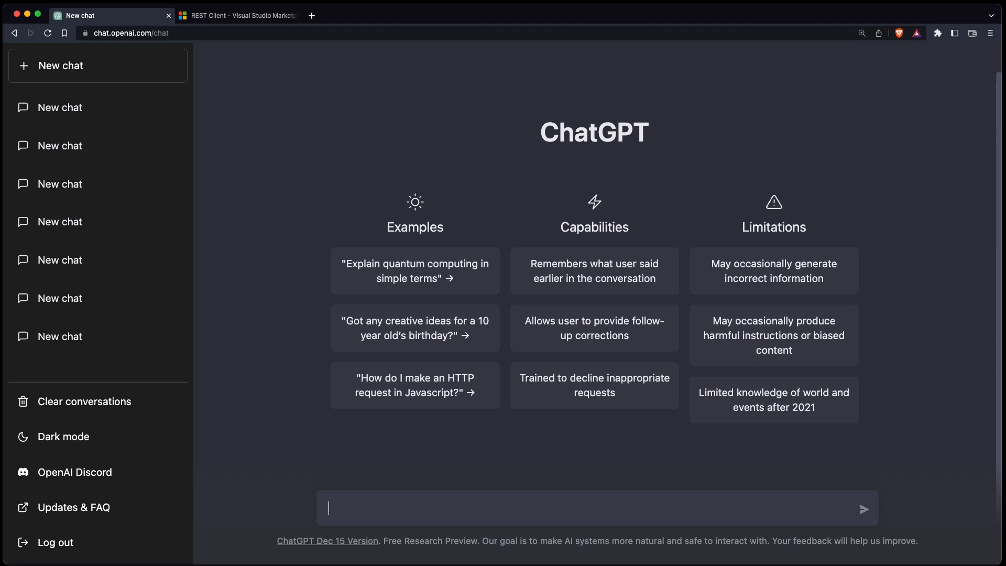
- Switch to the REST Client – Visual Studio Marketplace browser tab
left_click(242, 15)
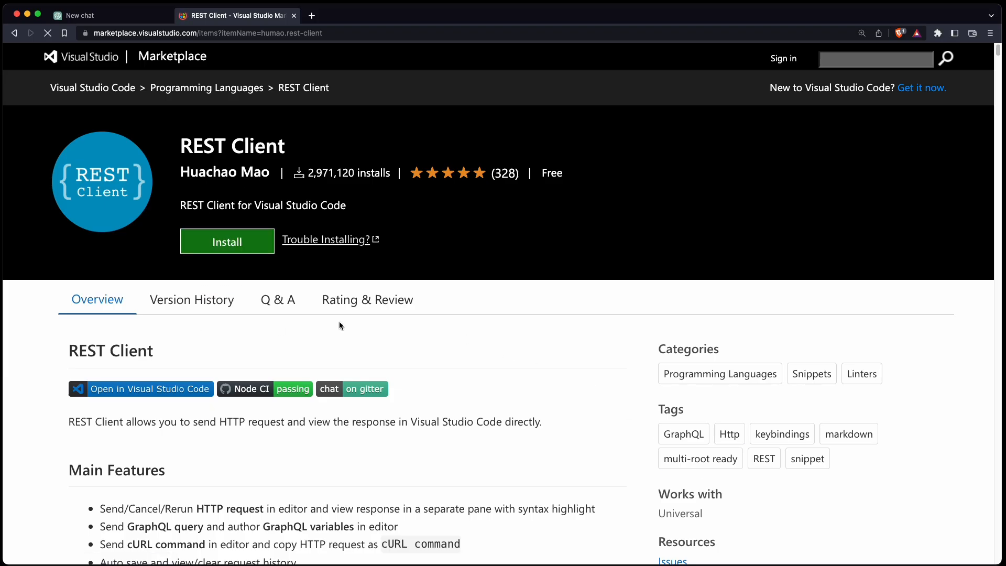
- Scroll the REST Client page down to the Usage section's POST request example
scroll("down", 3)
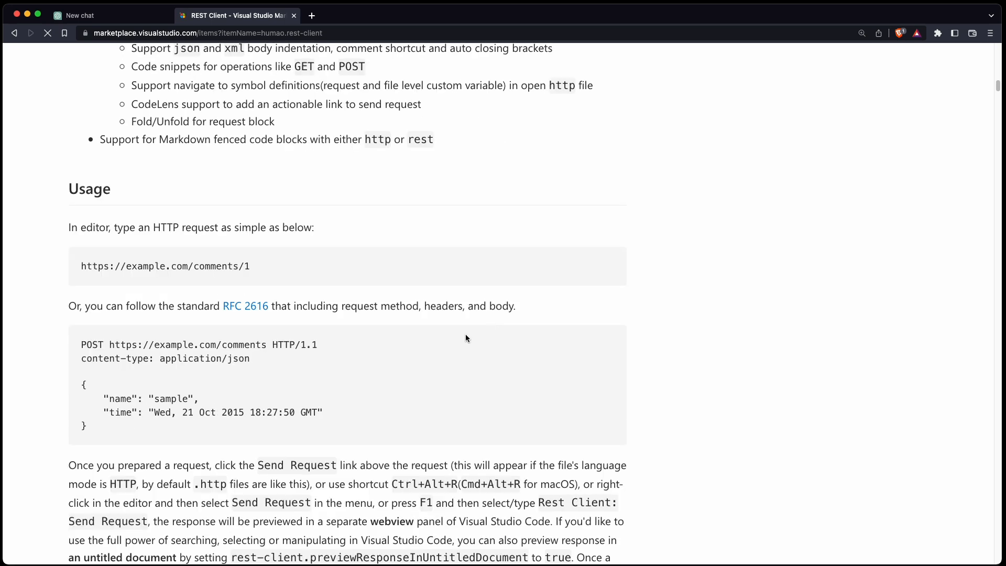
scroll("down", 3)
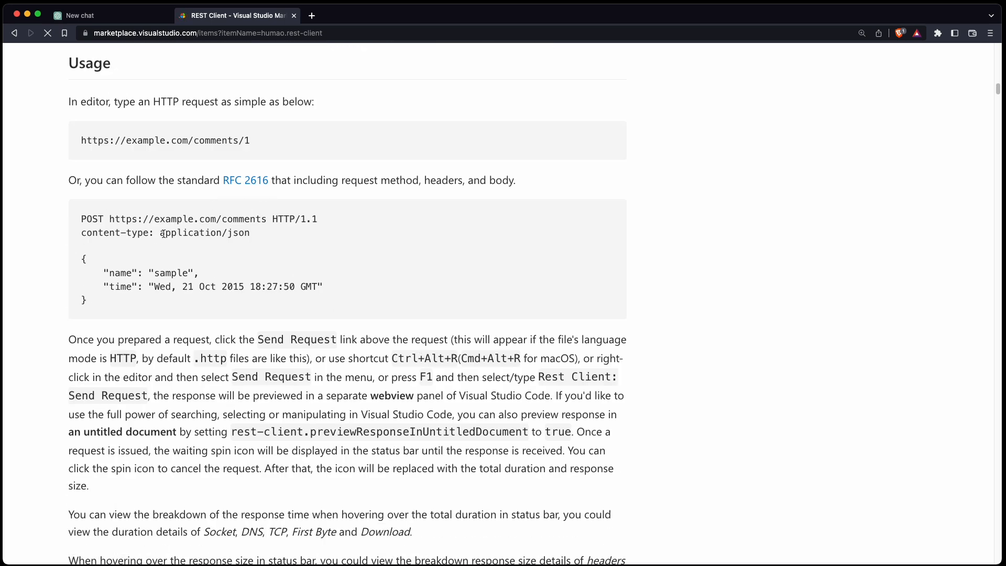
scroll("down", 3)
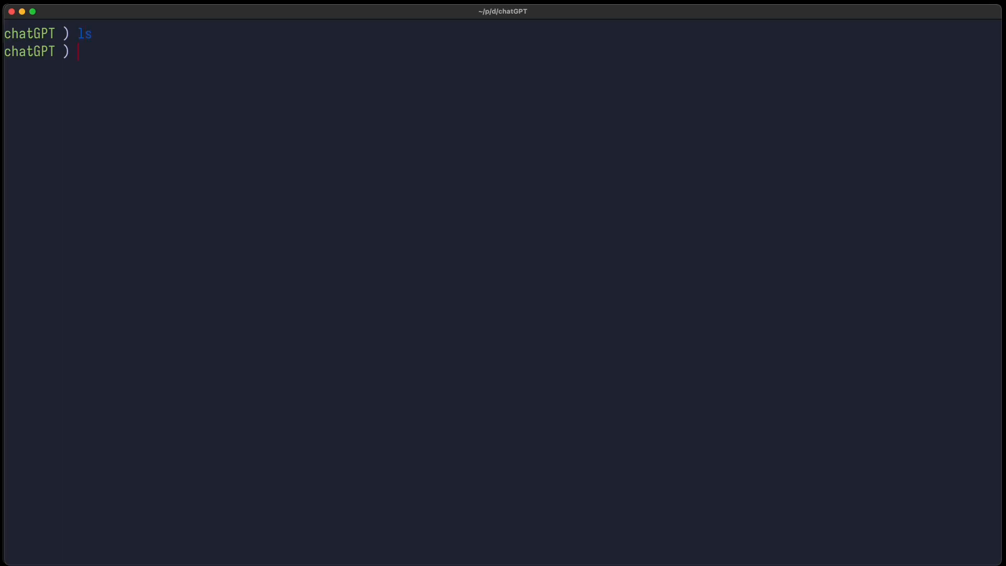
- Make a lua folder with mkdir and open lua/rest.lua in Neovim
type("mkdir lua")
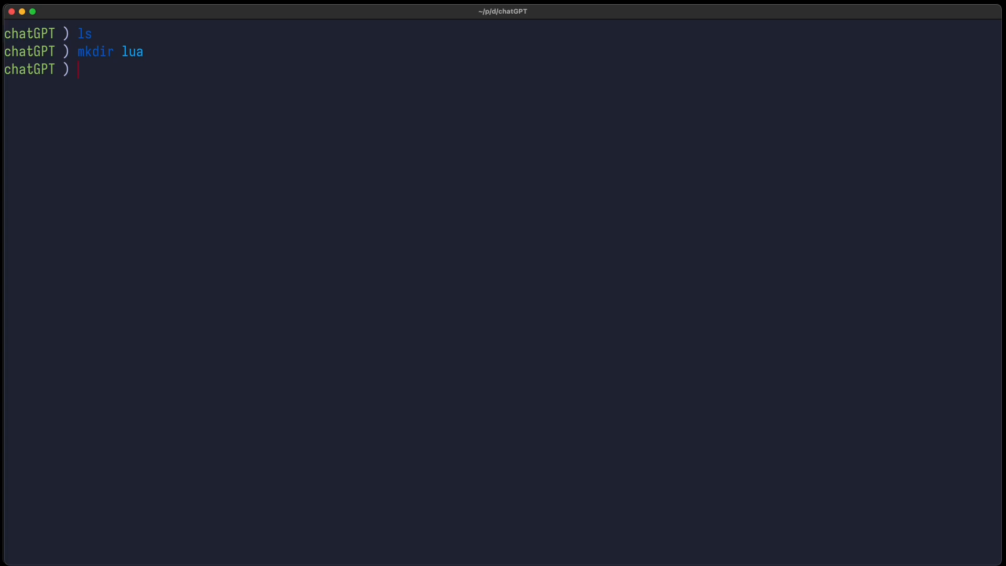
type("v lua/rest.lua")
type("local M")
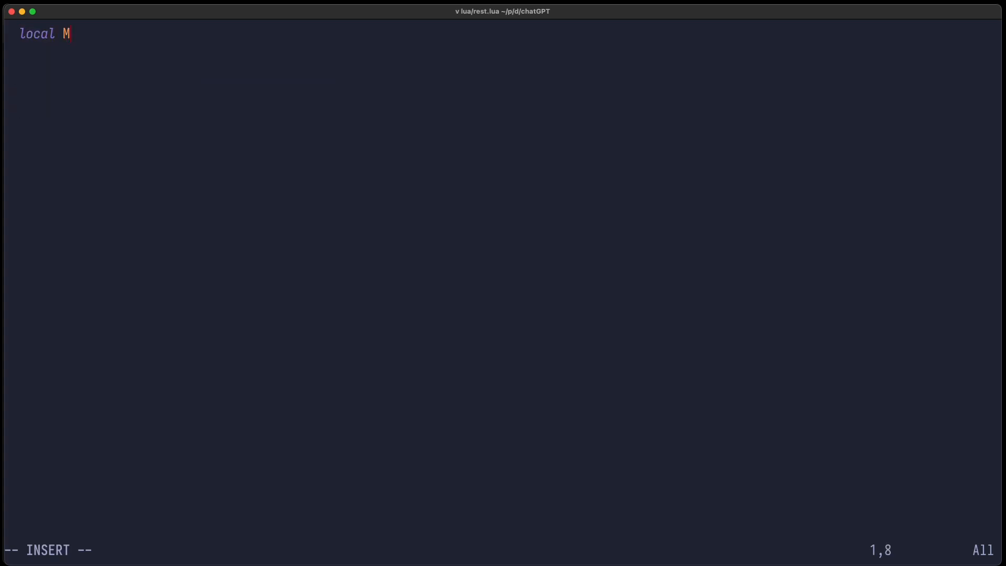
- Write the skeleton 'local M = {}', a blank line, then 'return M'
type("= {}")
type("return M")
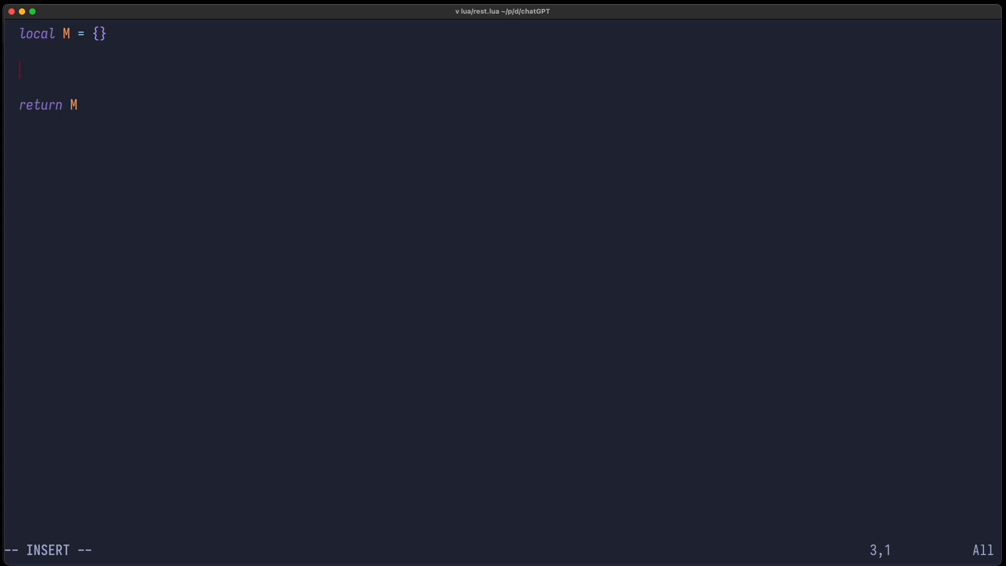
key("Escape")
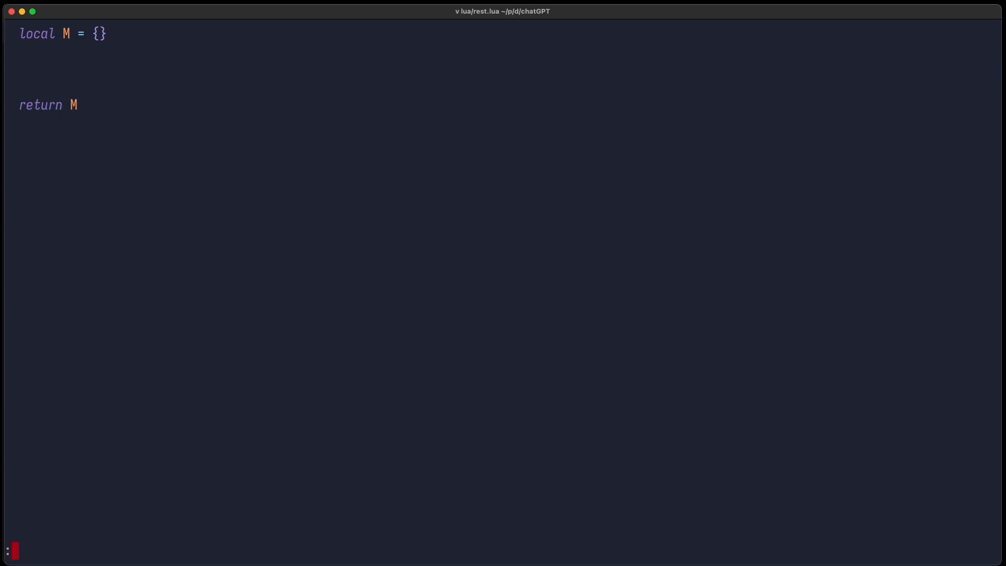
type(":vs test.rest")
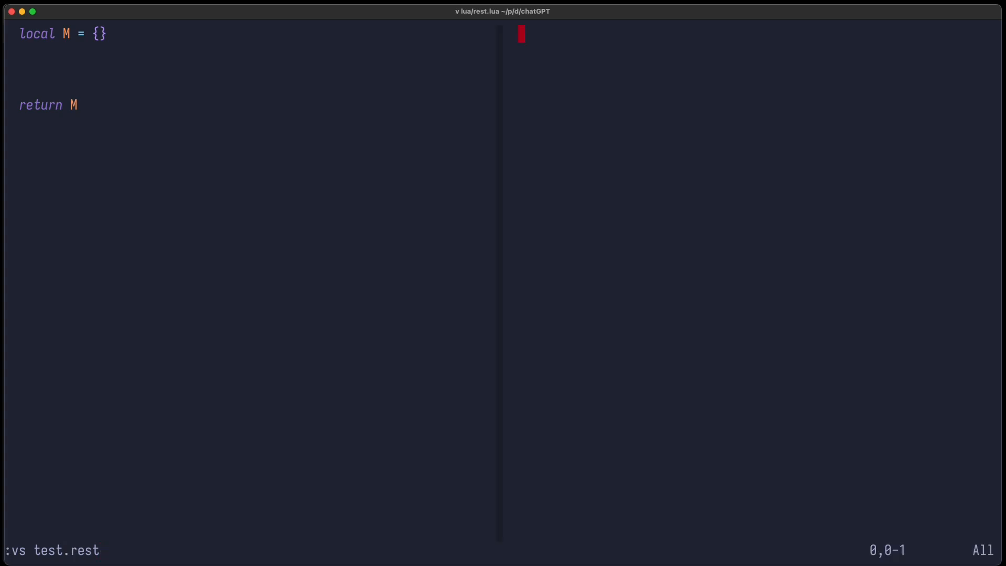
type("POST https://example.com/comments HTTP/1.1")
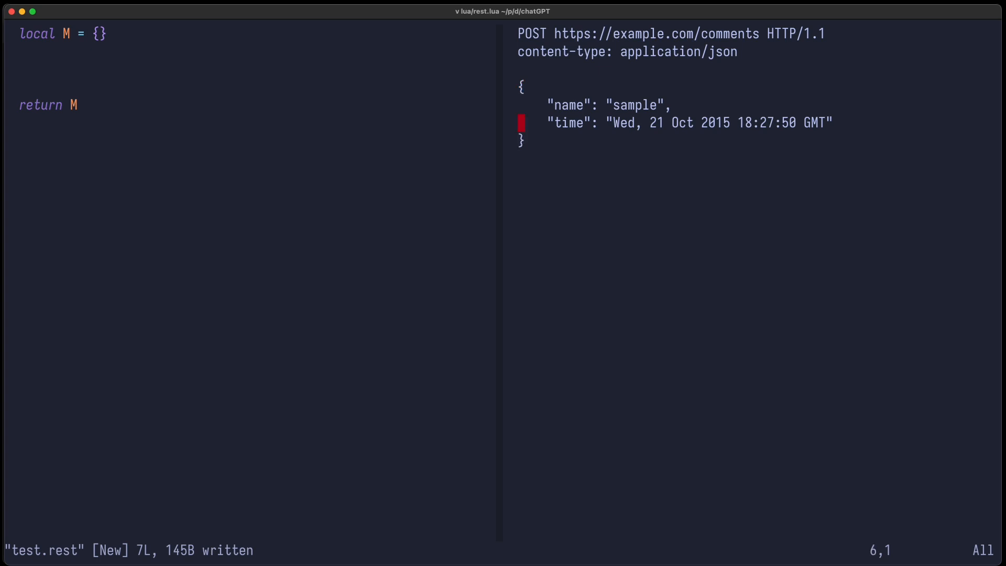
key("gg")
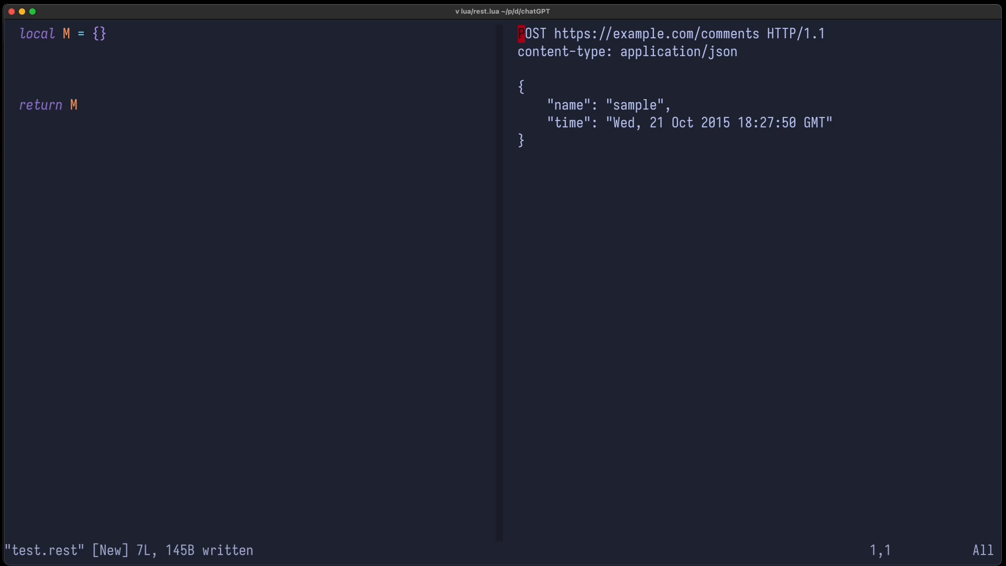
- Define M.exec in rest.lua as a function printing "It works"
type("M.exec = function(")
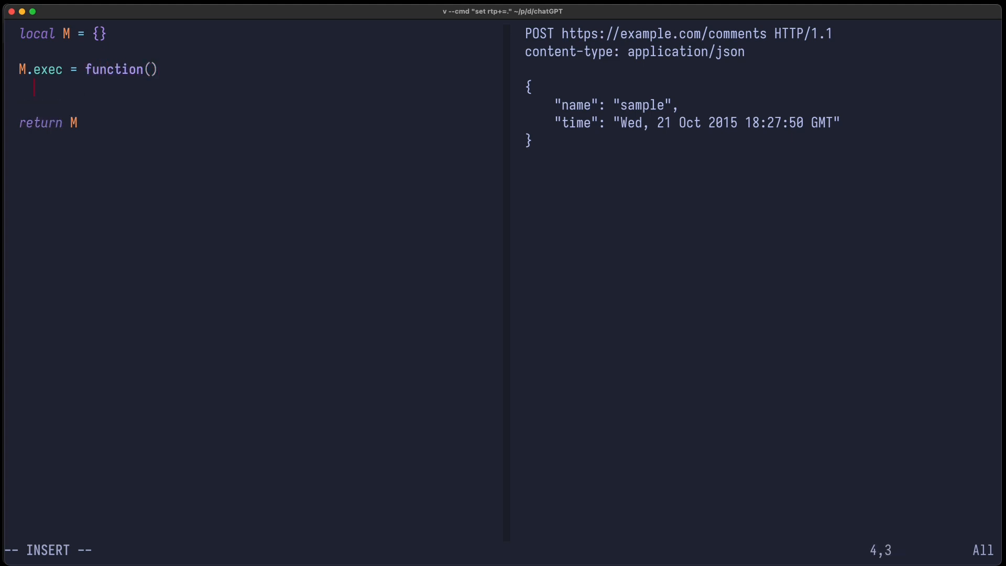
type("end")
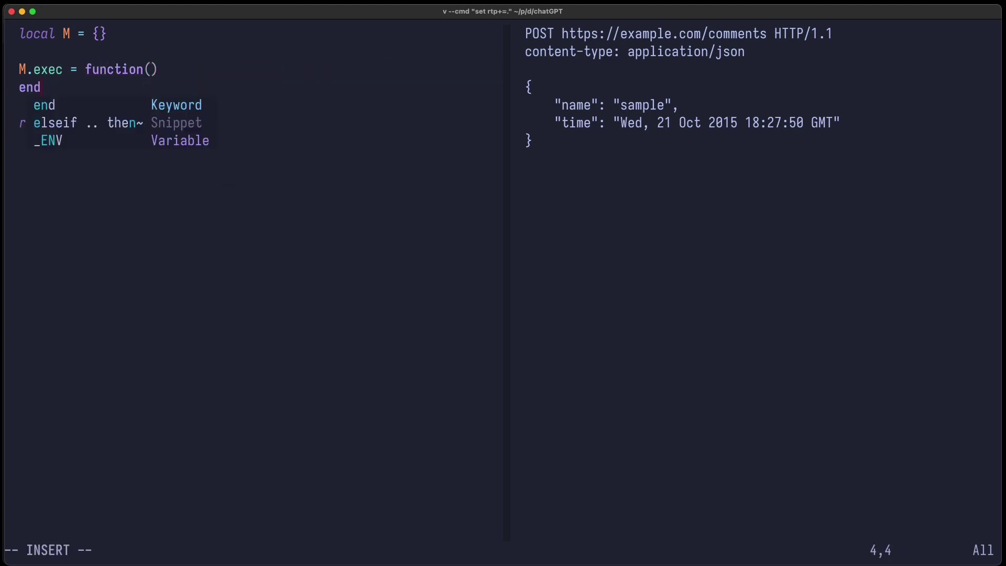
type("print")
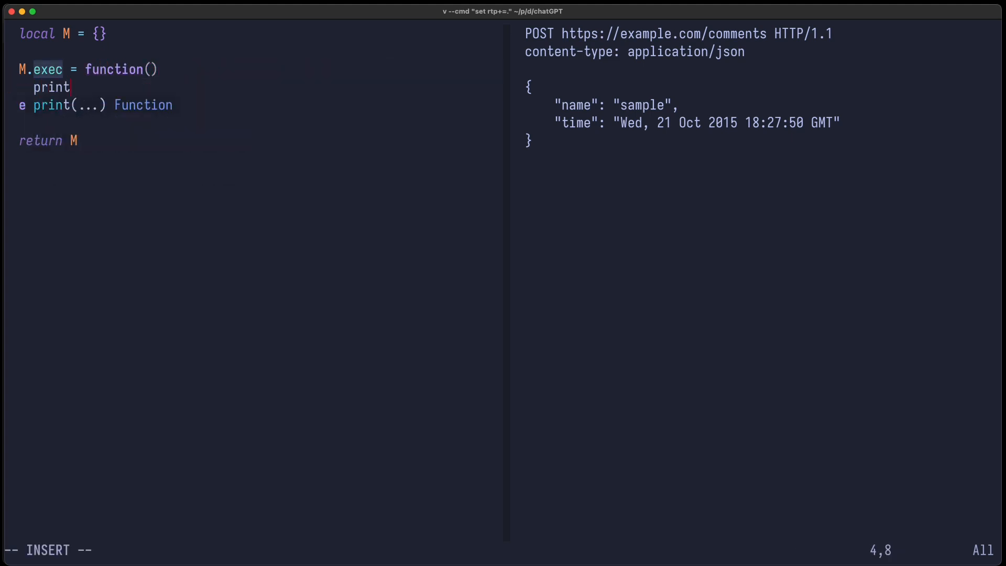
type("(\"It works")
left_click(252, 550)
type(":e $MYVIMRC")
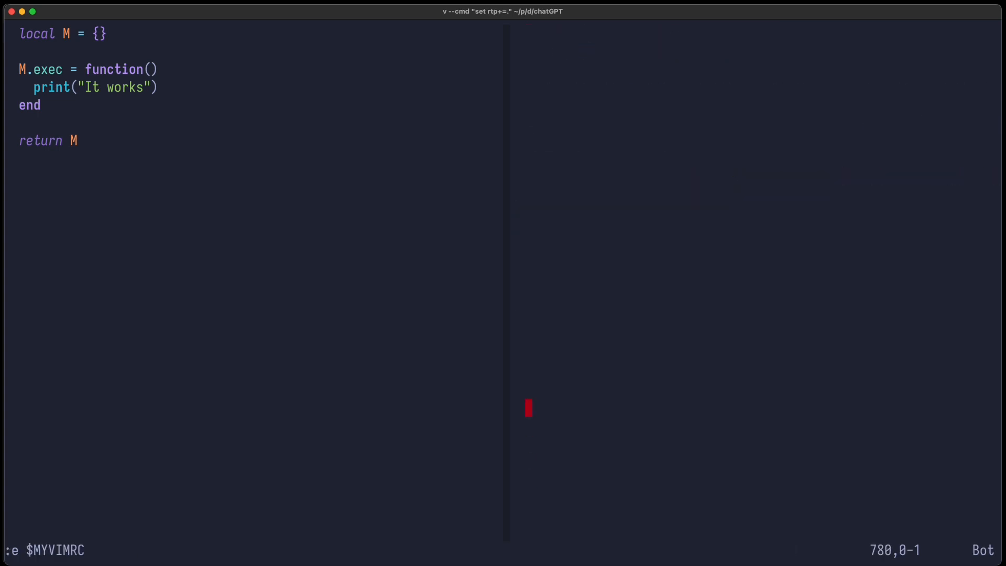
- Map <leader>h to set package.loaded.rest = nil, then call require('rest').exec()
type("vim.keymap.set(\"n\"")
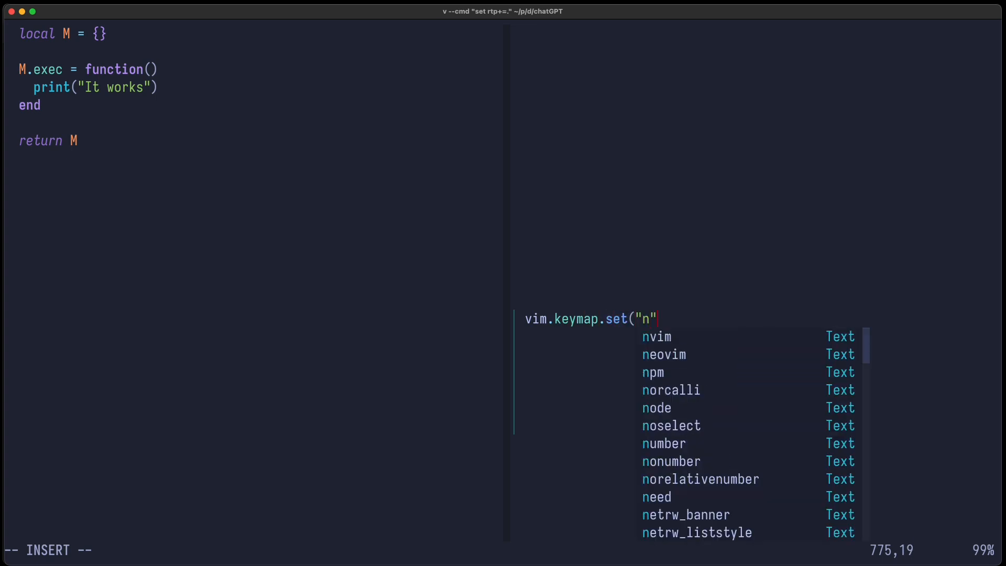
type(", \"<leader")
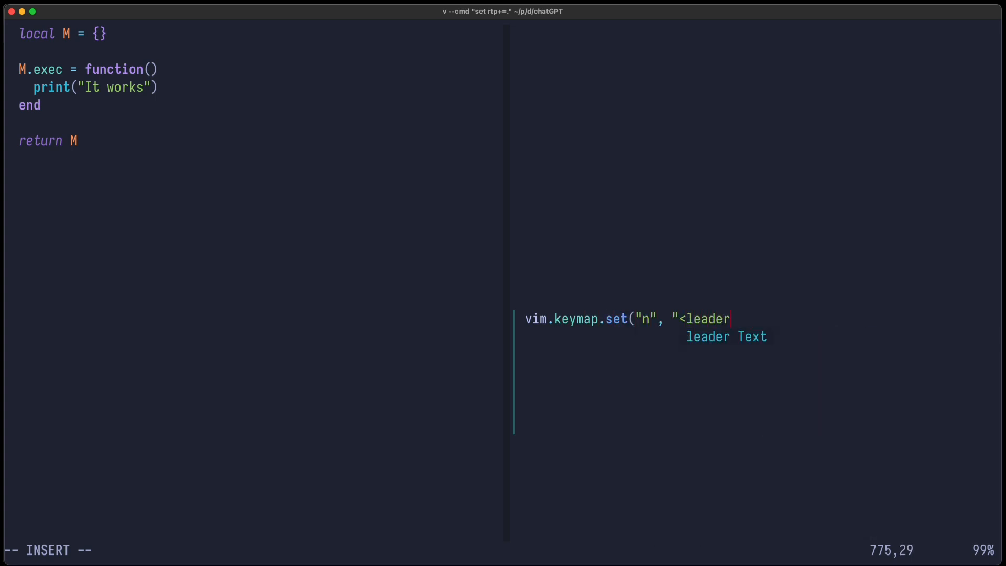
type(">h\", func")
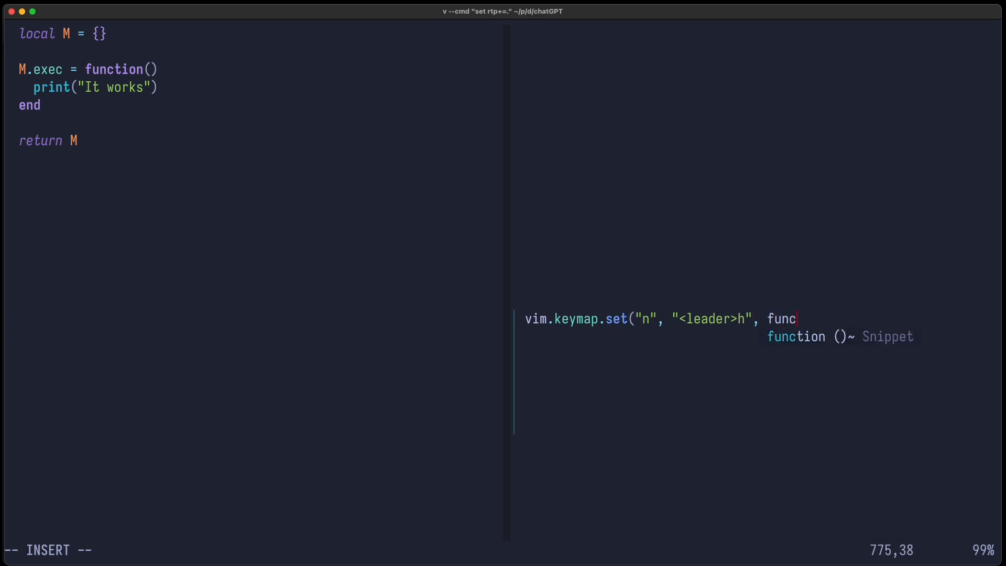
key("Tab")
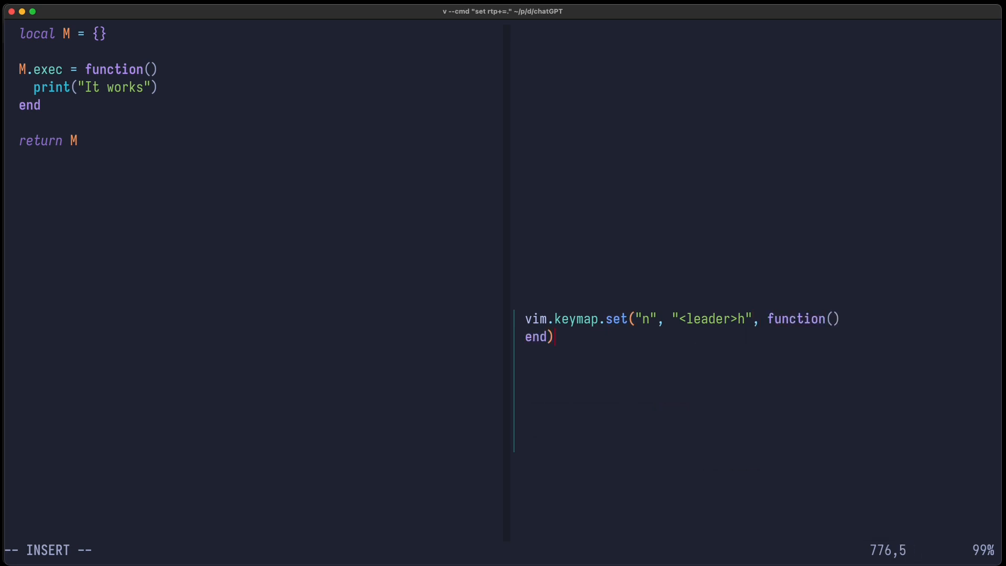
type("pack")
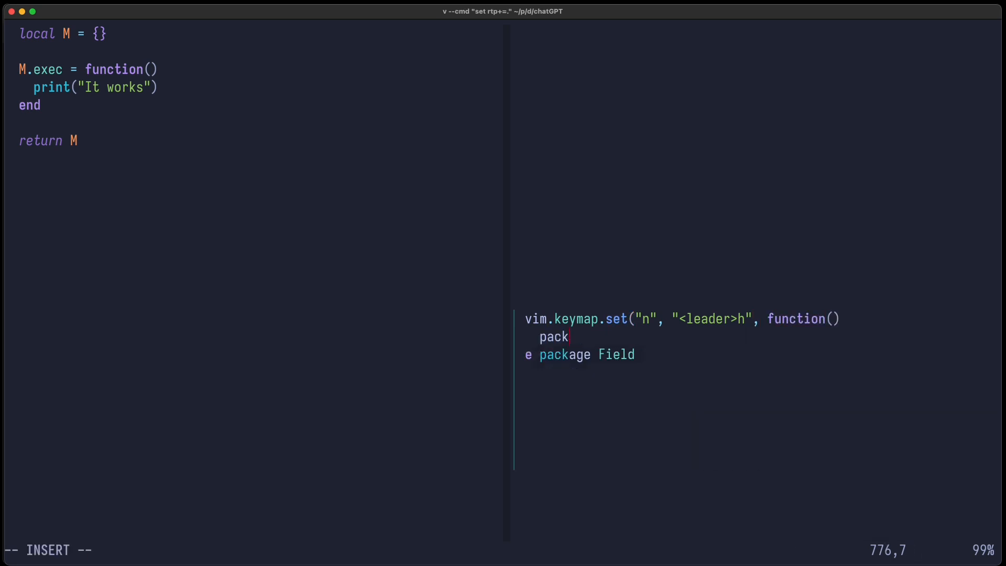
type("age.loaded.rest = nil")
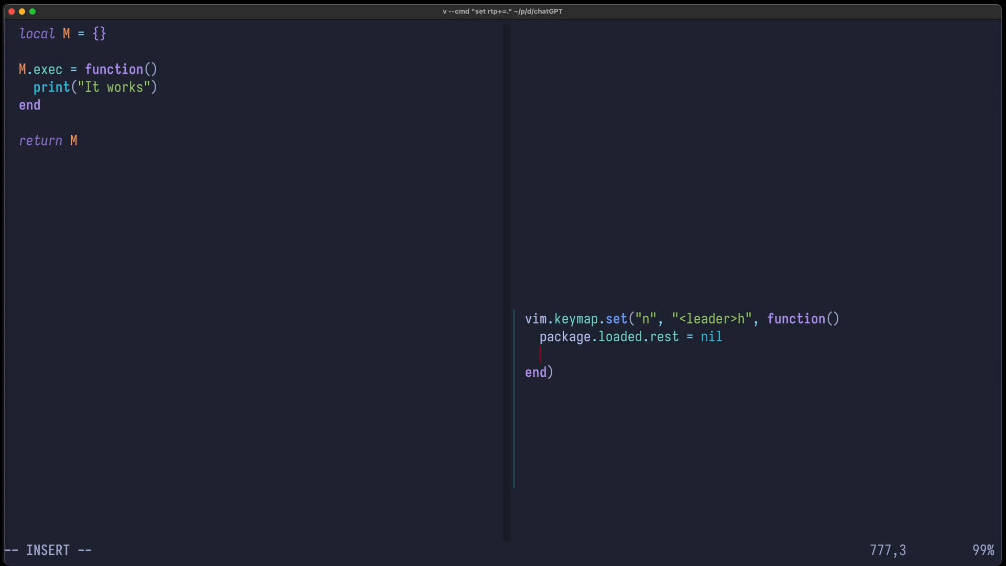
type("require('rest'")
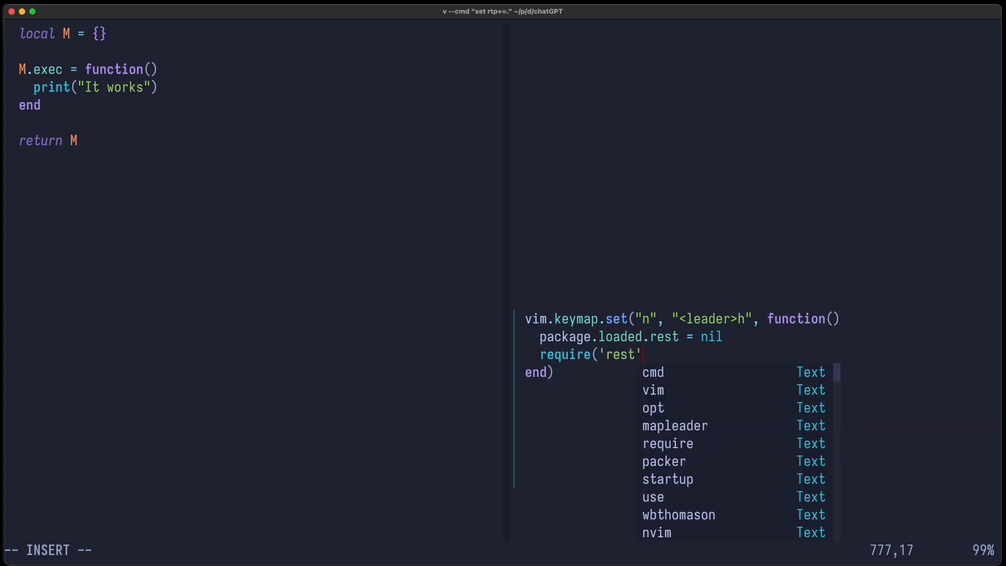
type(".exec")
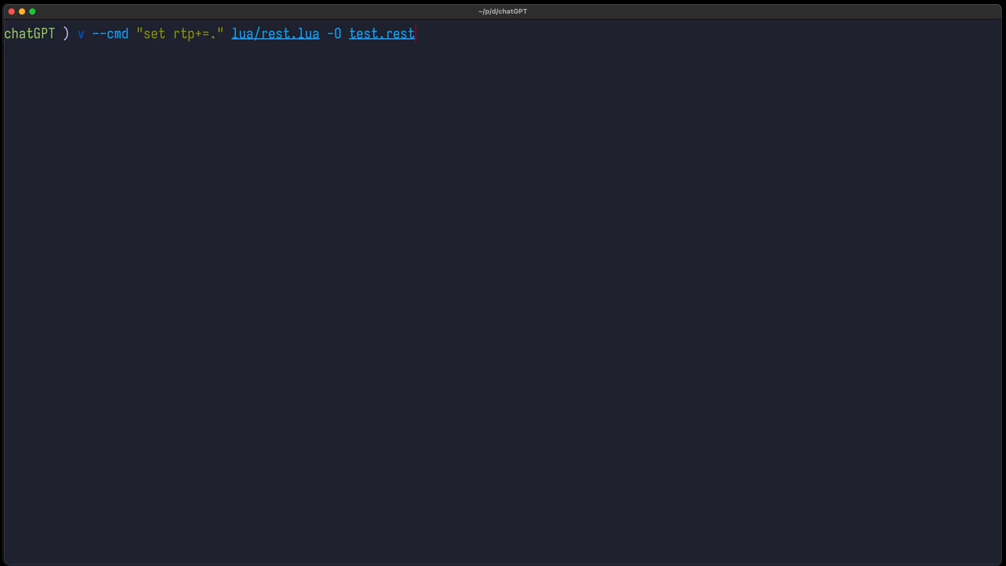
mouse_move(109, 35)
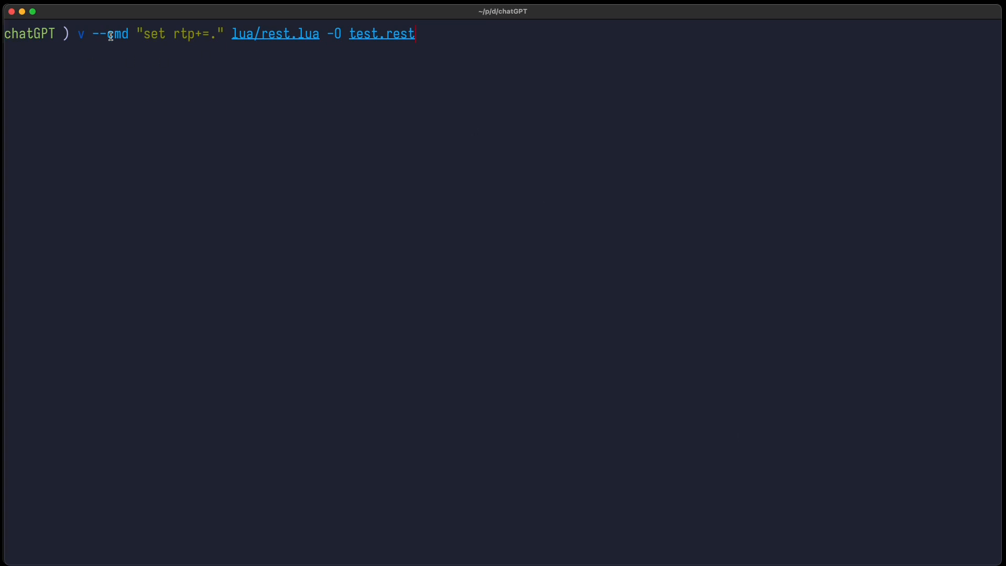
mouse_move(212, 61)
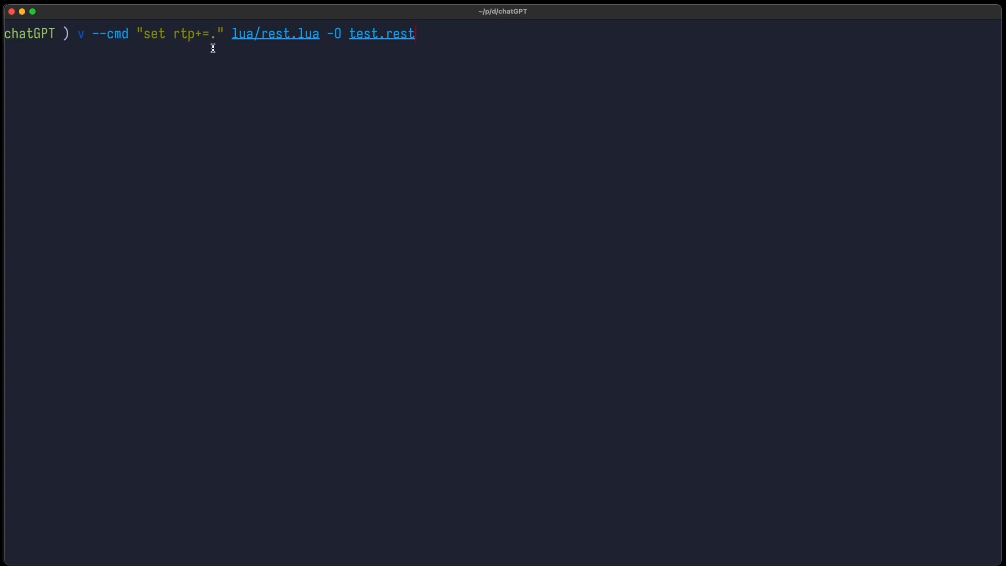
mouse_move(304, 49)
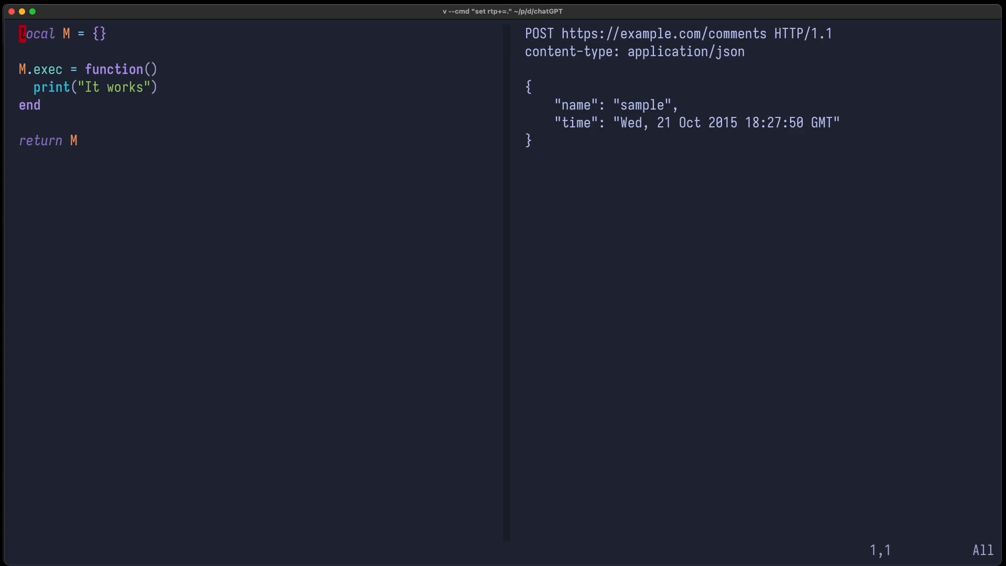
- Relaunch Neovim with rtp+=. showing lua/rest.lua beside test.rest
key(":")
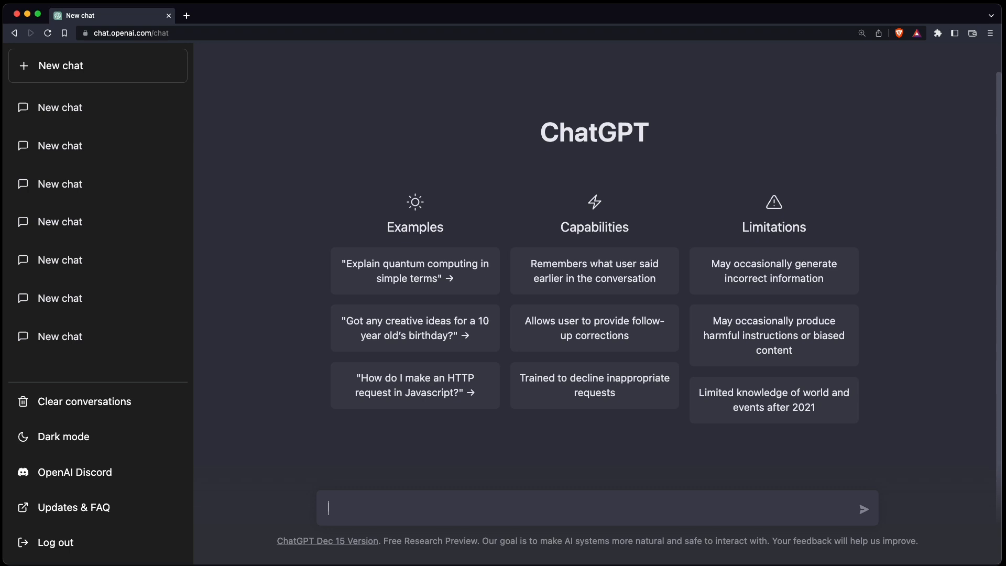
- Ask ChatGPT for a Lua Neovim plugin parsing current buffer lines as RFC 2616
type("Write a Neovim plugin using the Lua programming language to")
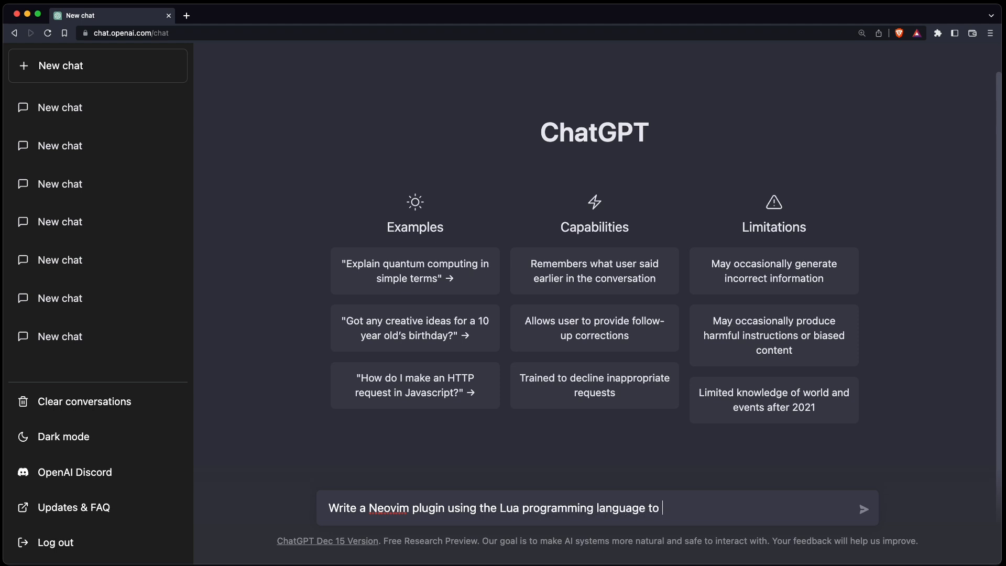
type("read the")
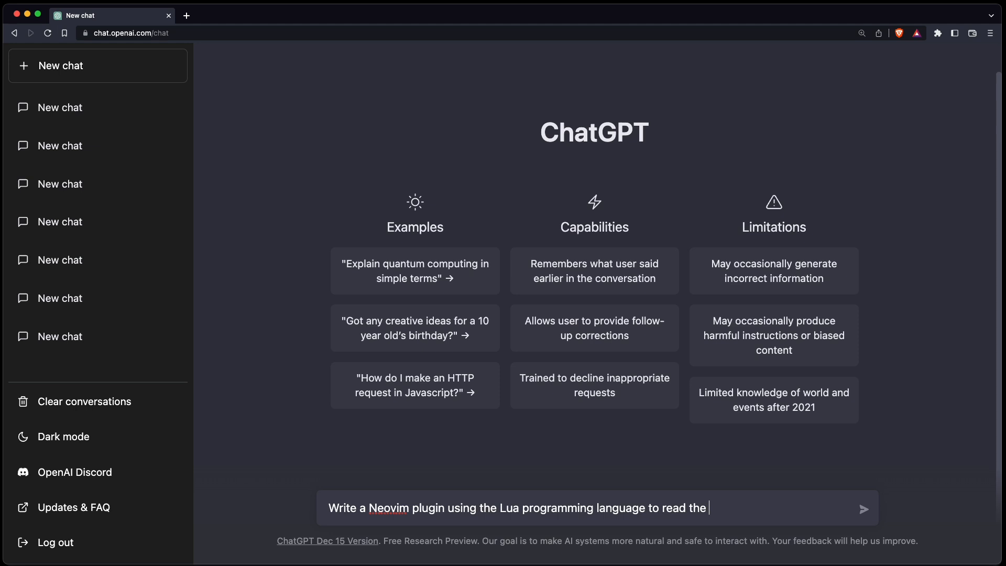
type("current lines of the b")
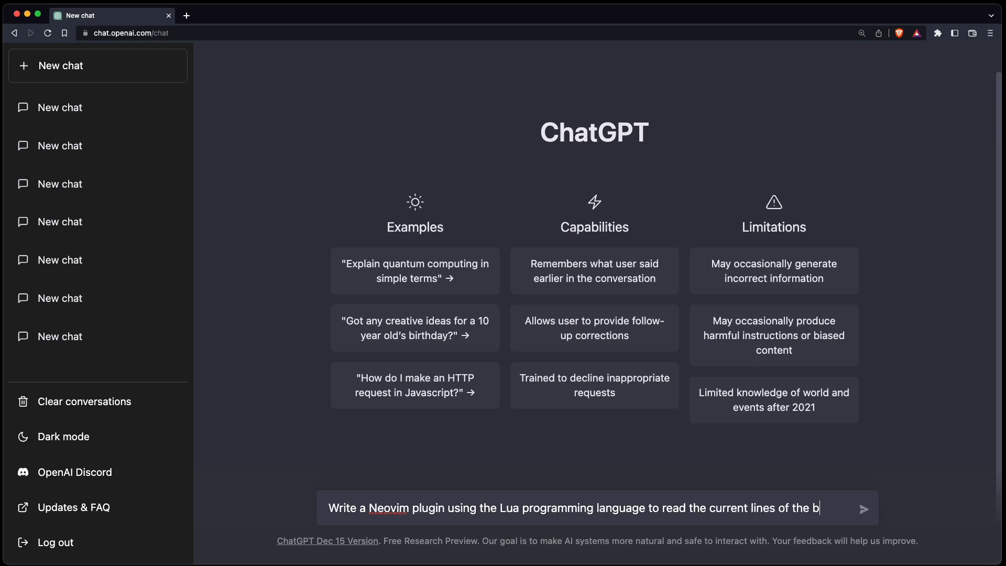
type("uffer and parse the conte")
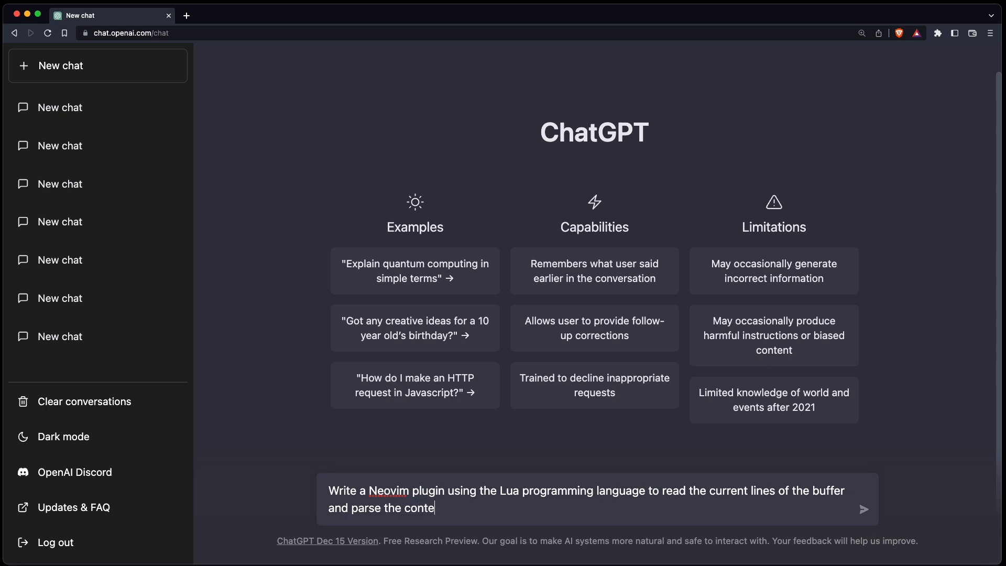
type("nt as")
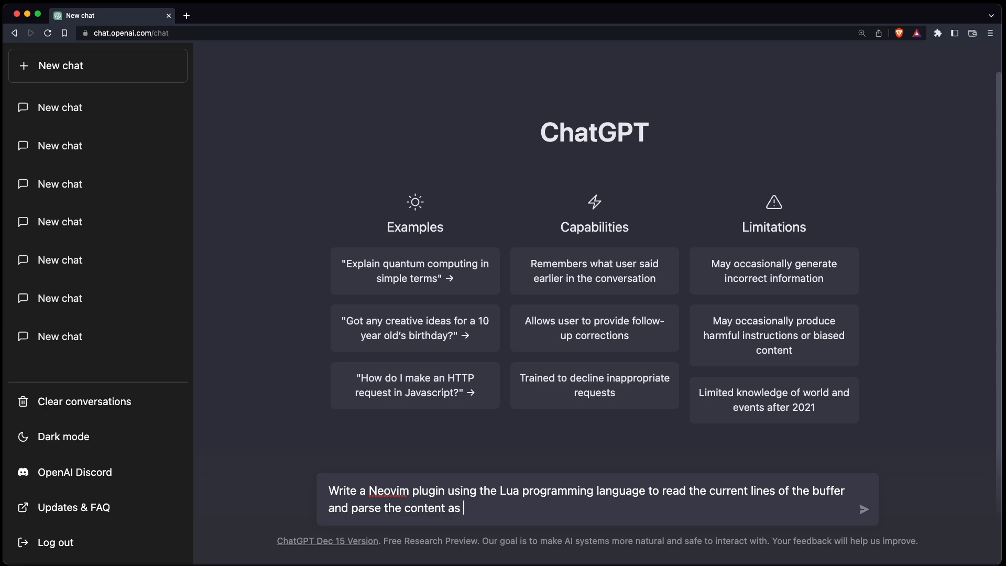
type("RFC 2616")
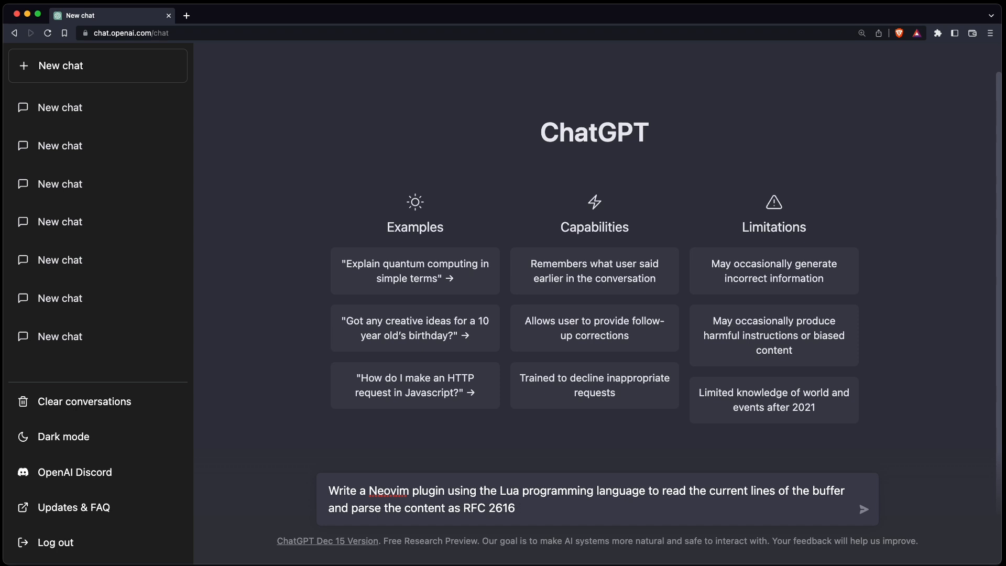
left_click(864, 508)
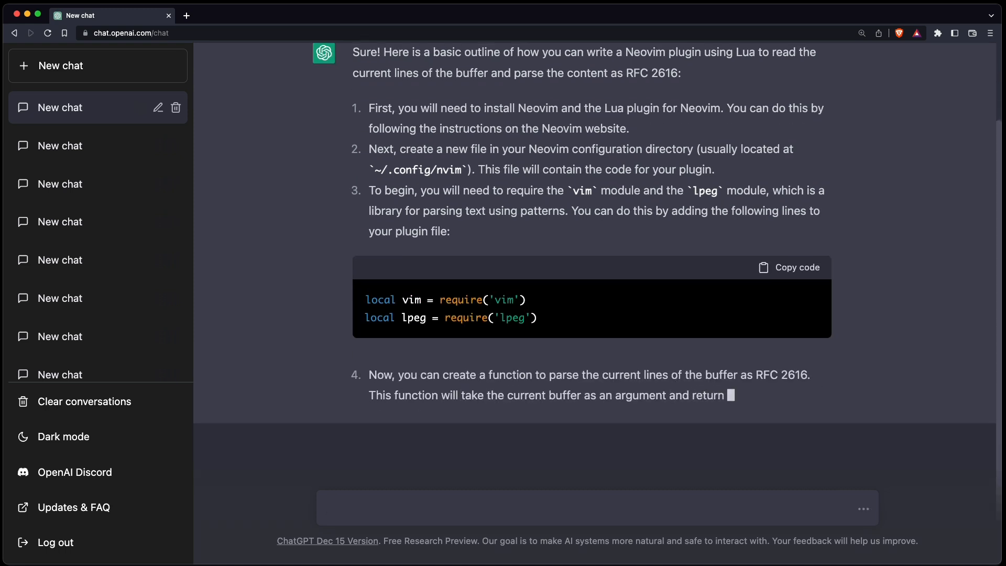
- Scroll through the lpeg-based parse_rfc2616 answer and ParseRfc2616 command
scroll("down", 3)
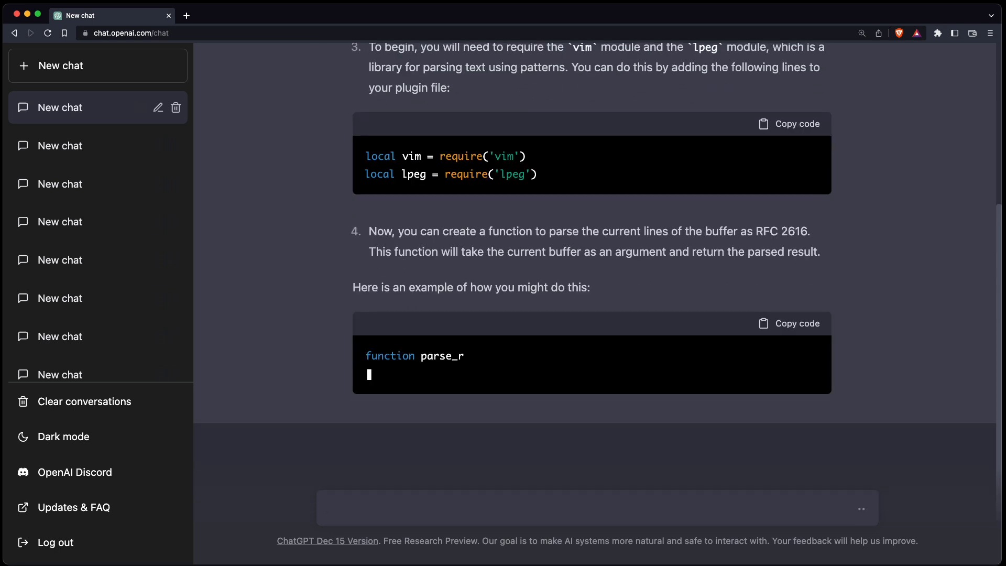
scroll("down", 3)
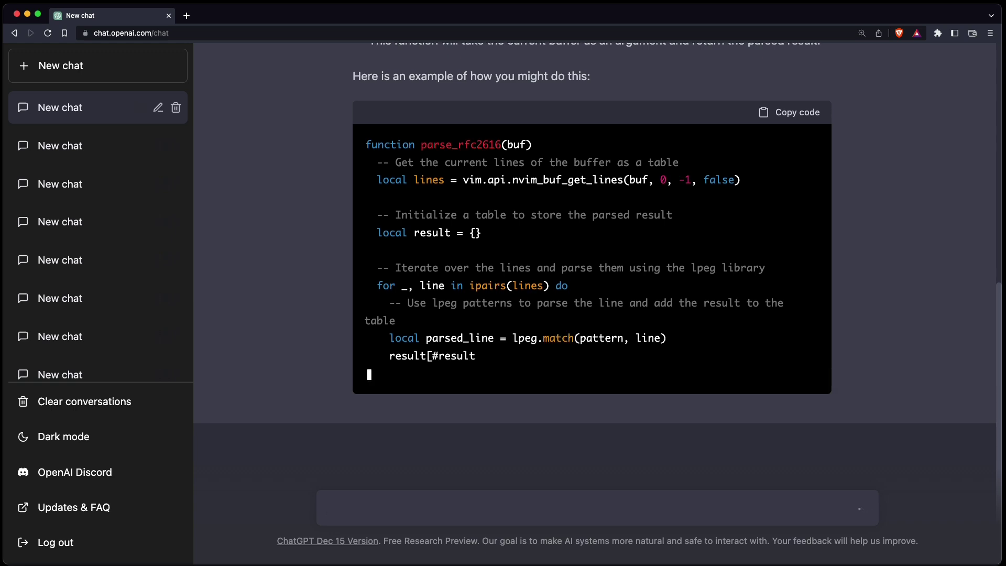
scroll("down", 3)
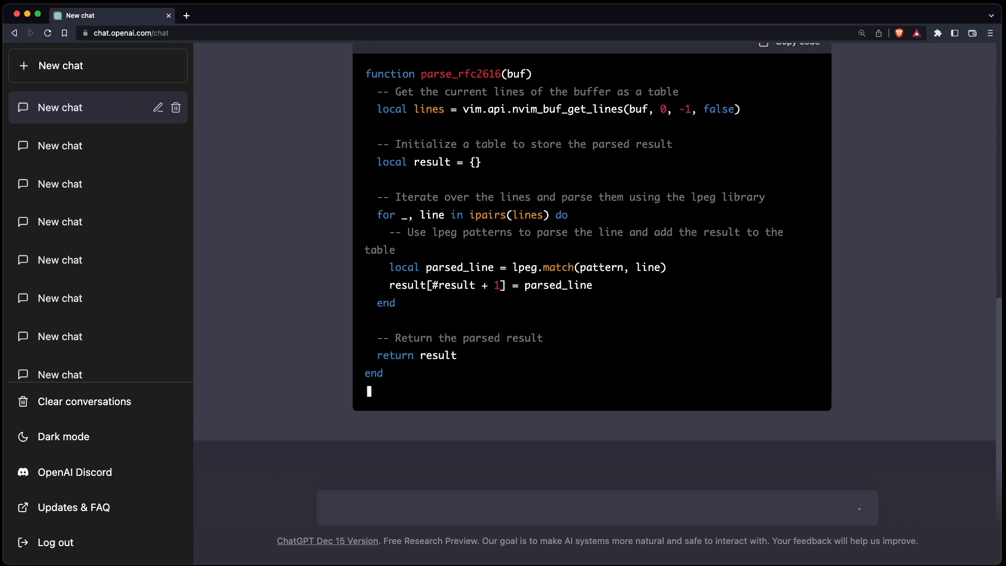
scroll("down", 3)
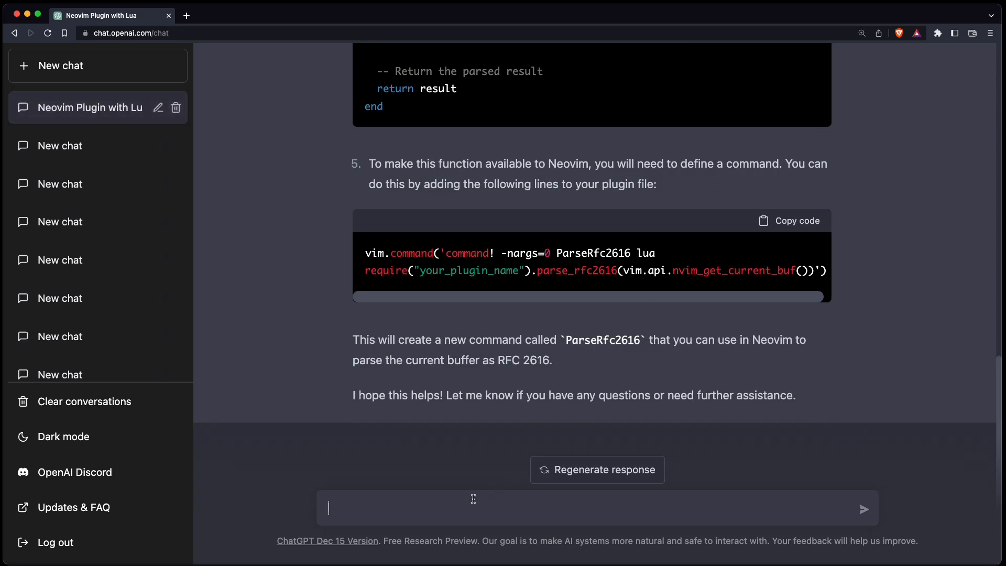
- Send the follow-up asking ChatGPT not to use the lpeg library
type("do not use the Jpeg")
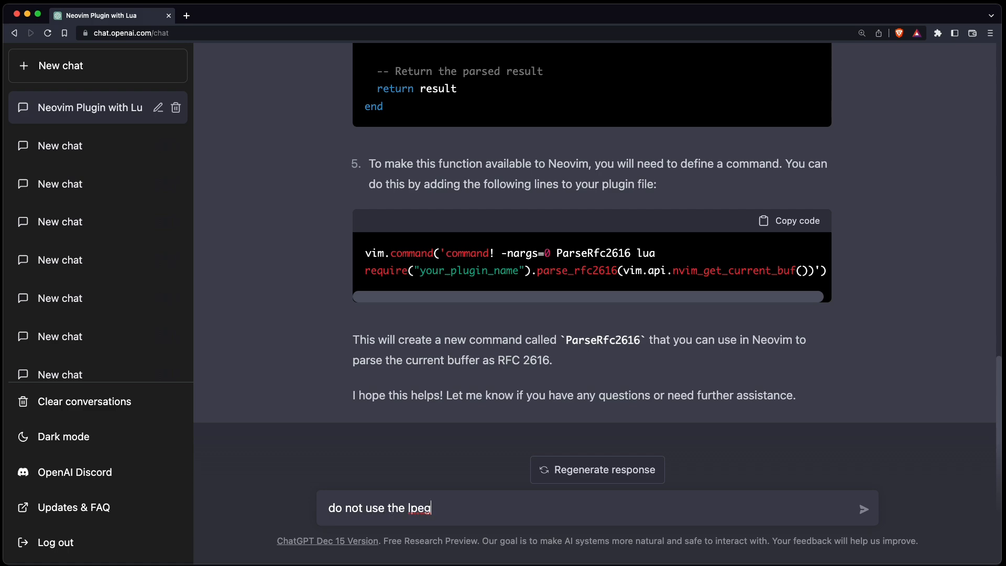
type(" library")
key("Enter")
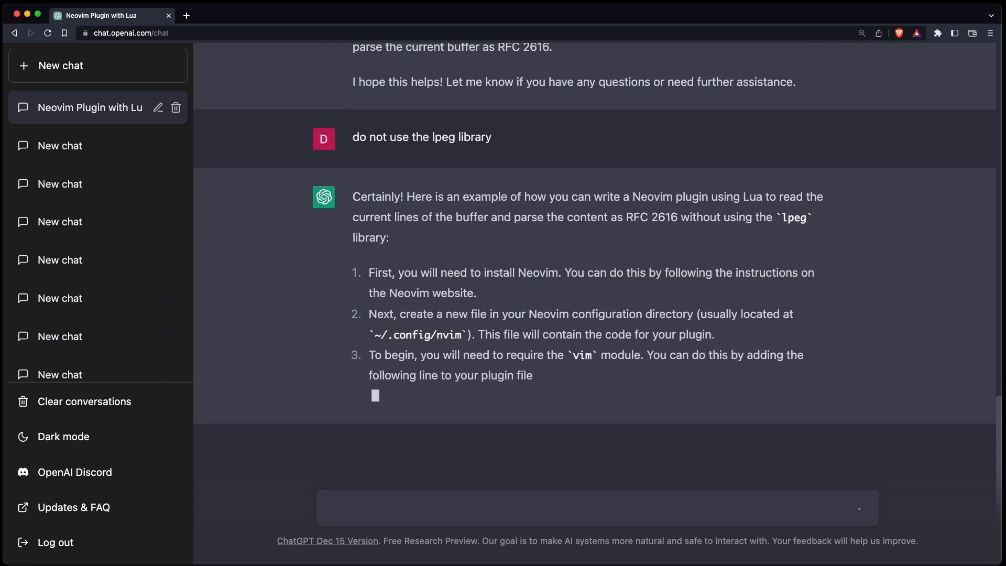
scroll("down", 3)
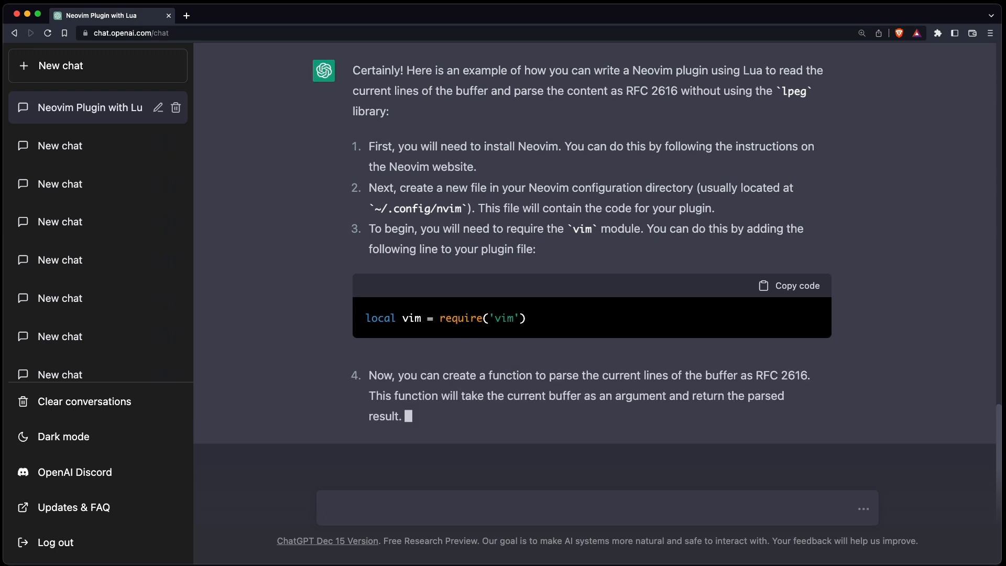
- Read the string-based revision and highlight its undefined parse_line helper
scroll("down", 3)
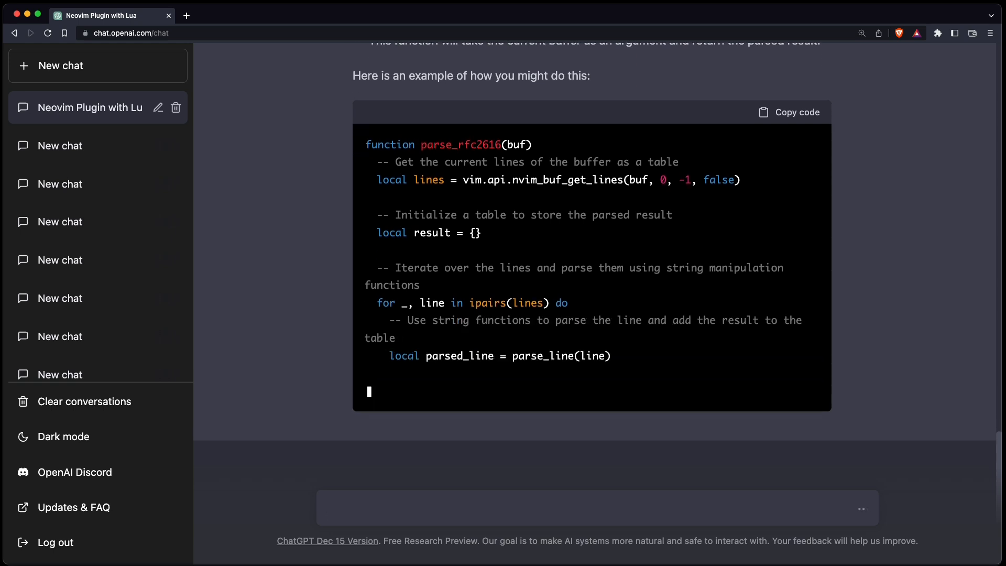
scroll("down", 3)
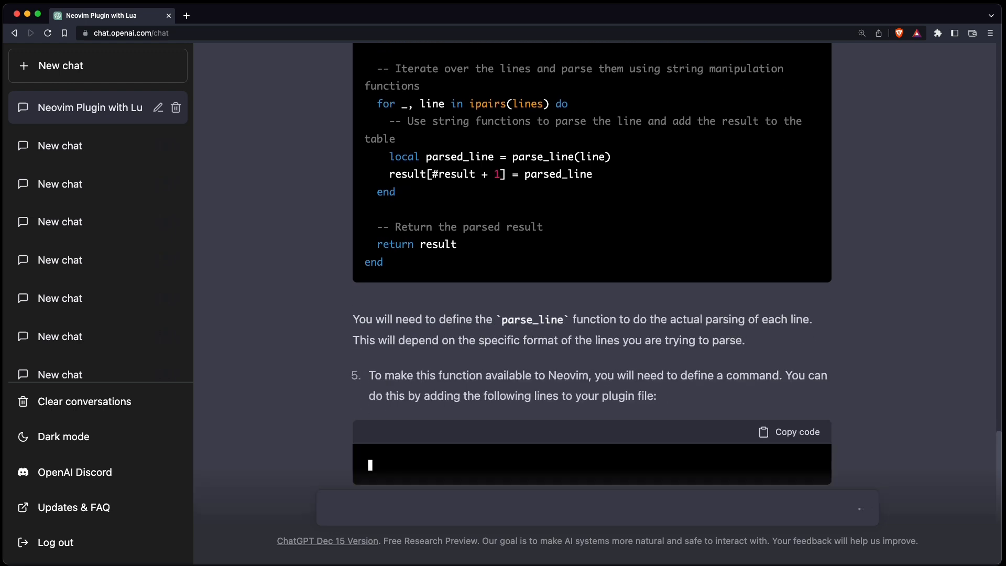
scroll("down", 3)
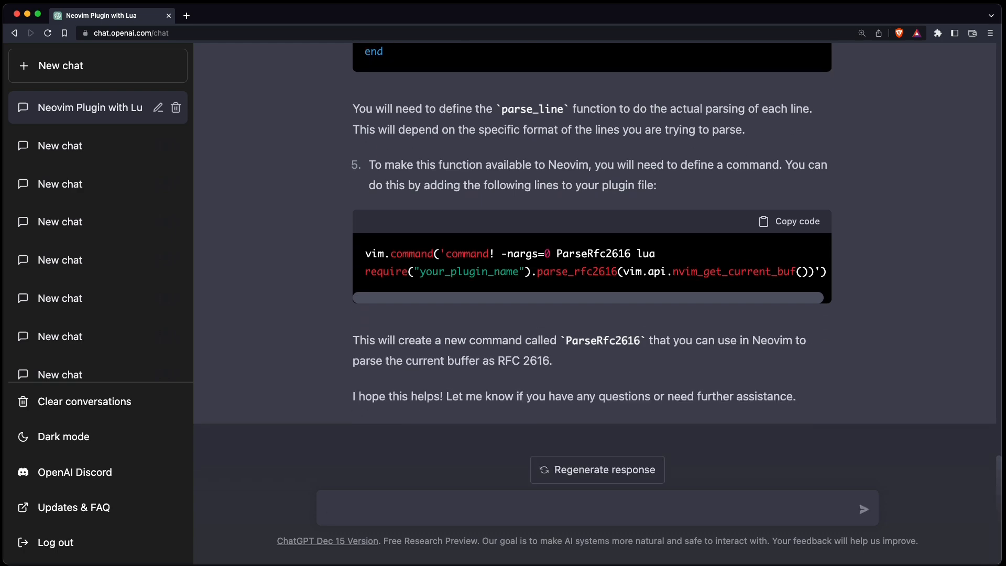
scroll("up", 3)
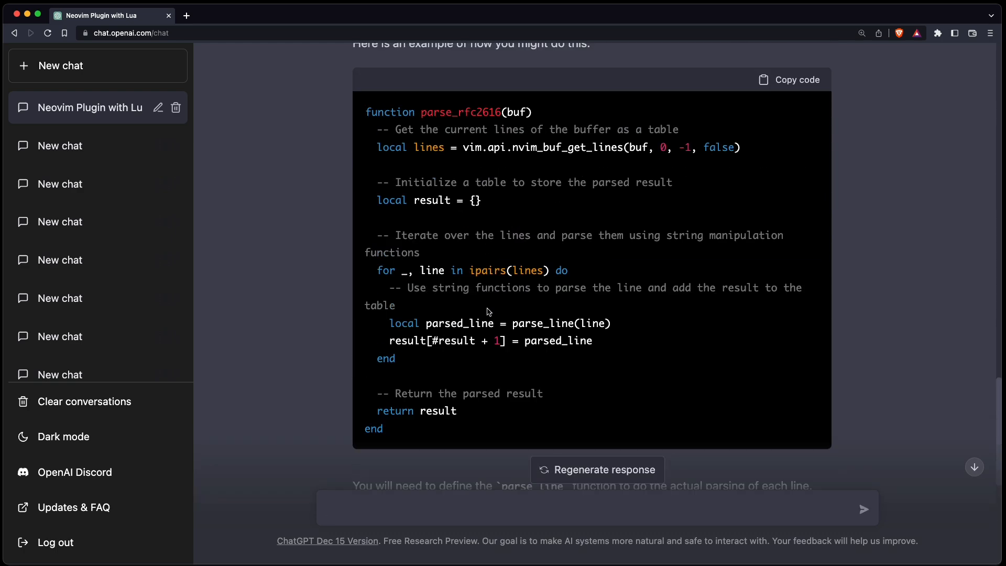
double_click(543, 323)
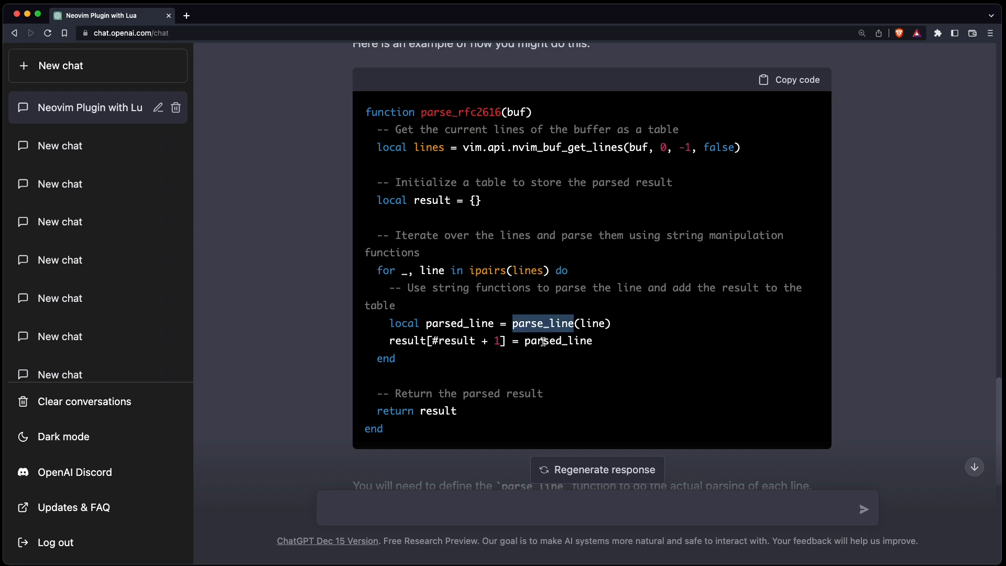
mouse_move(526, 333)
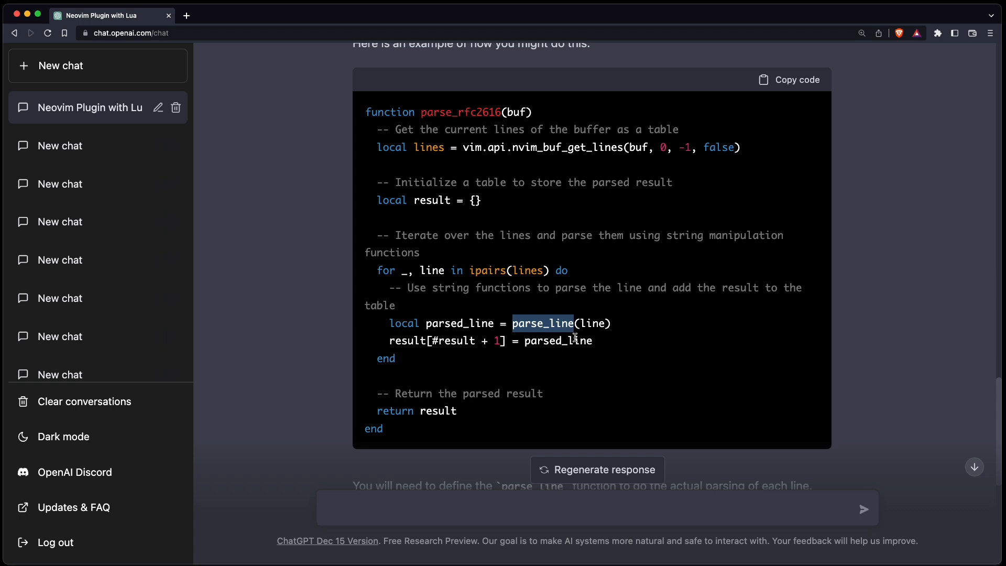
mouse_move(565, 357)
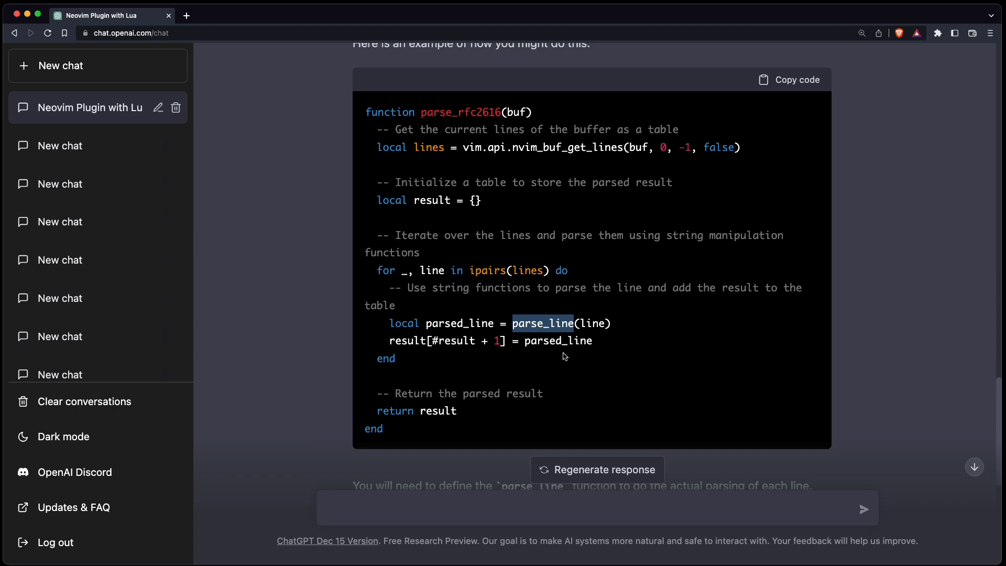
mouse_move(583, 361)
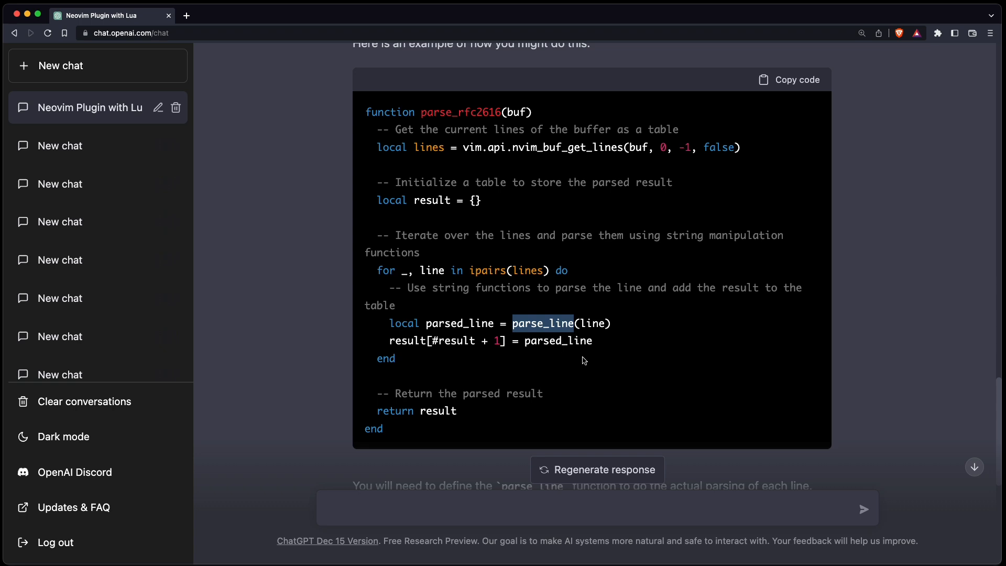
mouse_move(791, 89)
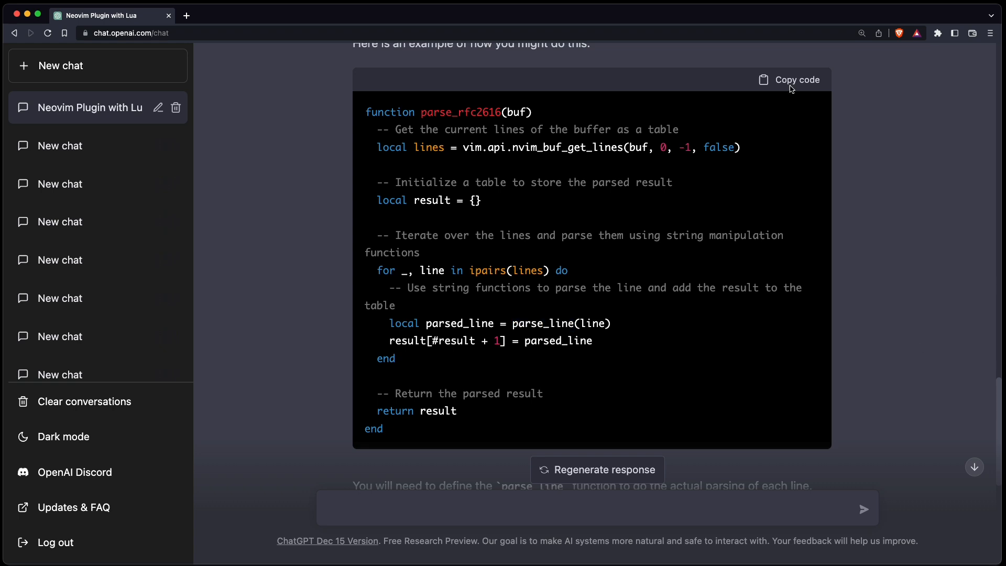
- Paste parse_rfc2616 into rest.lua, add a line-printing parse_line stub, and call parse_rfc2616(0) in M.exec
left_click(789, 80)
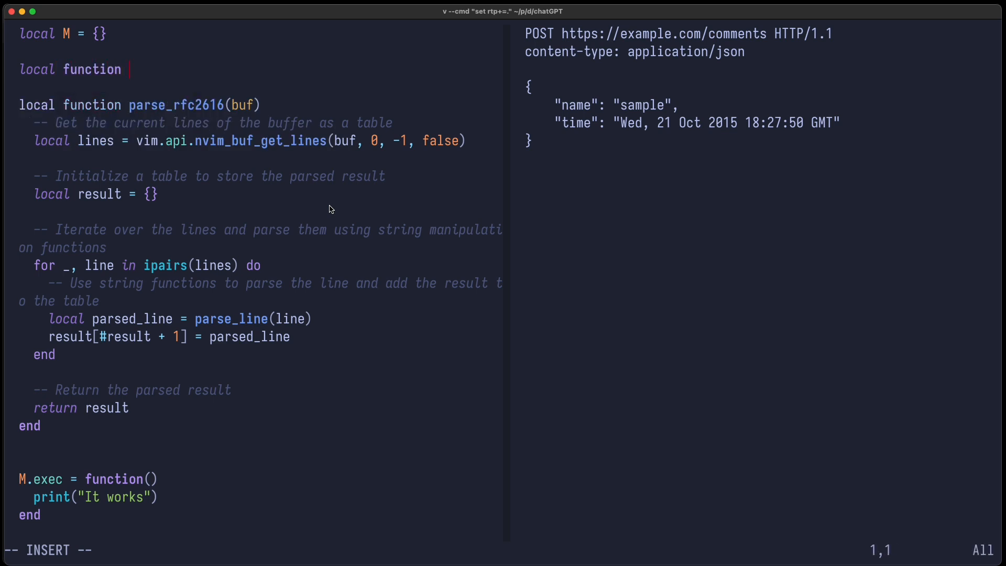
type("parse_line(line")
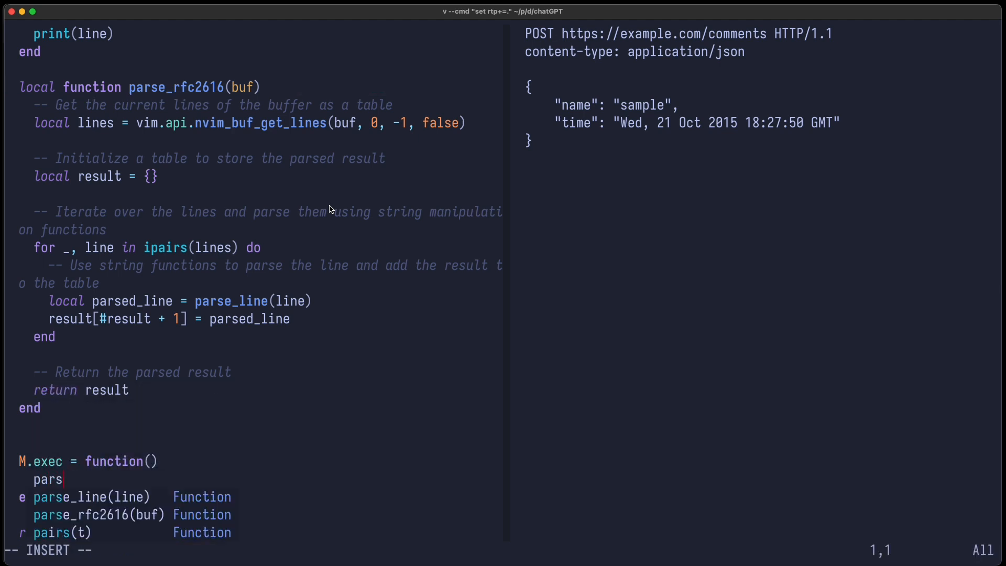
type("e_rfc2616")
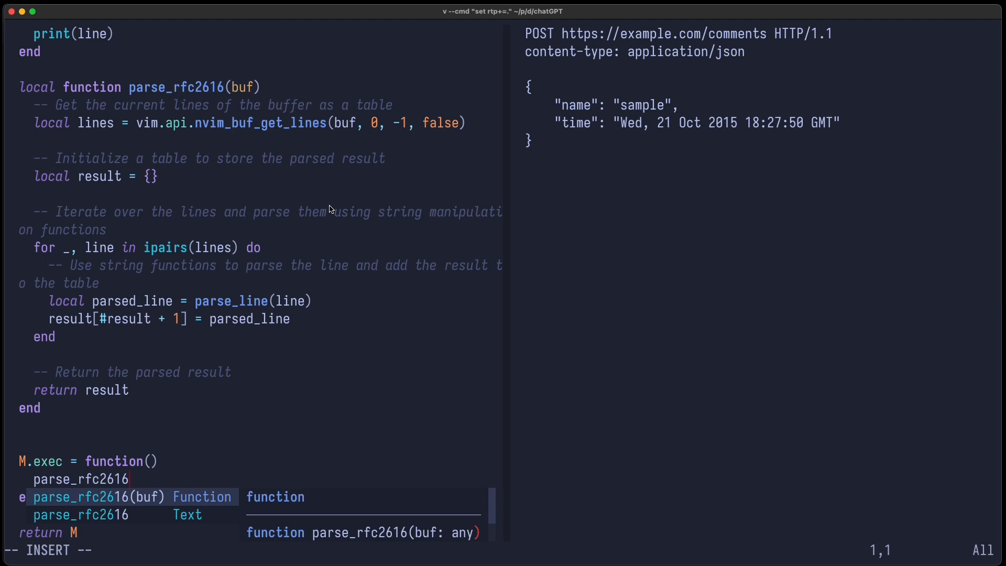
type("(0")
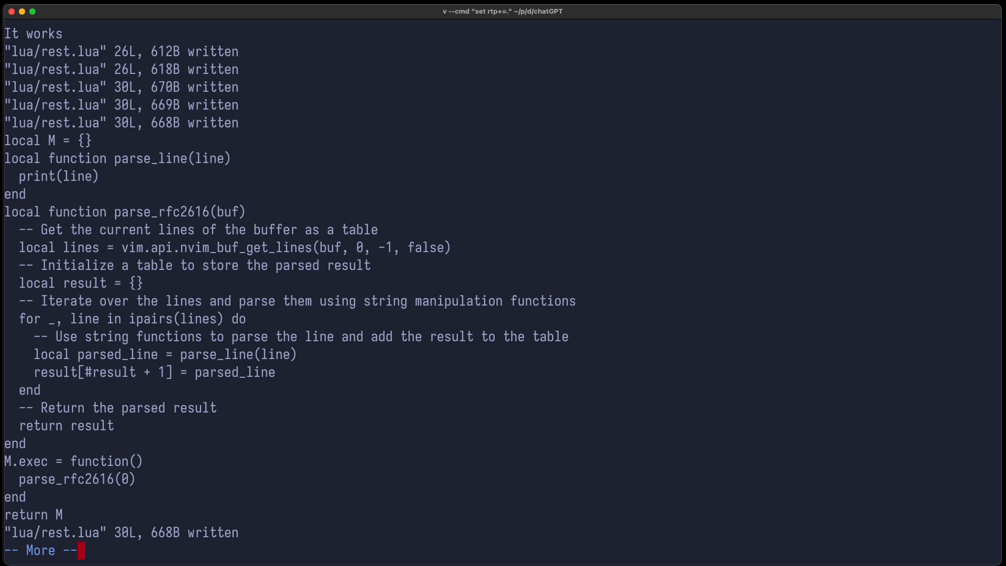
mouse_move(406, 435)
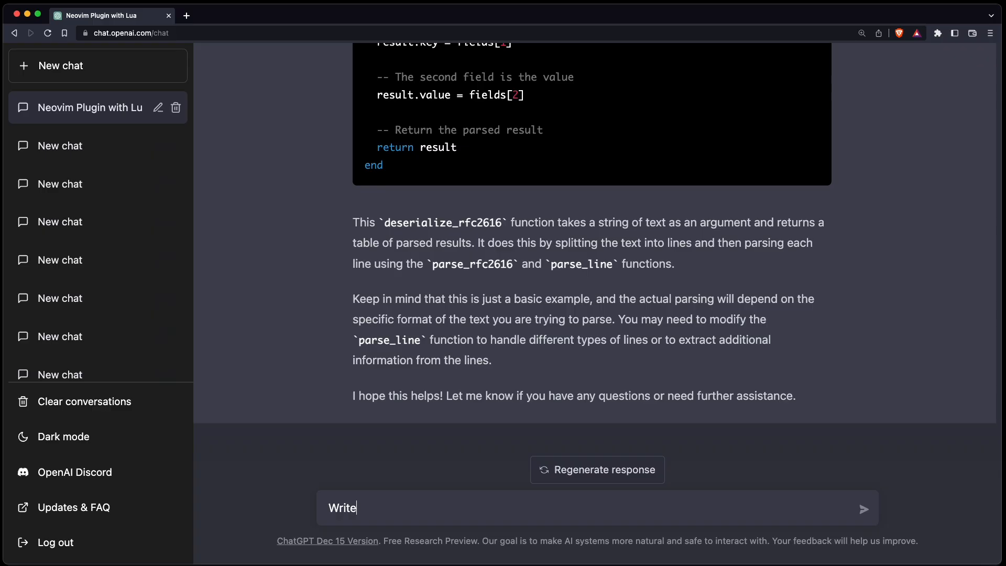
- Ask ChatGPT for a Lua function parsing request lines into RFC 2616 method, URL, headers and body
type("a Lua function to parse")
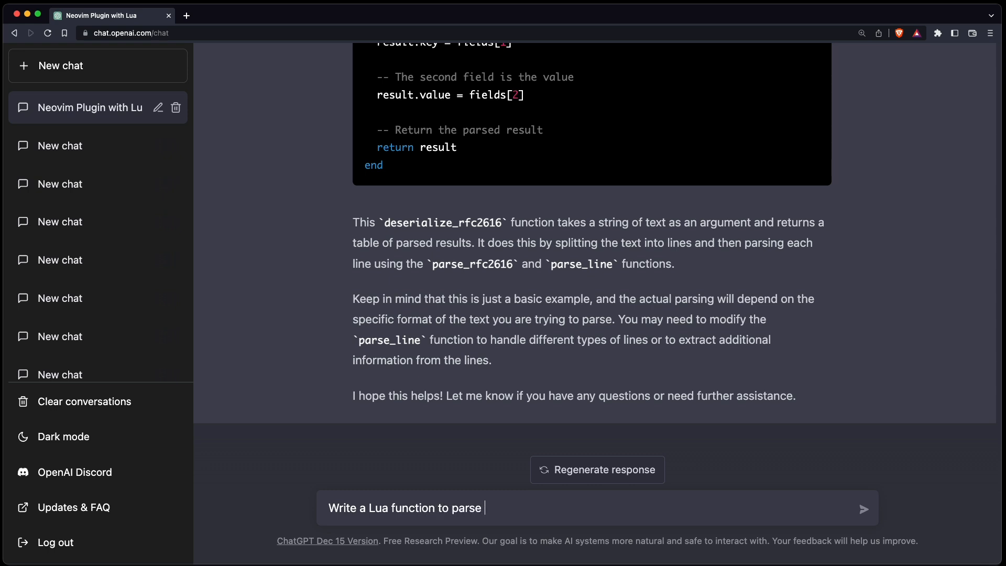
type("some lines into RFC 2616. The data structure")
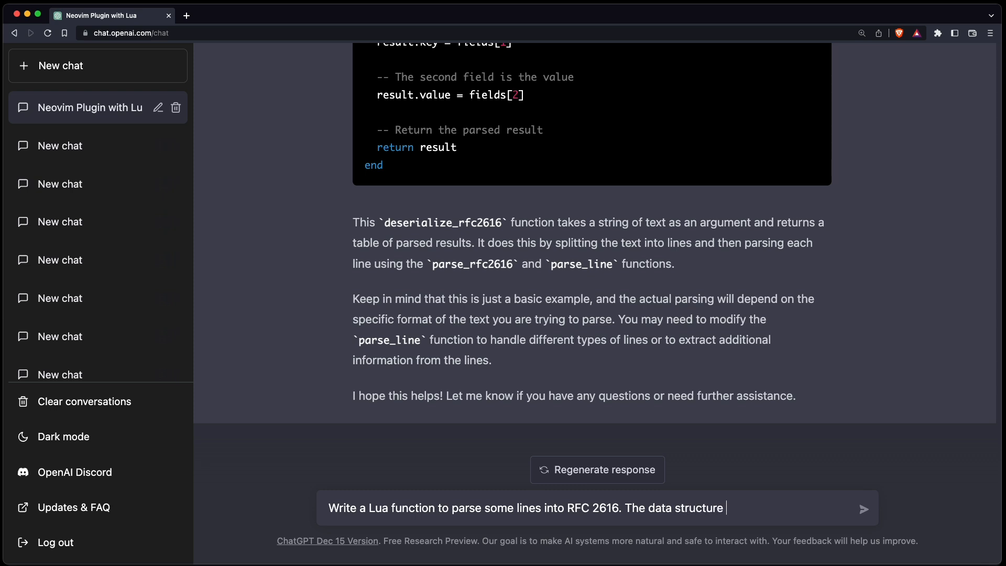
type("must")
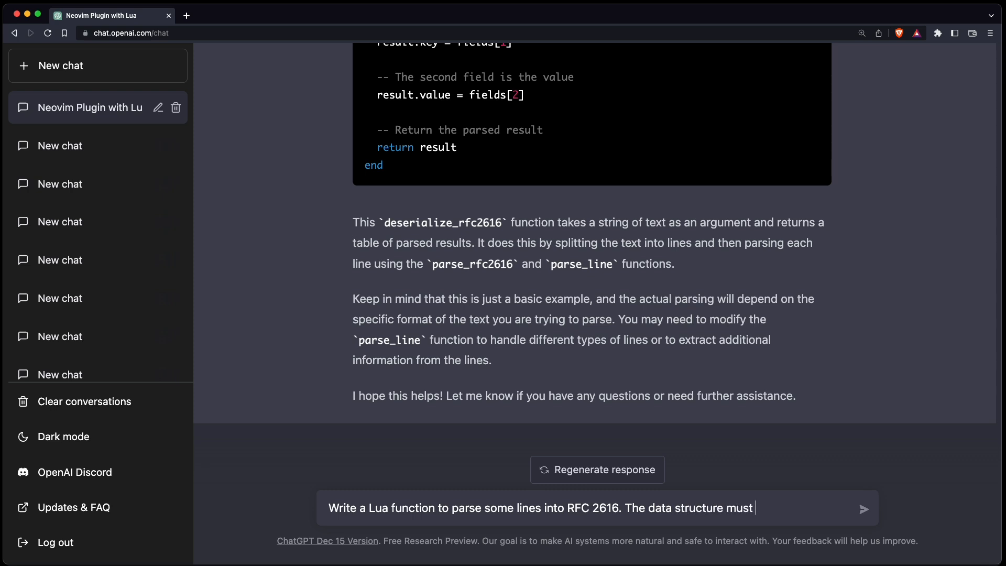
type("include the method, the url,")
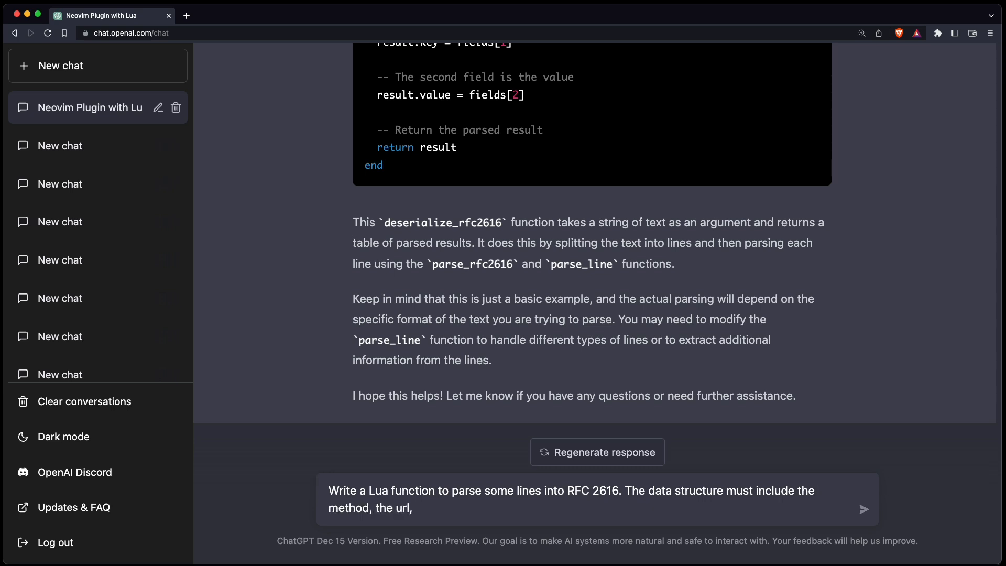
type("the body and the head")
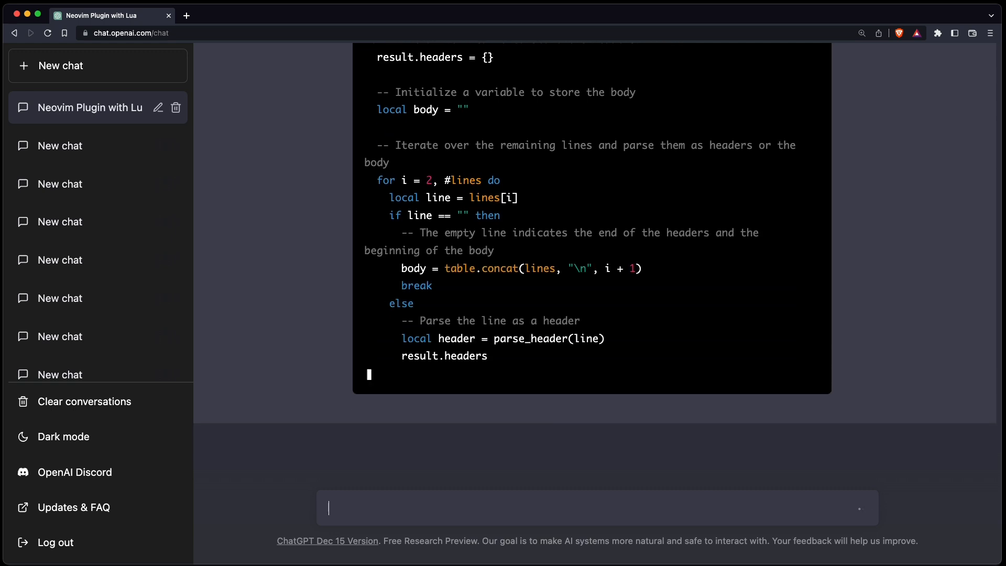
scroll("down", 3)
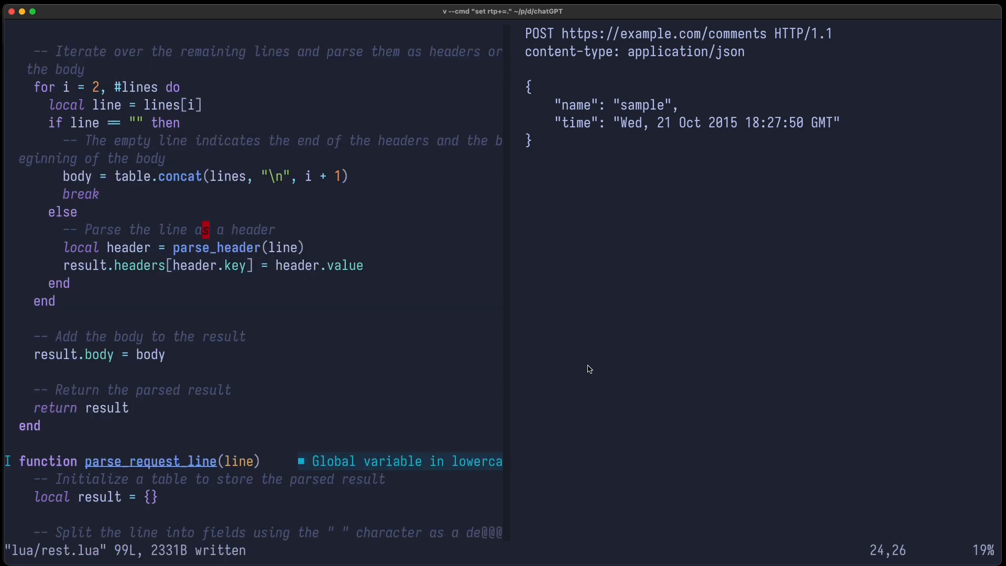
- Paste the generated functions and reduce parse_rfc2616 to local result = parse_lines(lines)
scroll("down", 3)
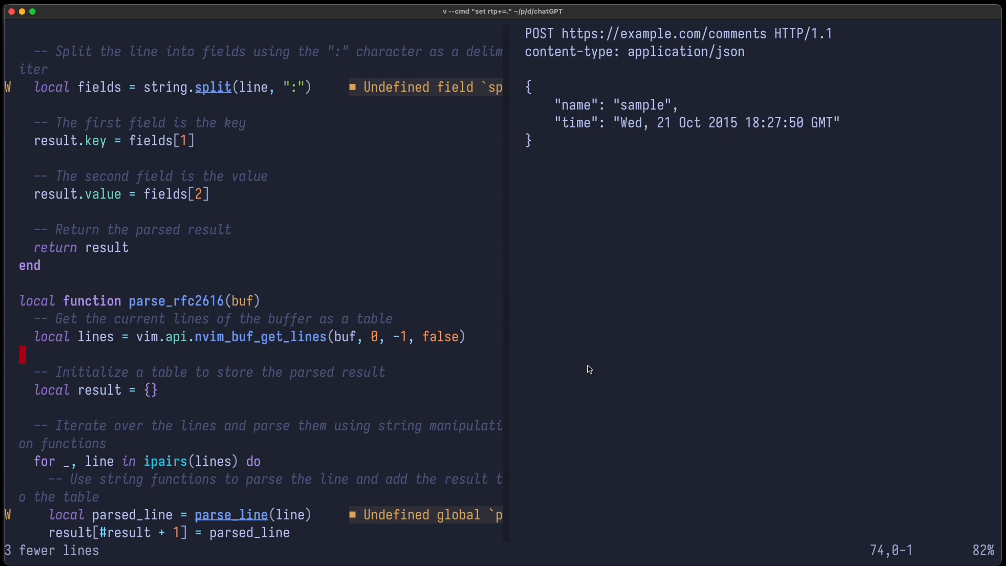
scroll("down", 3)
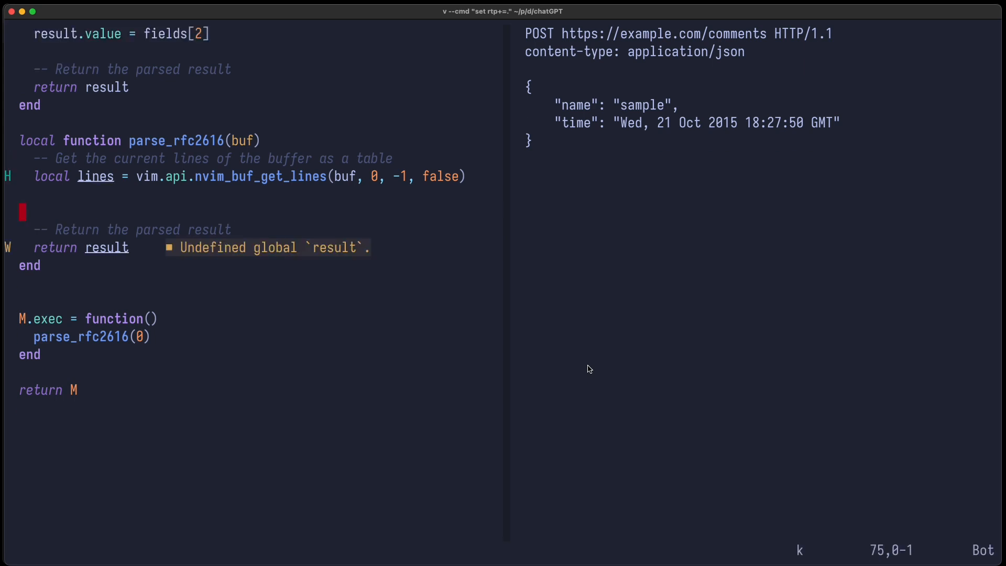
type("local result =")
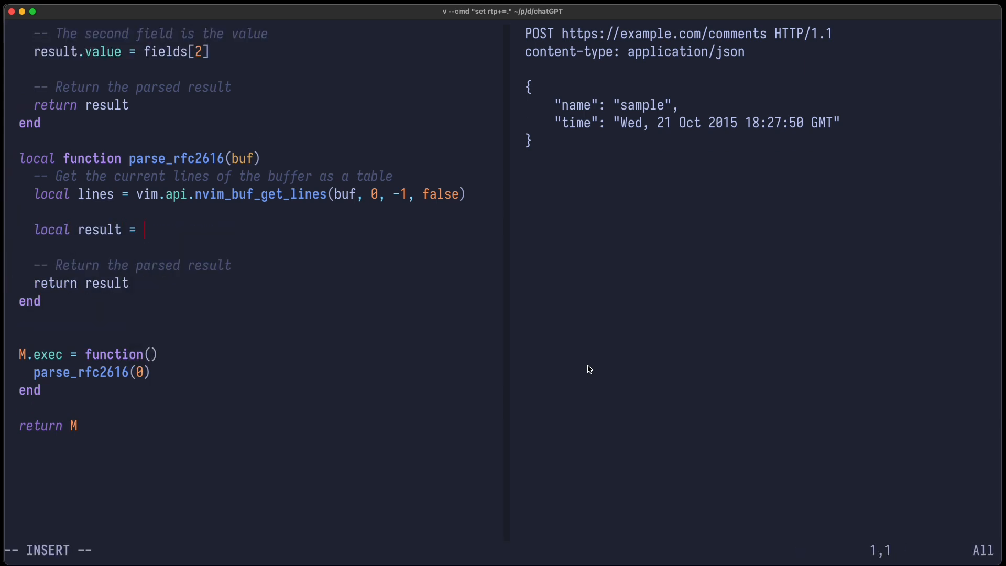
type("parse_lines(lines")
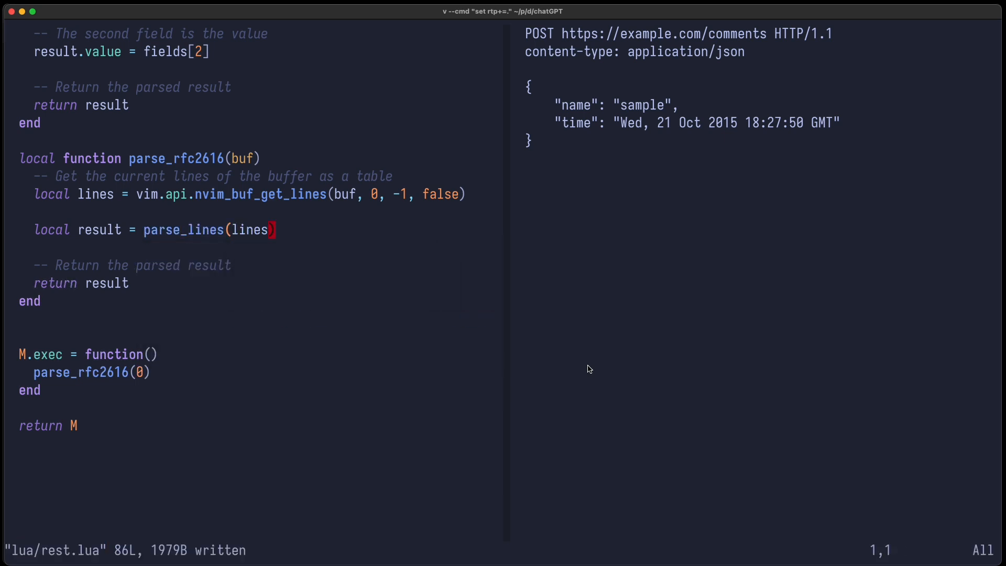
key("Return")
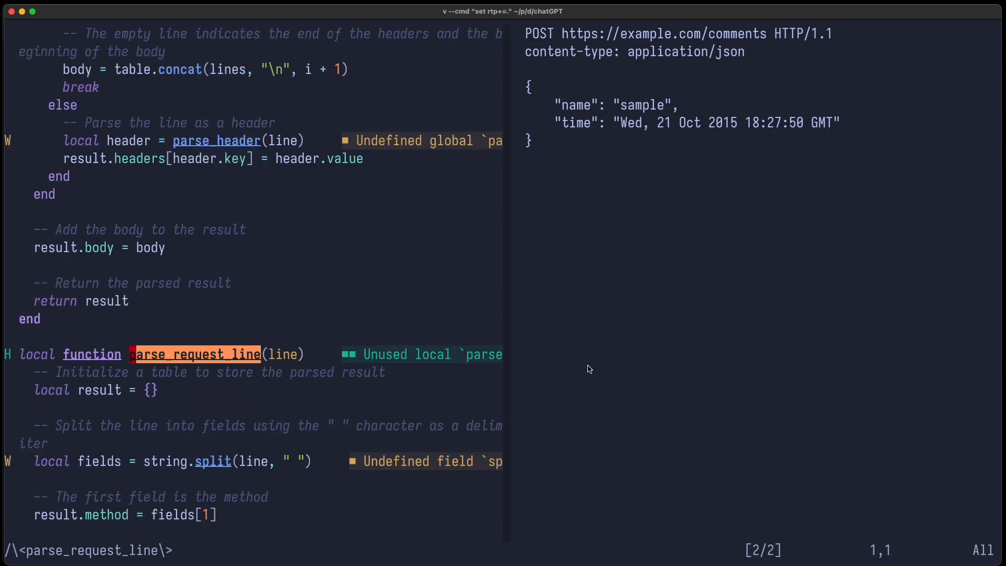
key("V")
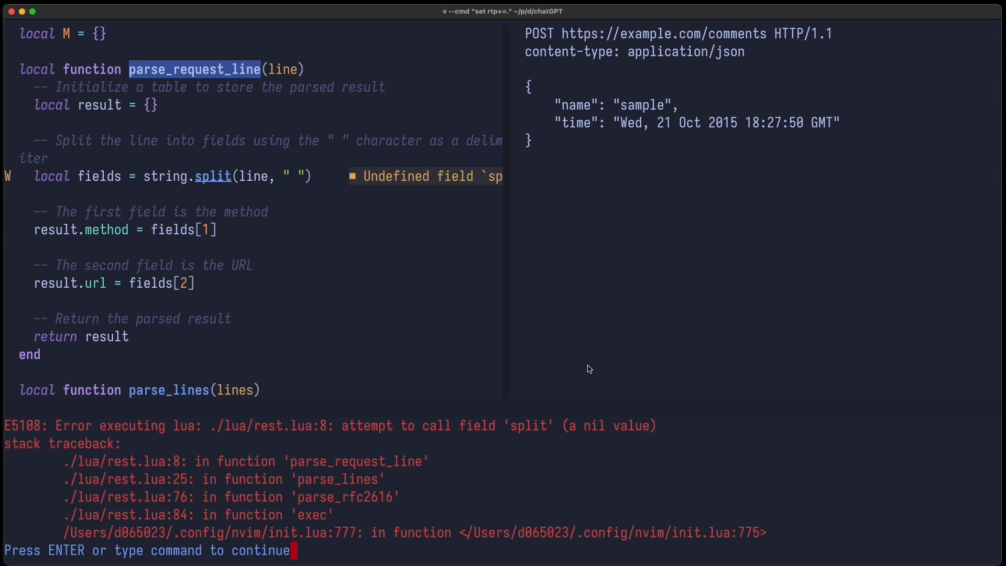
- Switch parse_request_line to vim.split and rerun the plugin
type("/spli")
left_click(173, 176)
type("line")
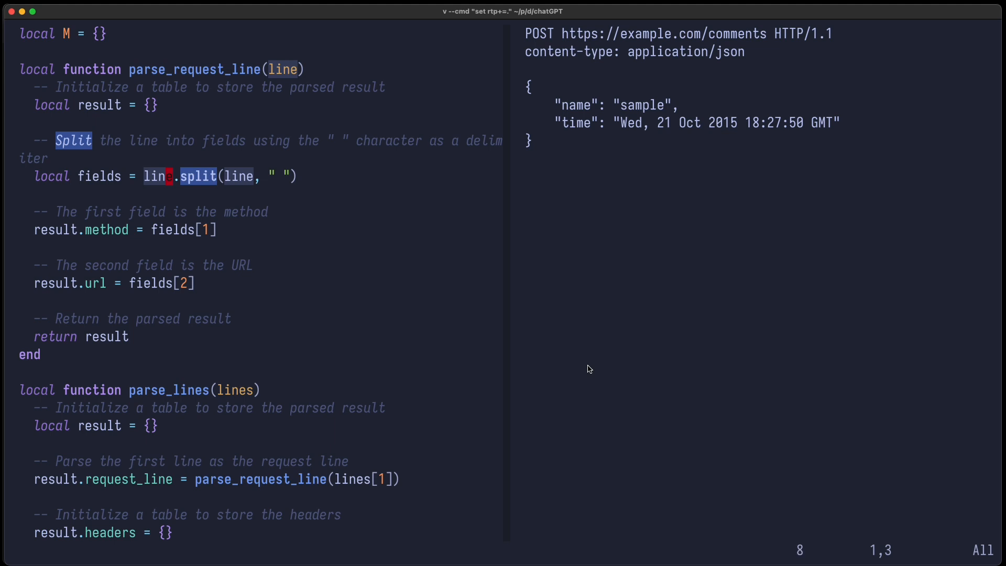
key("Return")
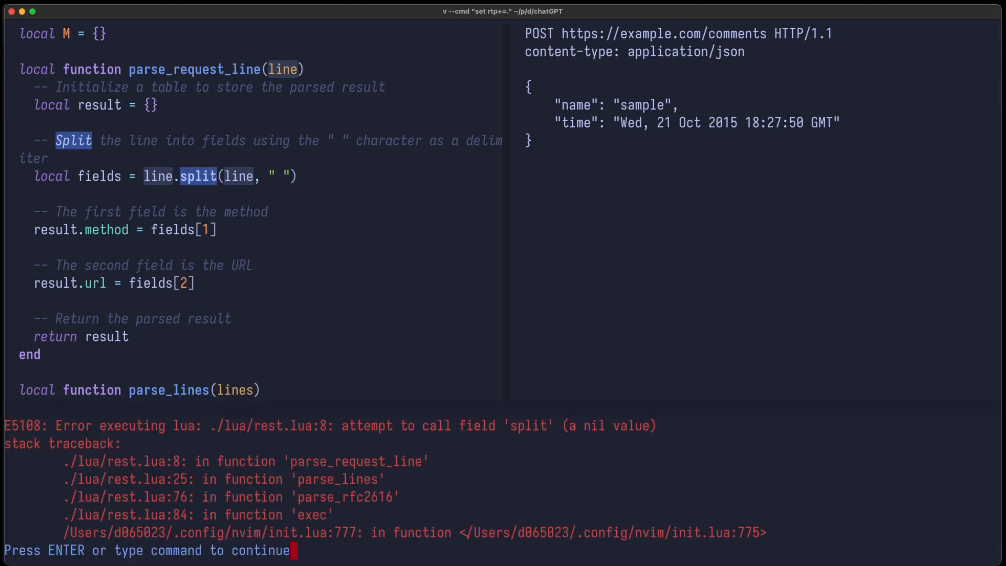
key("enter")
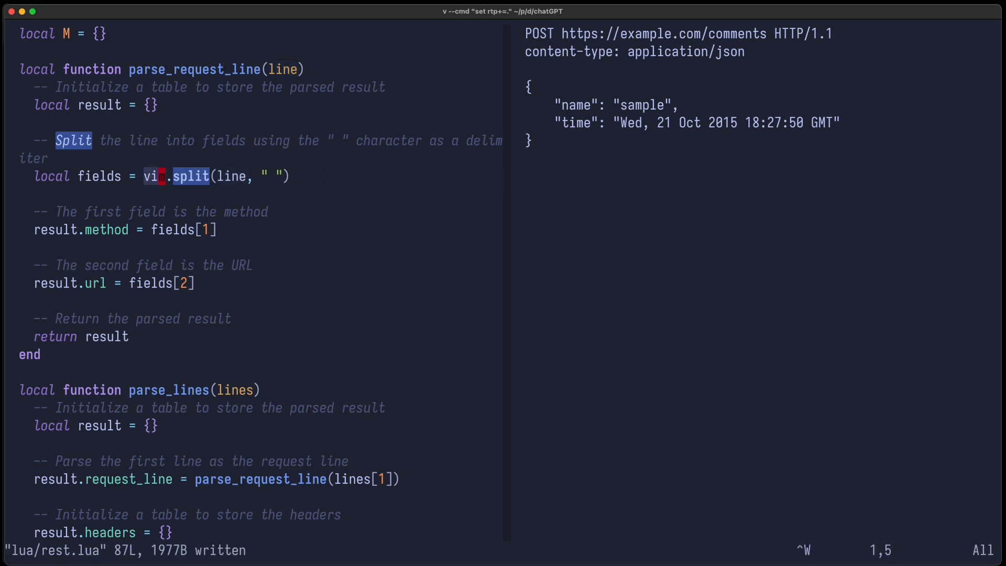
key("Return")
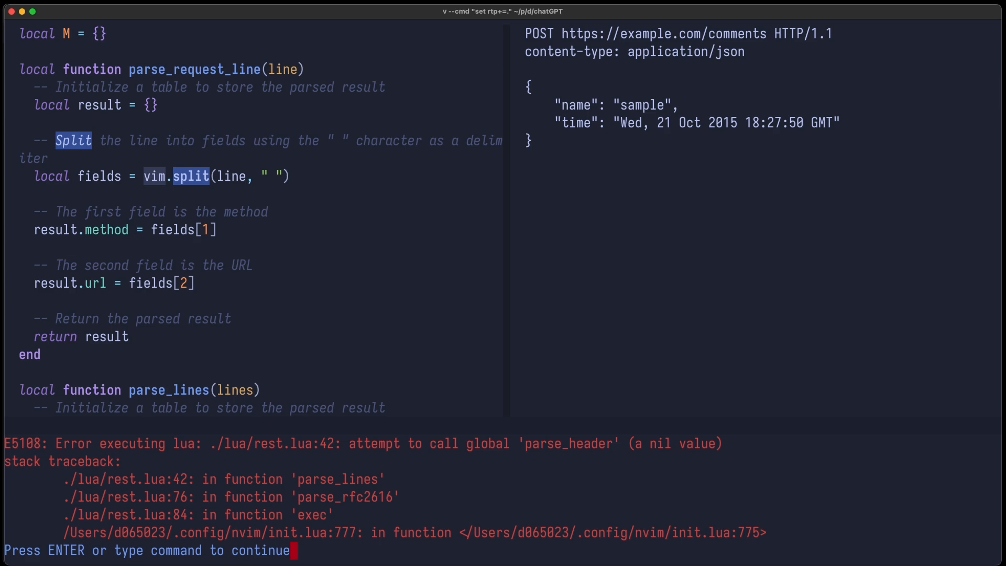
- Move parse_header above its callers and rerun, dismissing the string.split nil error
type("/parse_h")
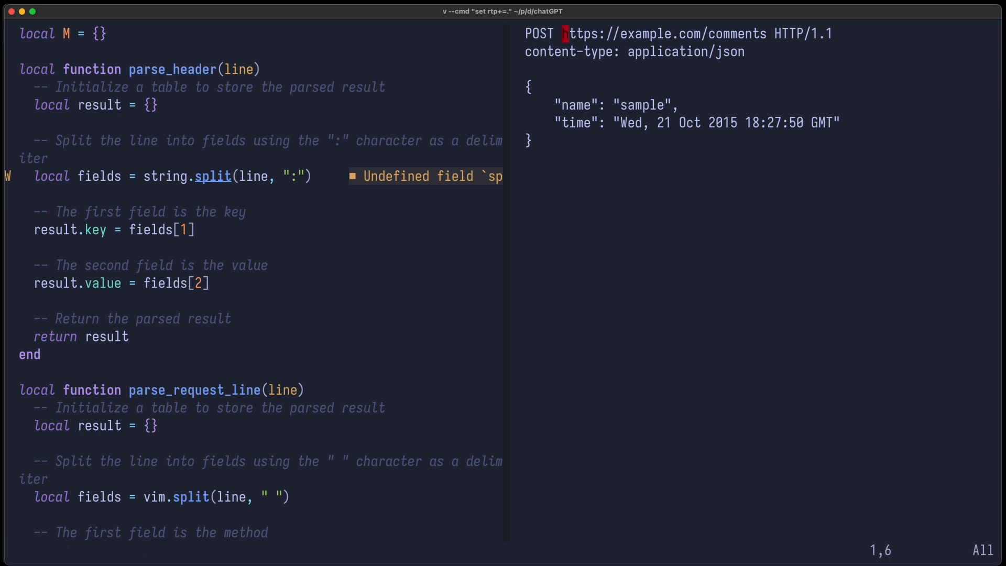
key("Return")
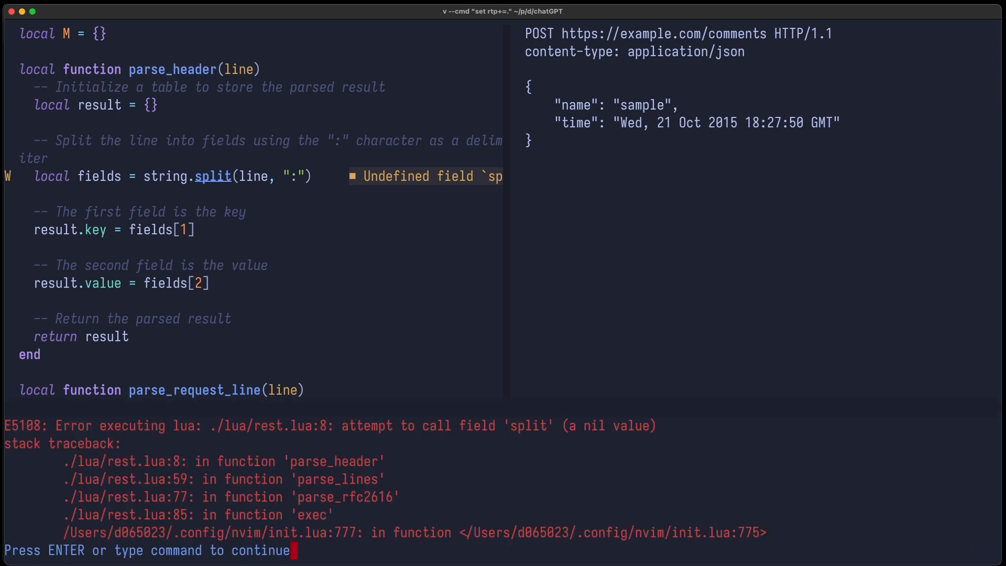
key("enter")
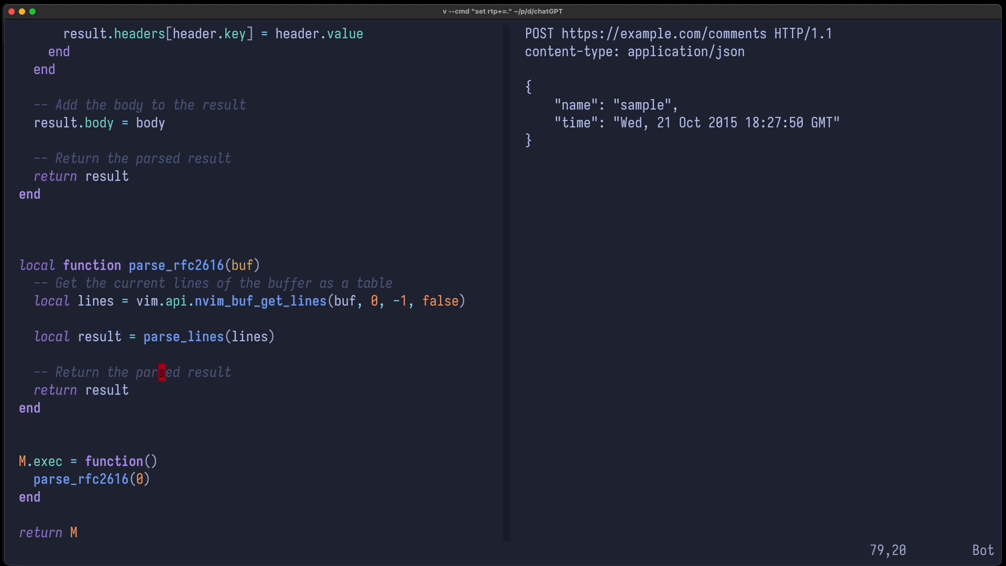
- Add vim.pretty_print(result) to parse_rfc2616 and clear messages to read the parsed POST request
type("vim.")
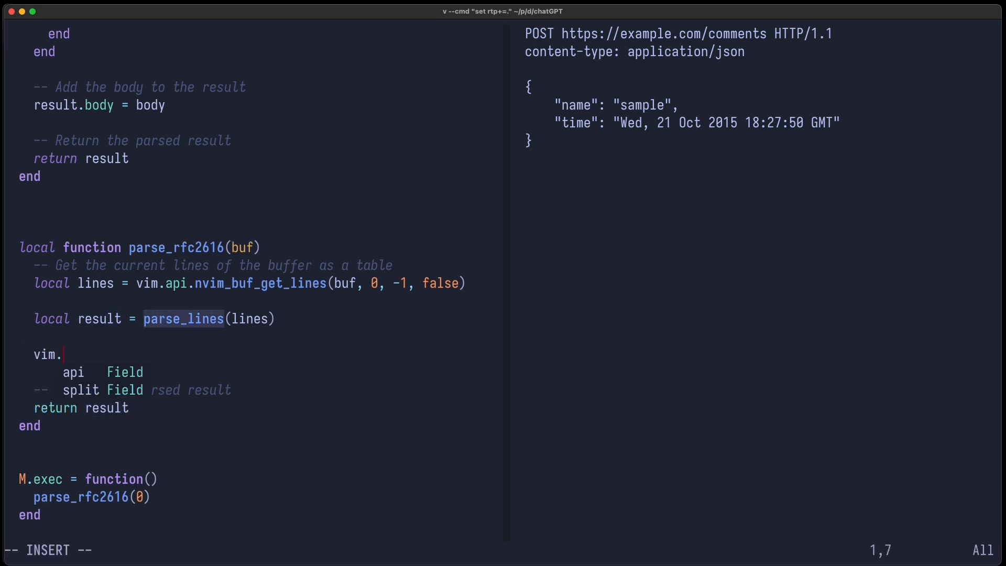
type("pretty_print(result)")
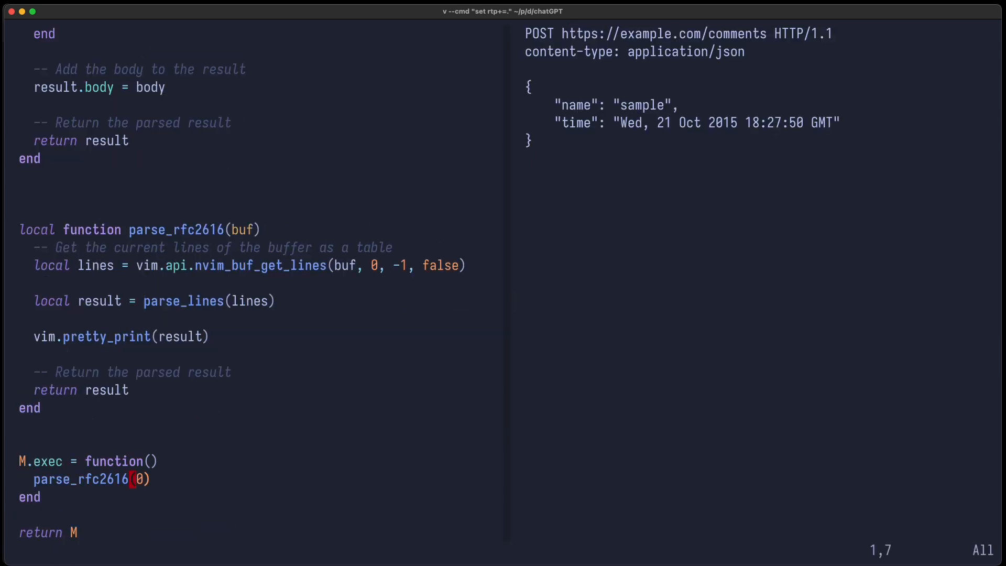
type(":messages cle")
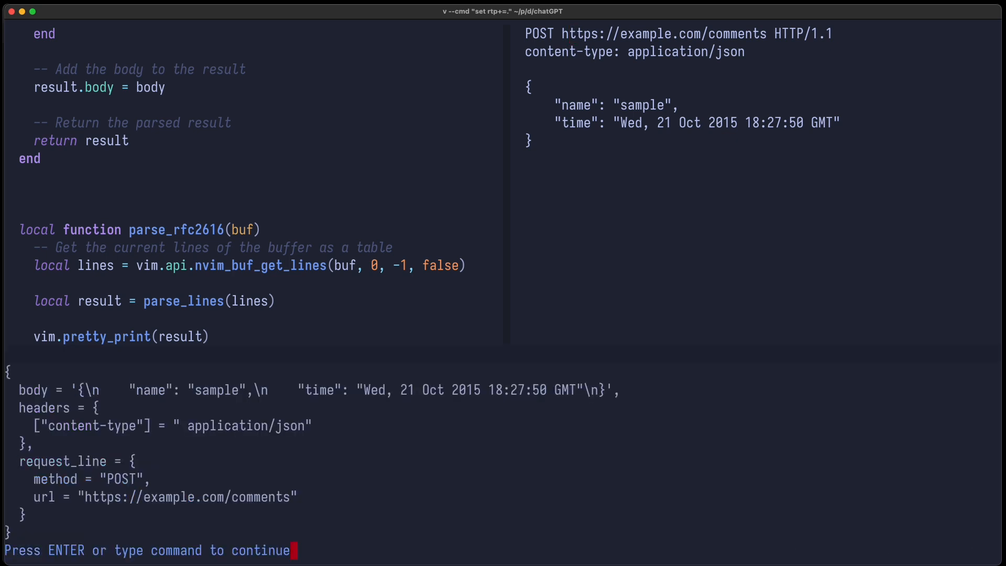
mouse_move(48, 402)
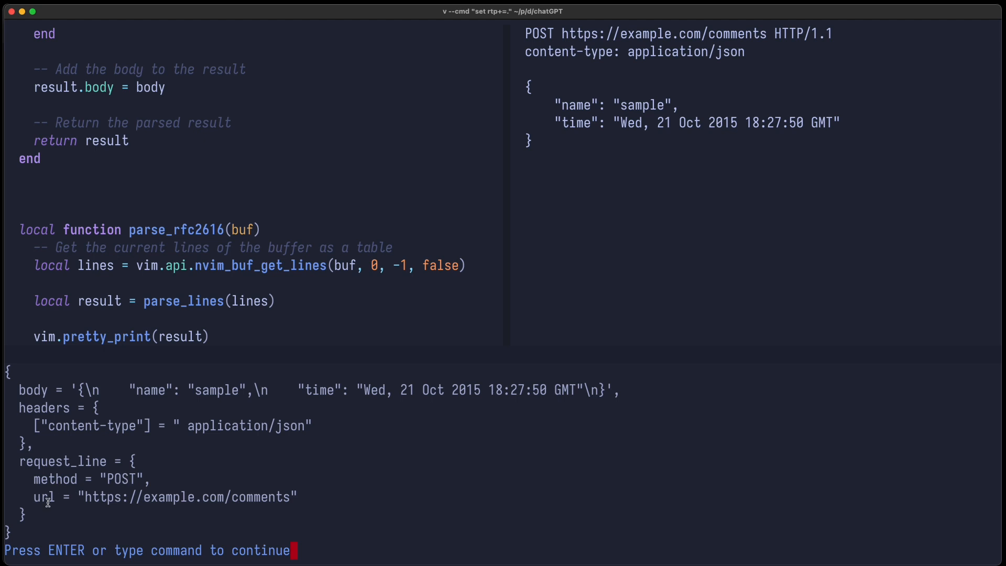
mouse_move(617, 511)
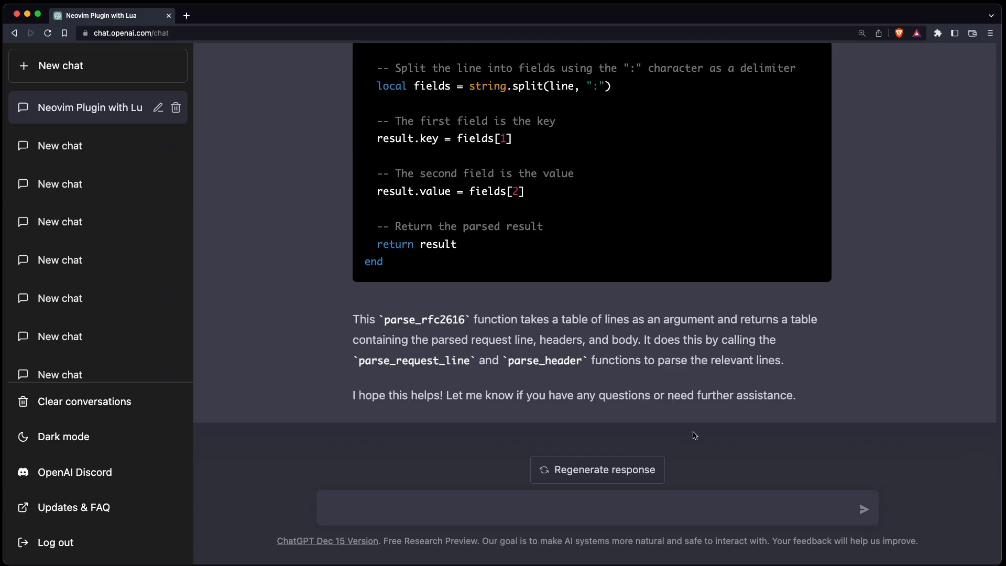
- Ask ChatGPT to turn this structure into a curl command and review rfc2616_to_curl
type("parse")
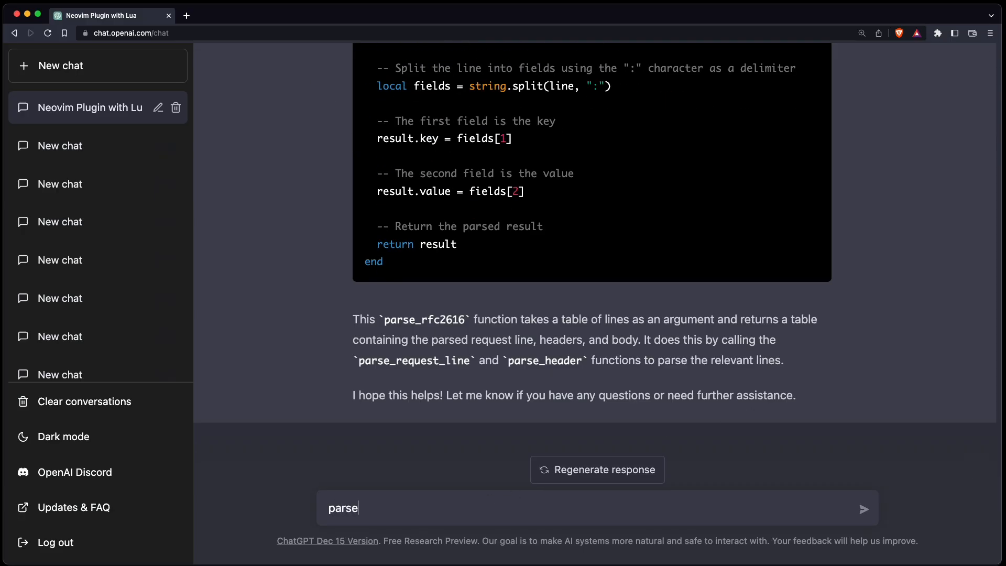
type("this structure")
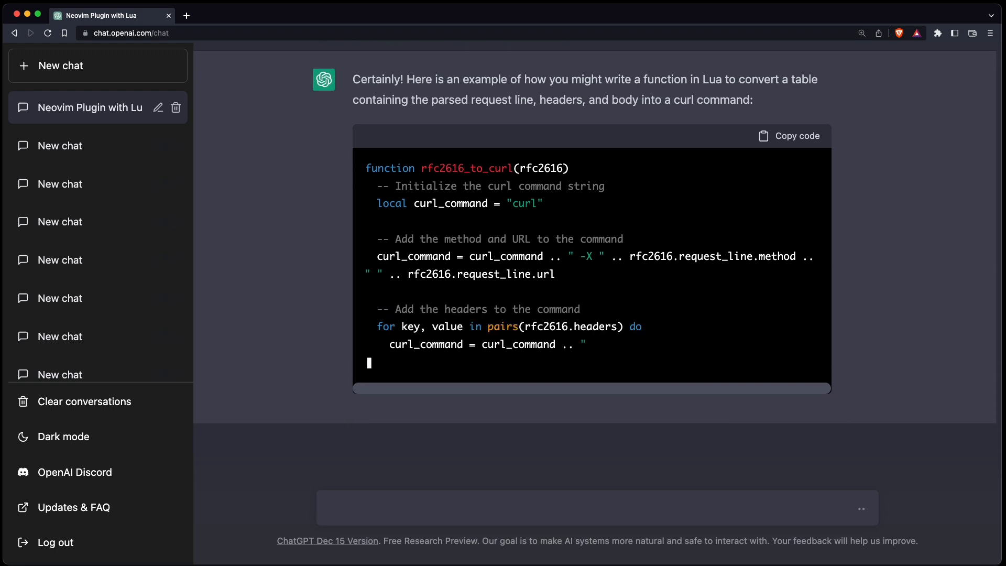
scroll("down", 3)
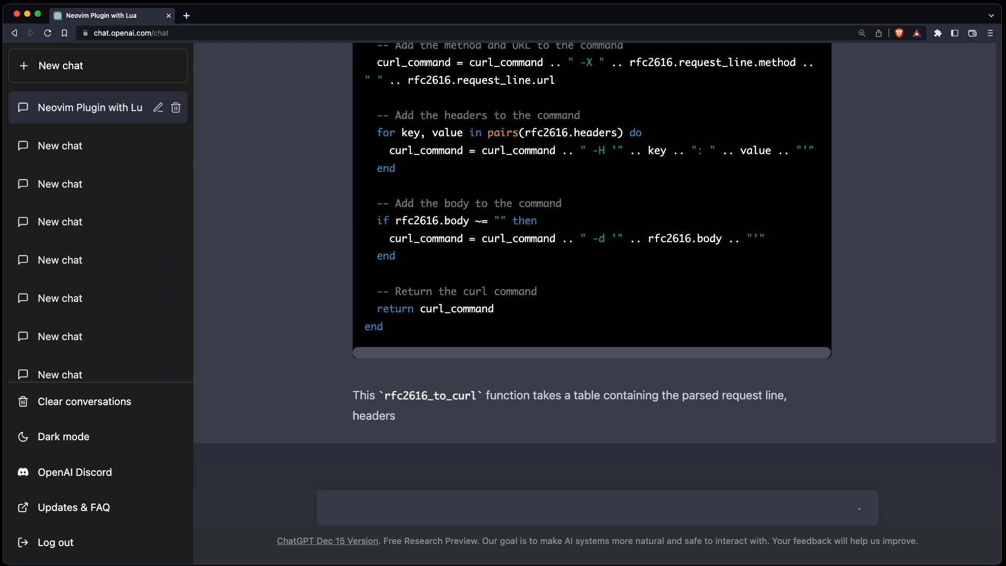
scroll("down", 3)
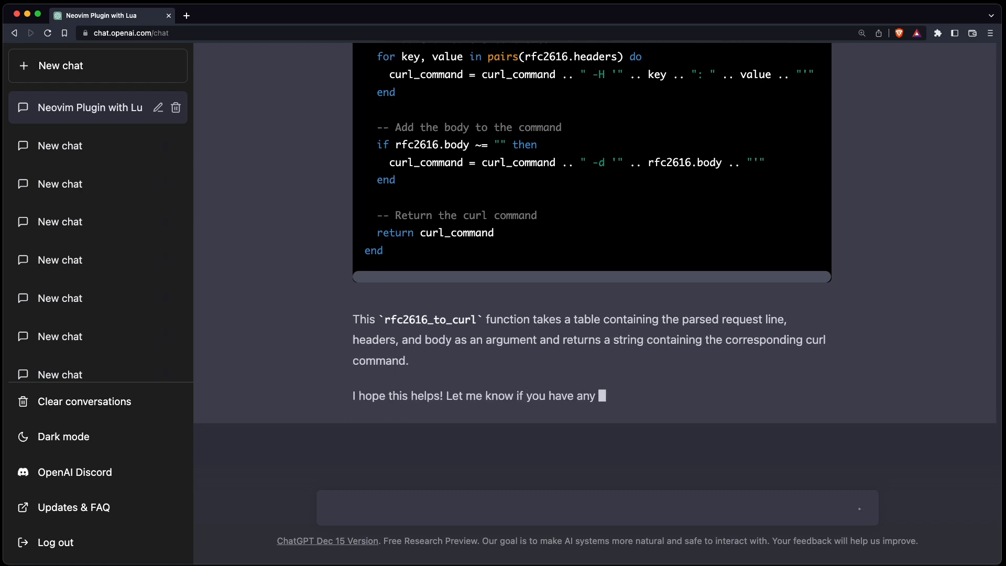
scroll("up", 3)
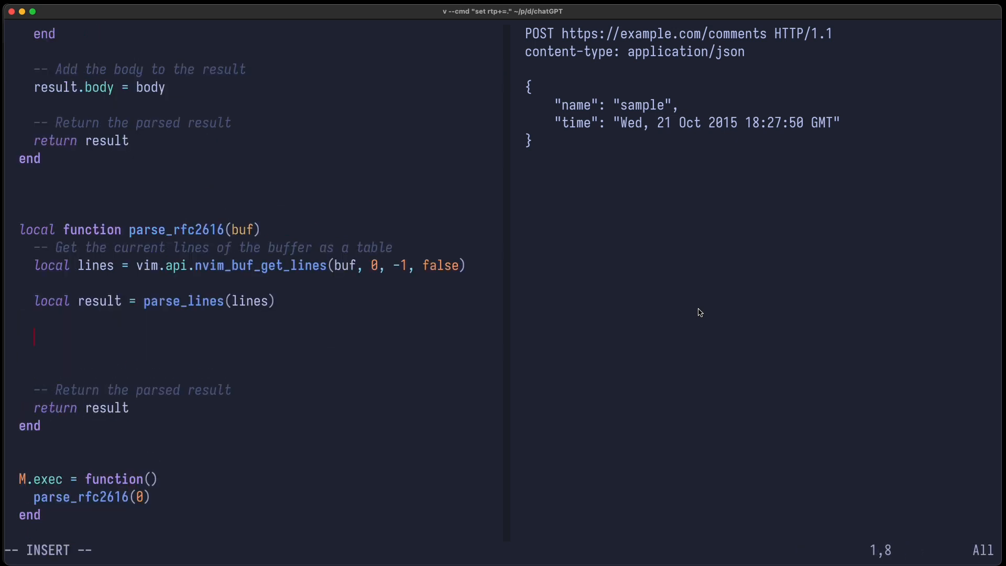
- Build curl_command with rfc2616_to_curl(result), print it, and view it via :messages
type("rfc2616_to_curl(result")
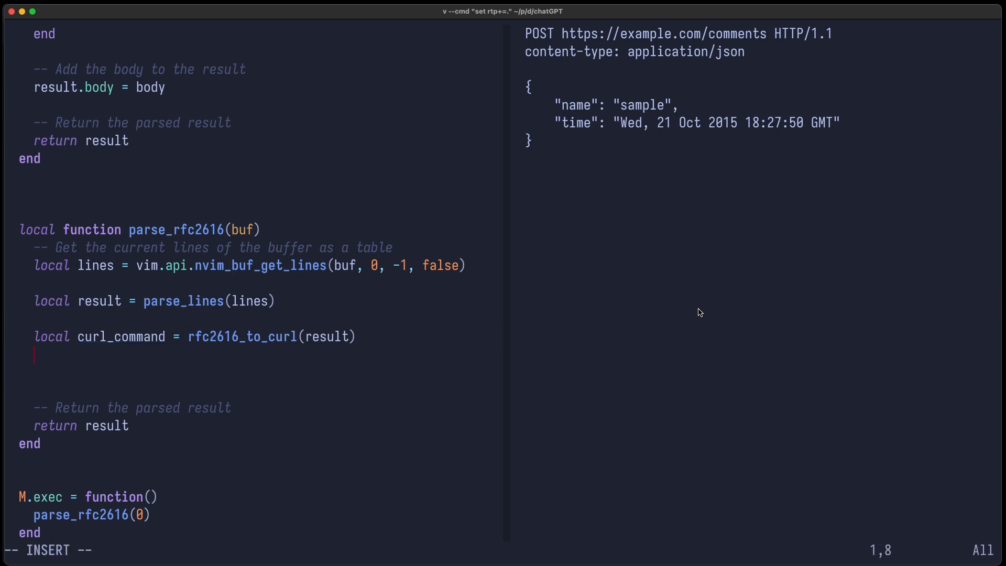
type("print(")
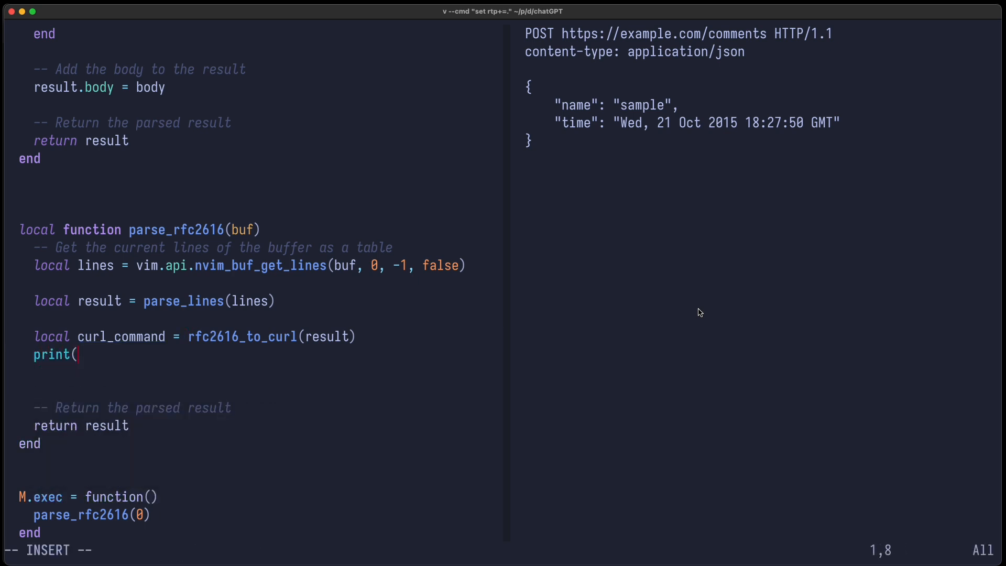
type("curl_command)")
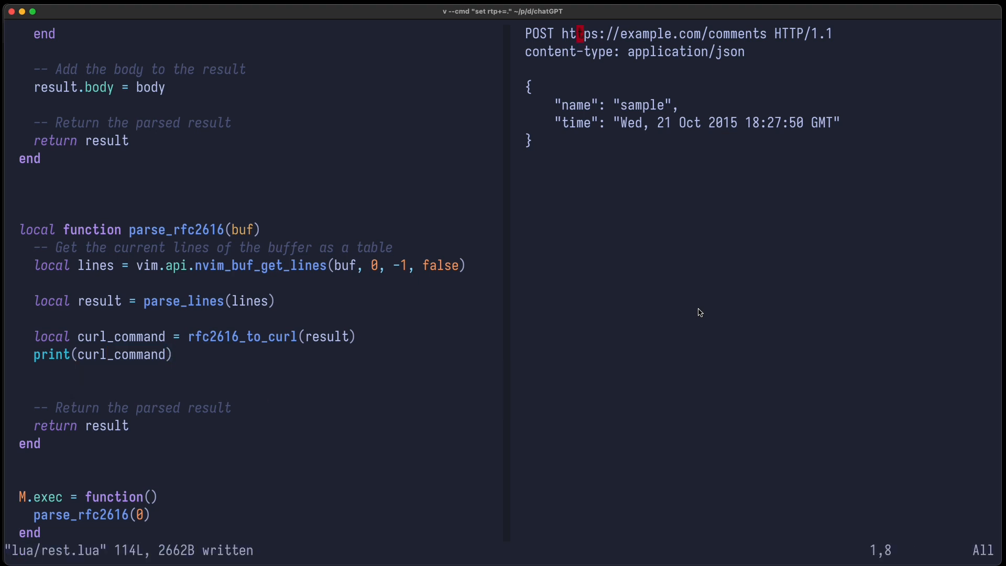
type(":messag")
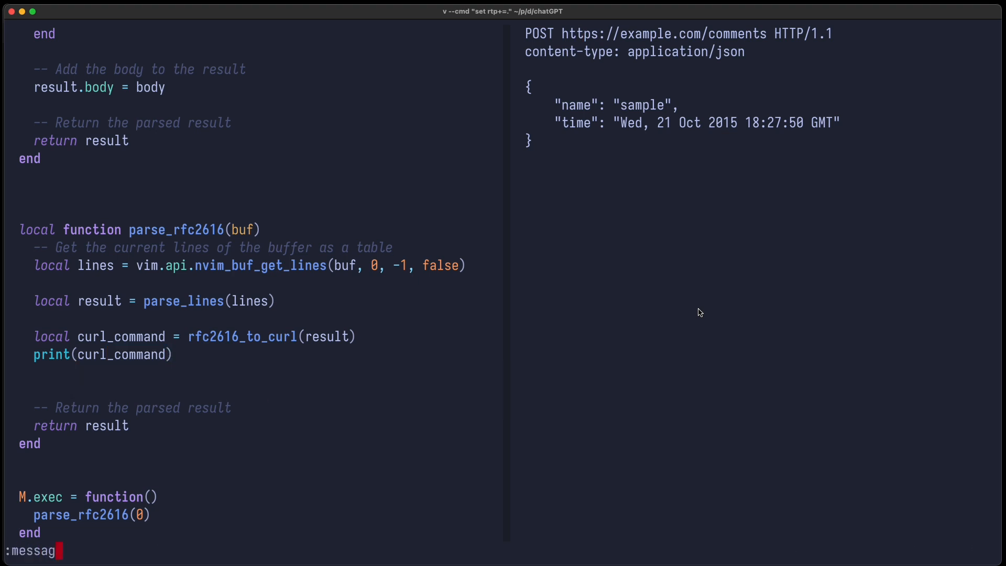
key("Enter")
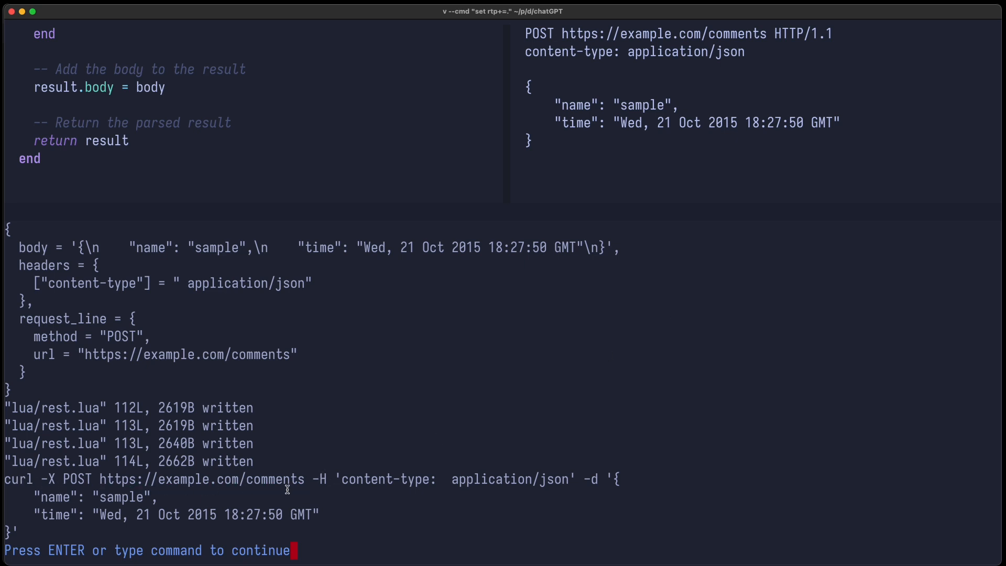
mouse_move(160, 511)
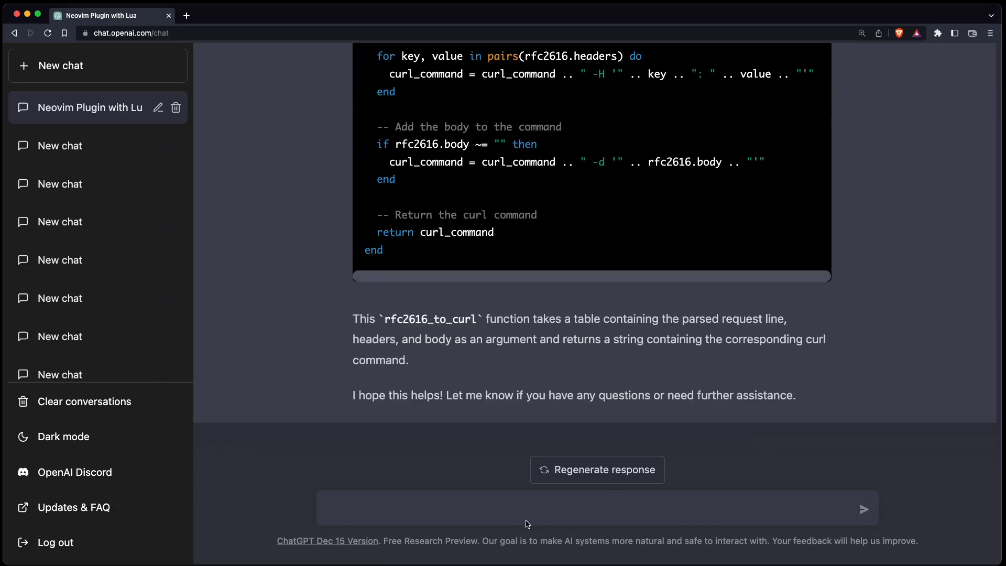
- Send the prompt on executing a command and retrieving its output, then read the vim.loop execute_command reply
type("Write a lua function in a Neovim plugin to ex")
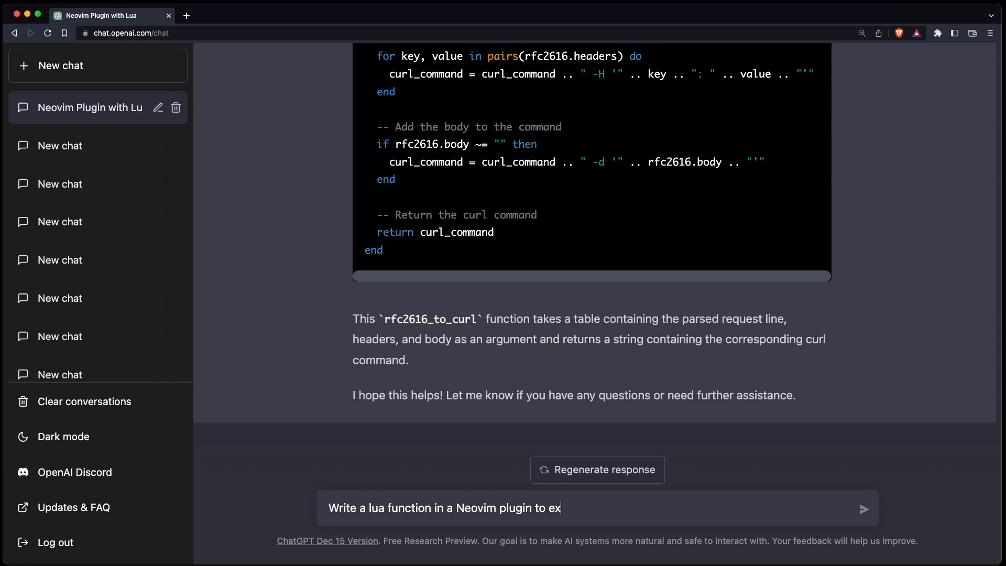
type("ecute a command and")
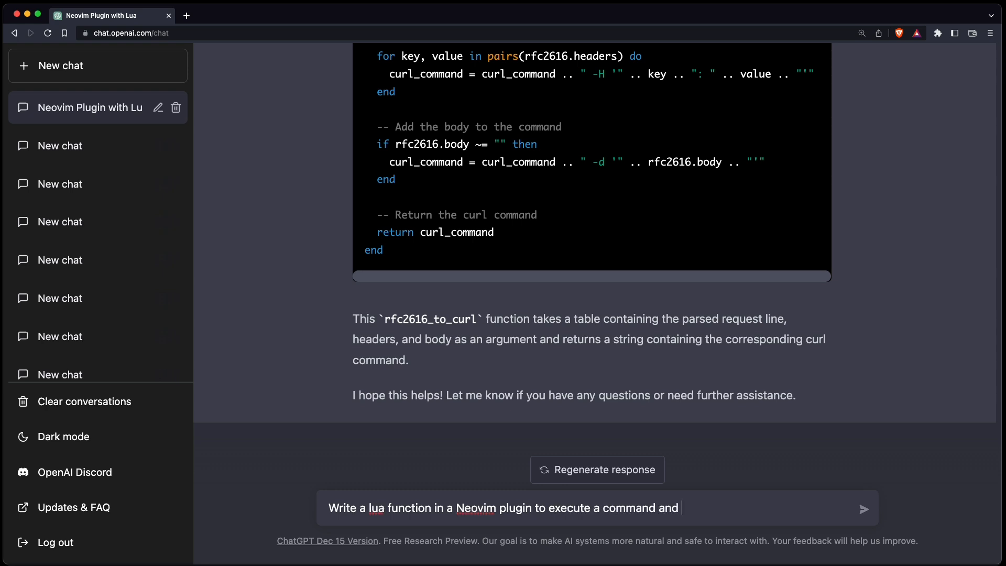
type("retrieve the outpu")
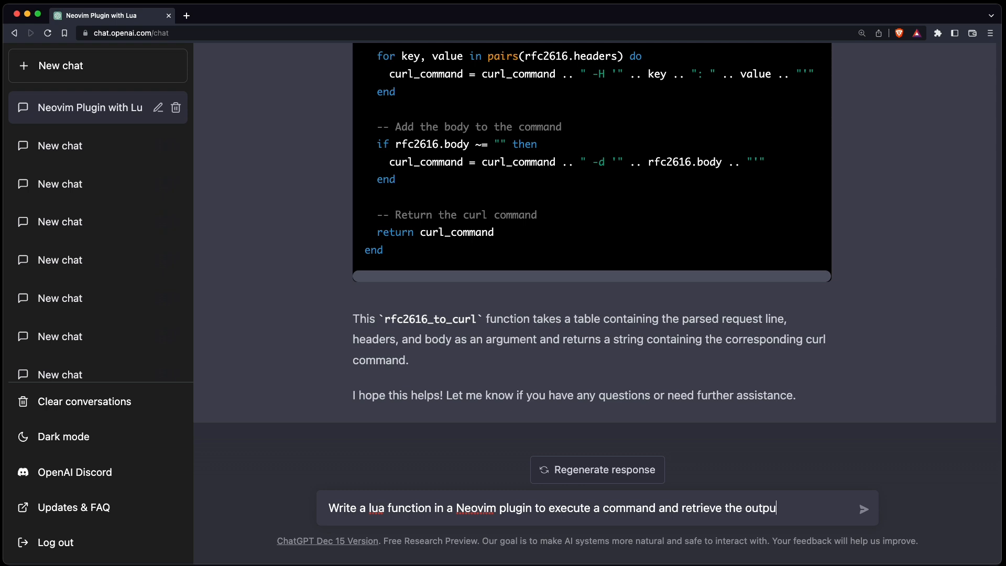
left_click(864, 509)
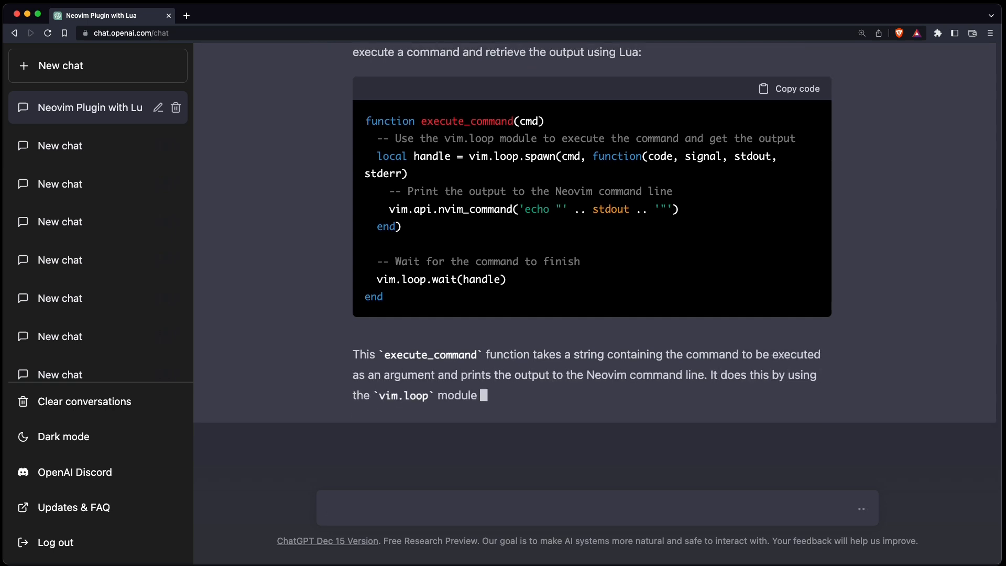
scroll("down", 3)
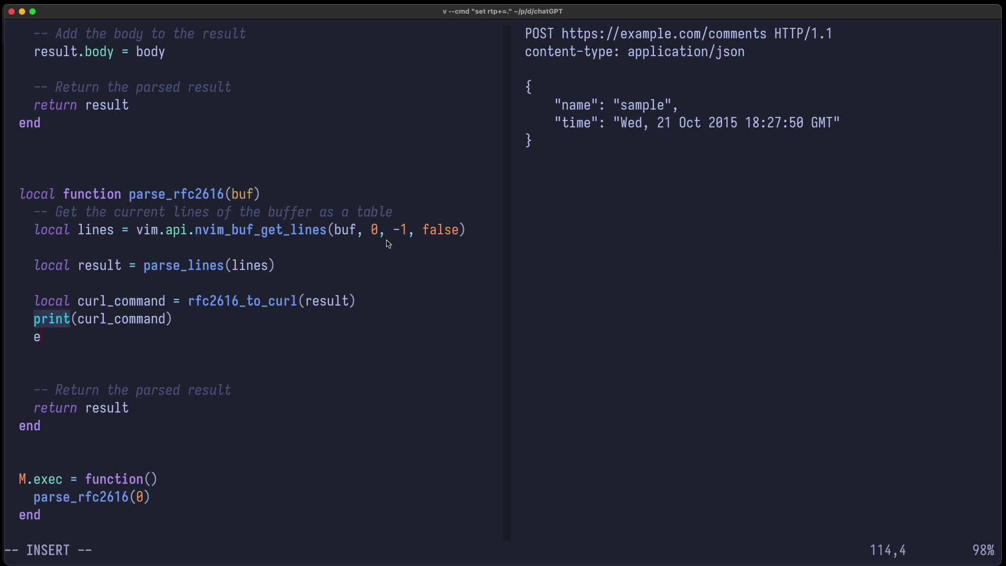
- Call execute_command(curl_command) in parse_rfc2616 and dismiss the spawn 'table expected' error
type("xecute_command(curl_command")
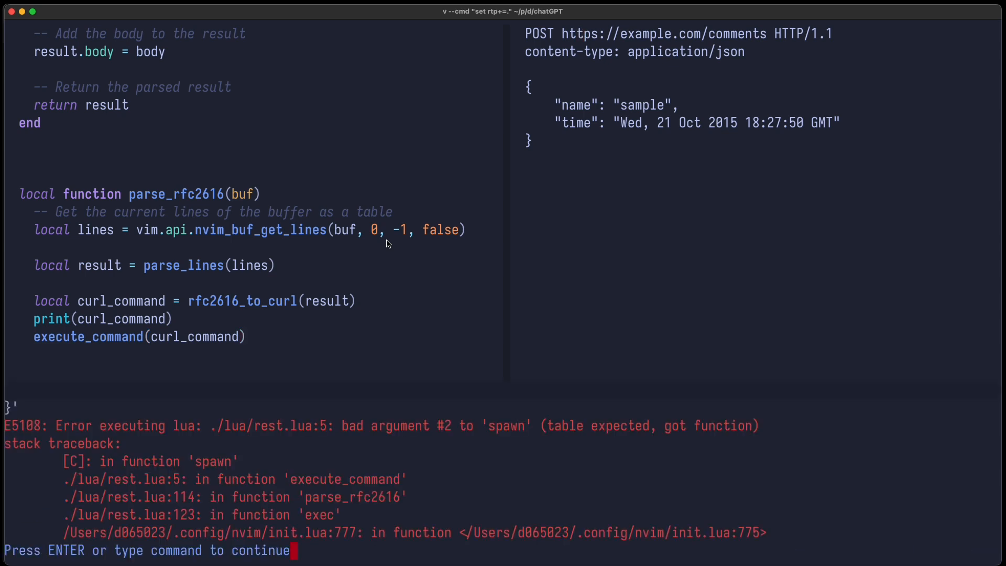
key("Enter")
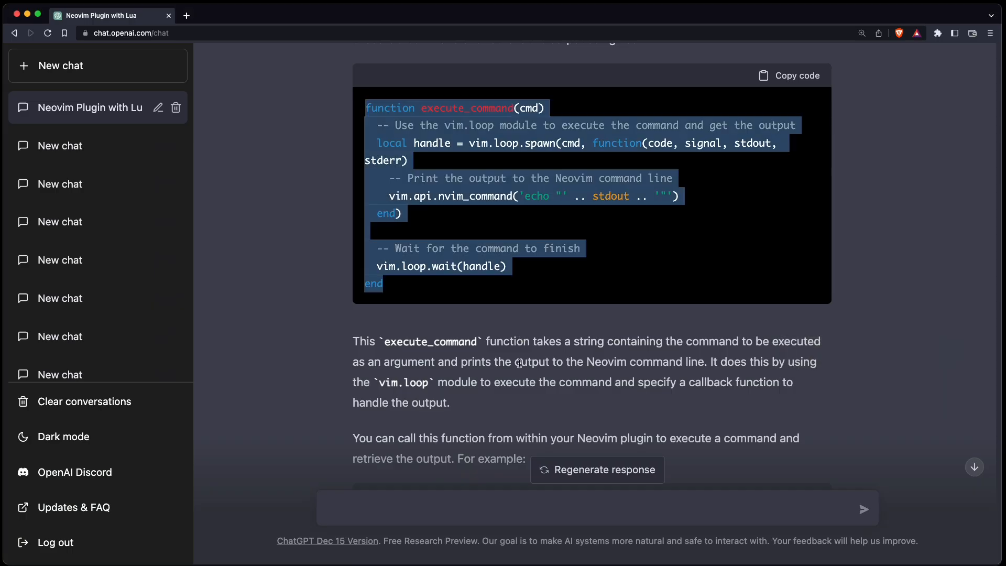
- Tell ChatGPT vim.loop.spawn doesn't work like that and read its os.execute revision
scroll("down", 3)
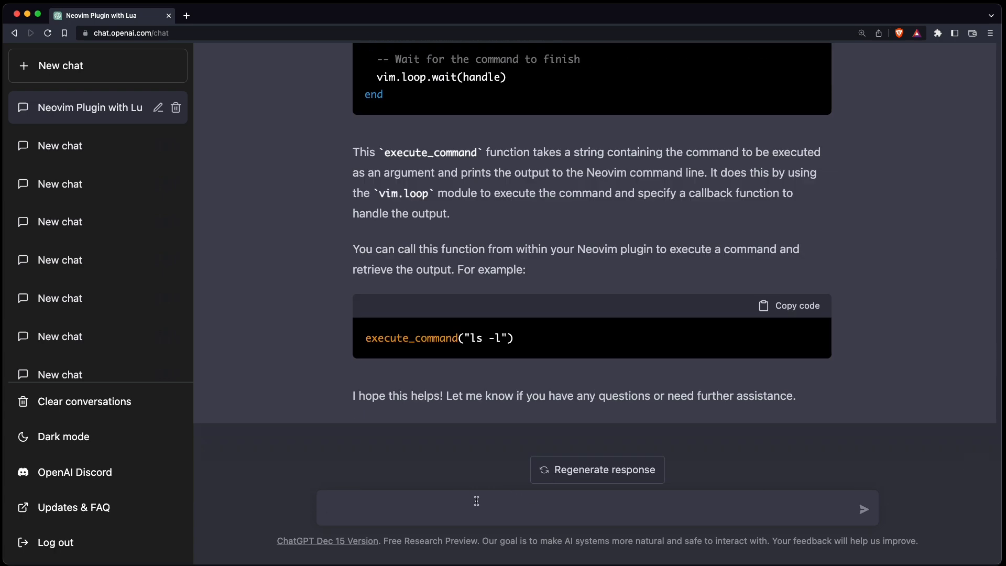
type("vim.l")
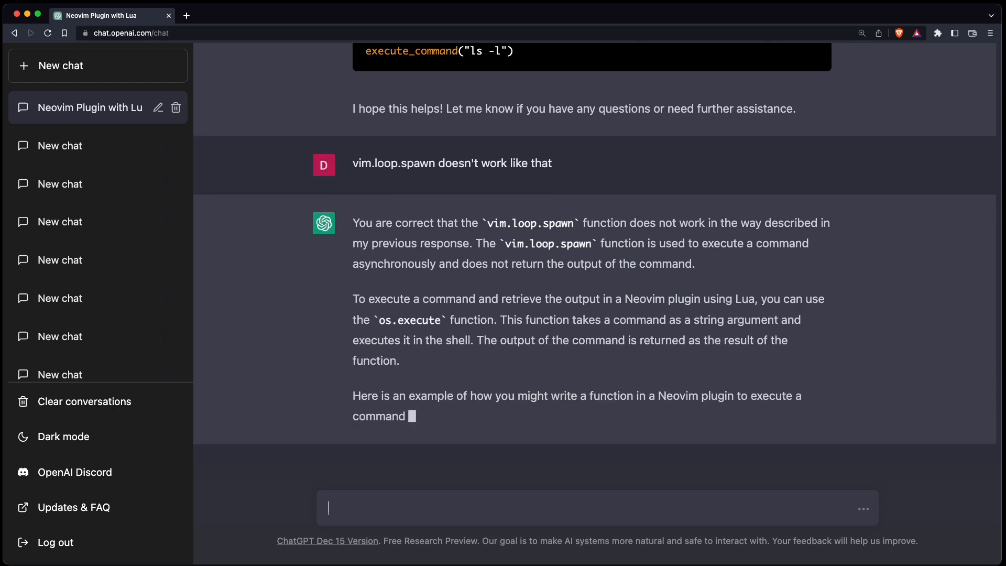
scroll("down", 3)
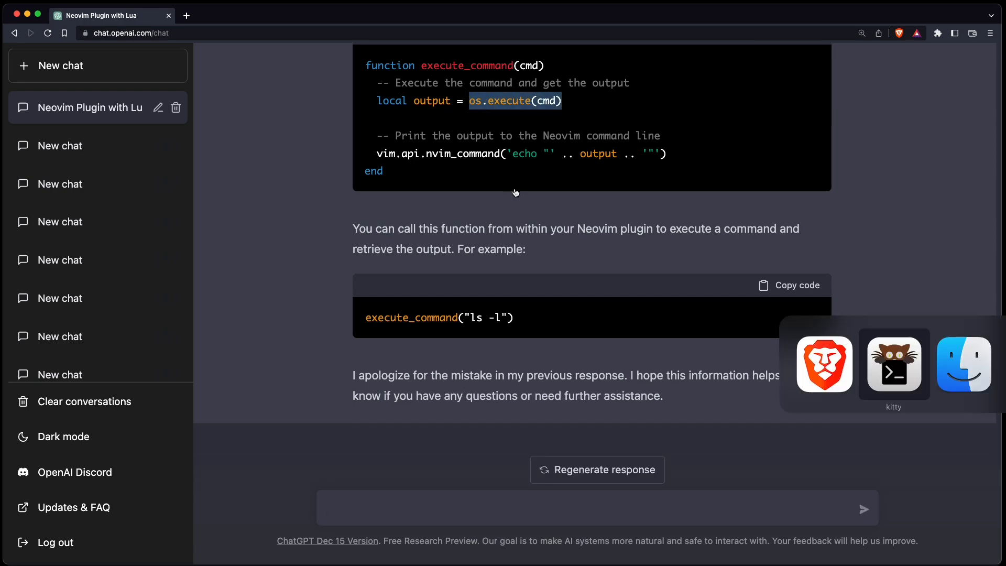
left_click(894, 364)
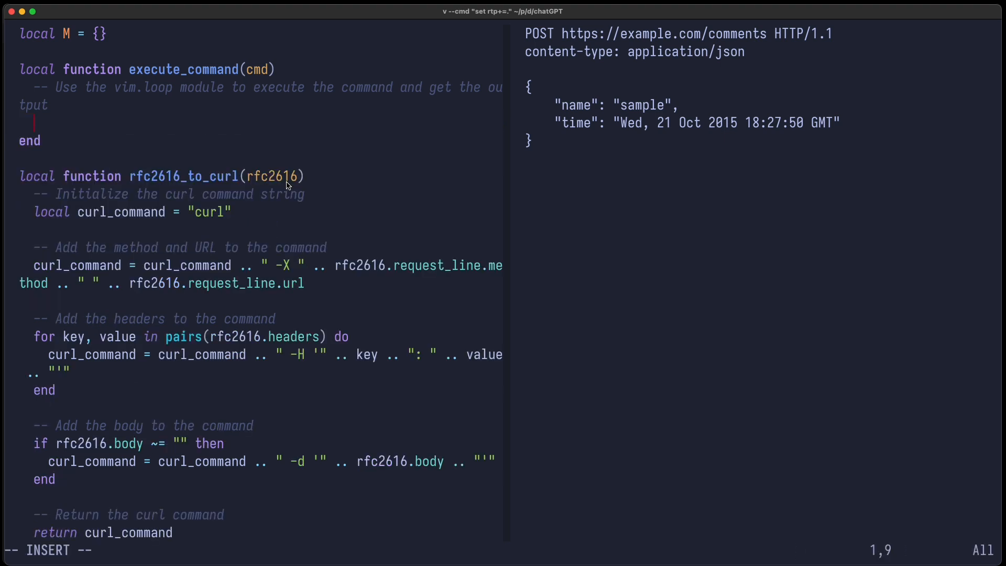
- Add an os.execute(cmd) call inside execute_command and save the file
type("os.execute(cmd)")
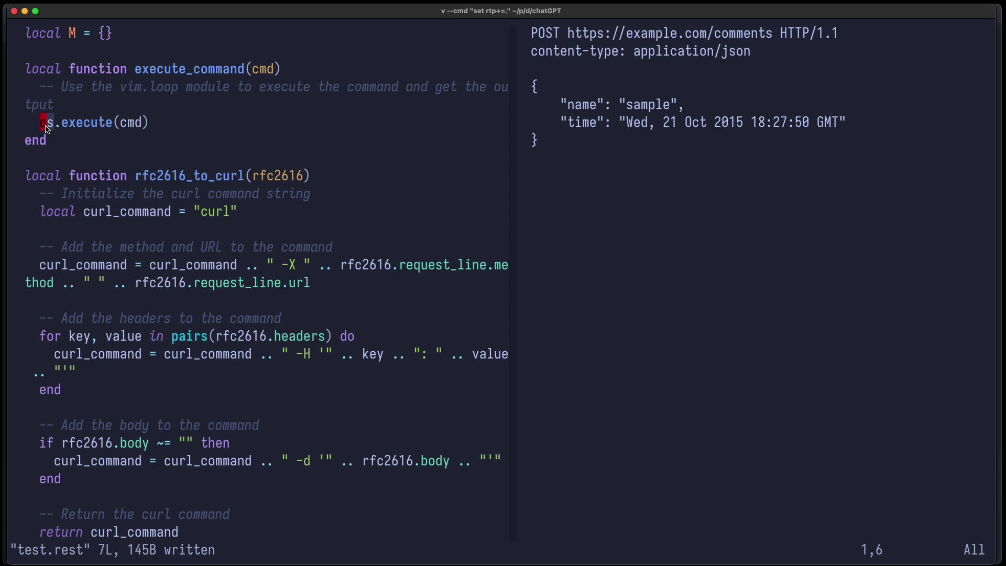
mouse_move(265, 186)
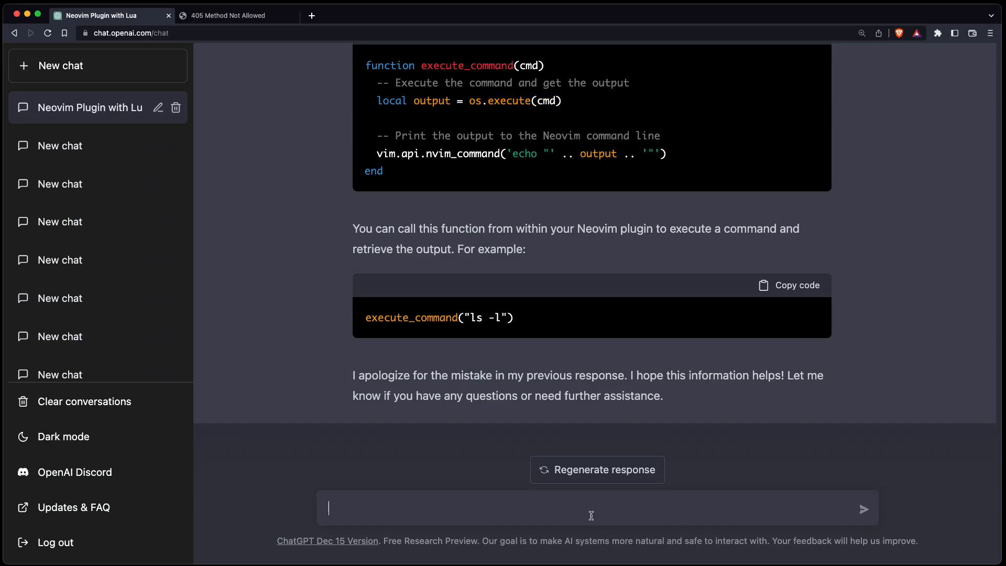
- Ask ChatGPT 'how do we get the result of the command' and read the io.popen answer
type("how do we get the")
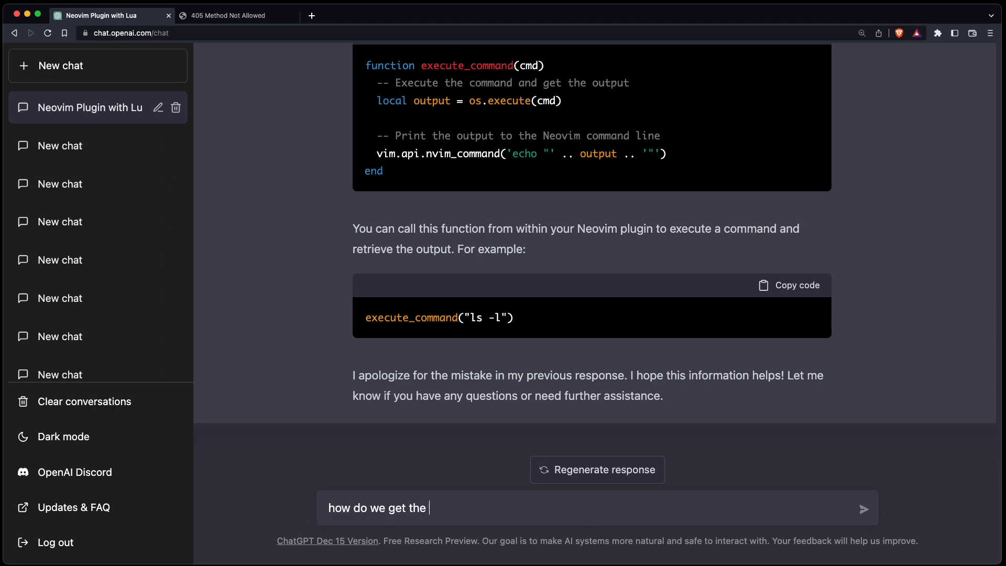
type("result of the command")
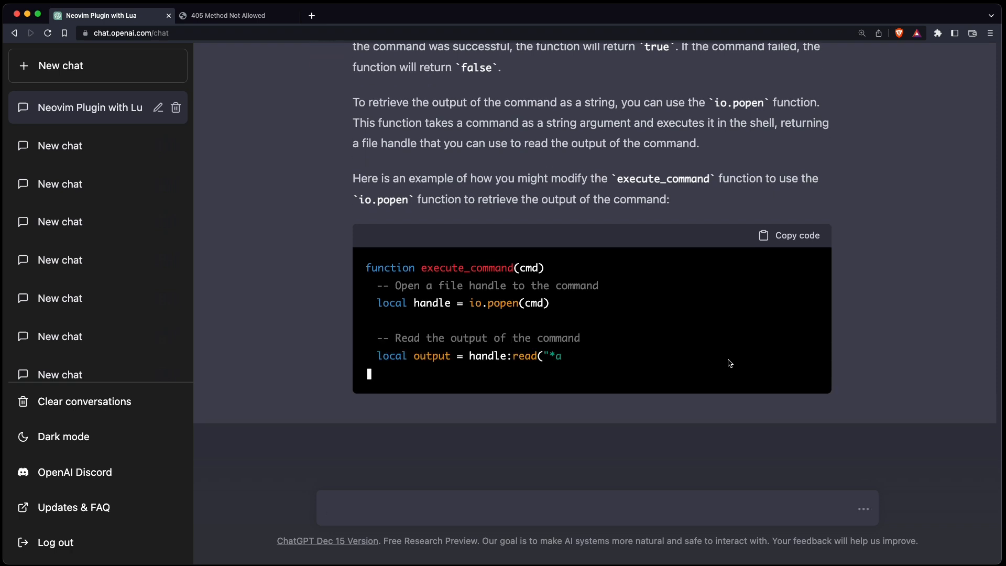
scroll("down", 3)
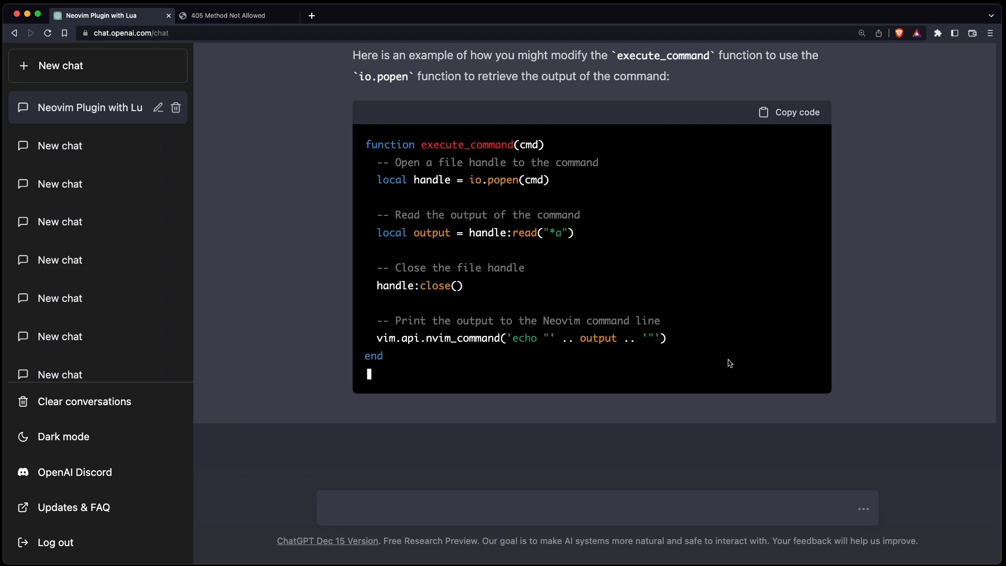
scroll("down", 3)
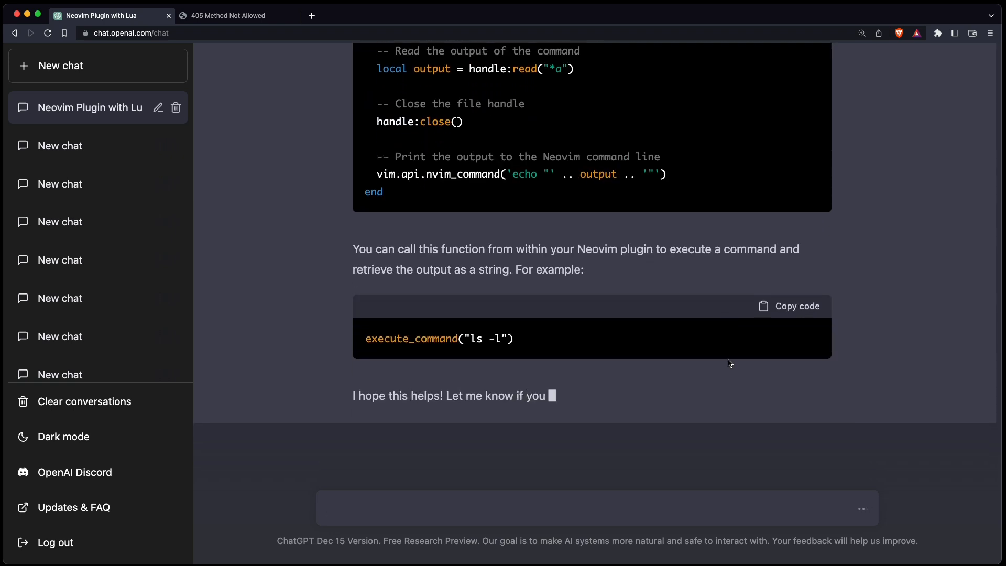
scroll("up", 3)
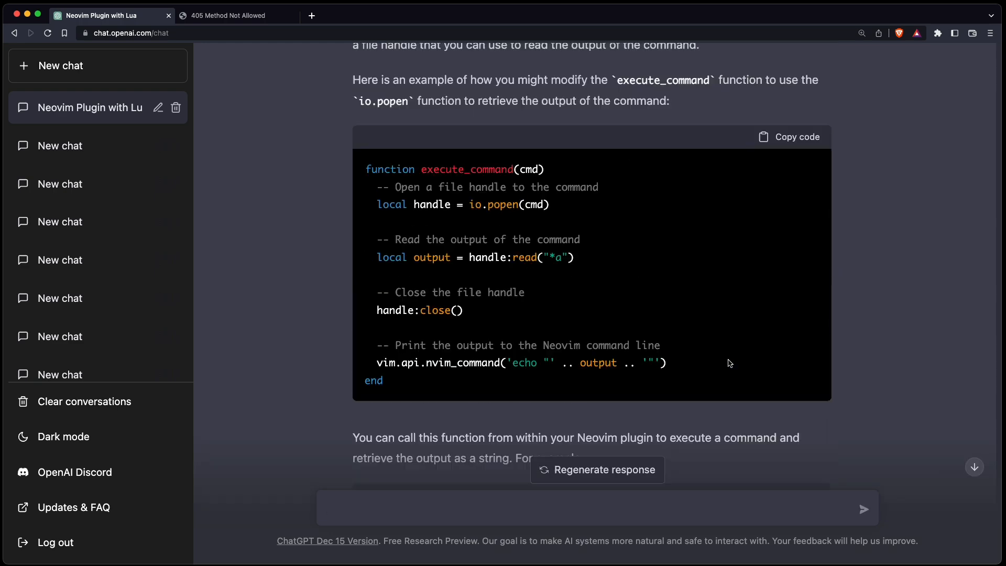
mouse_move(474, 217)
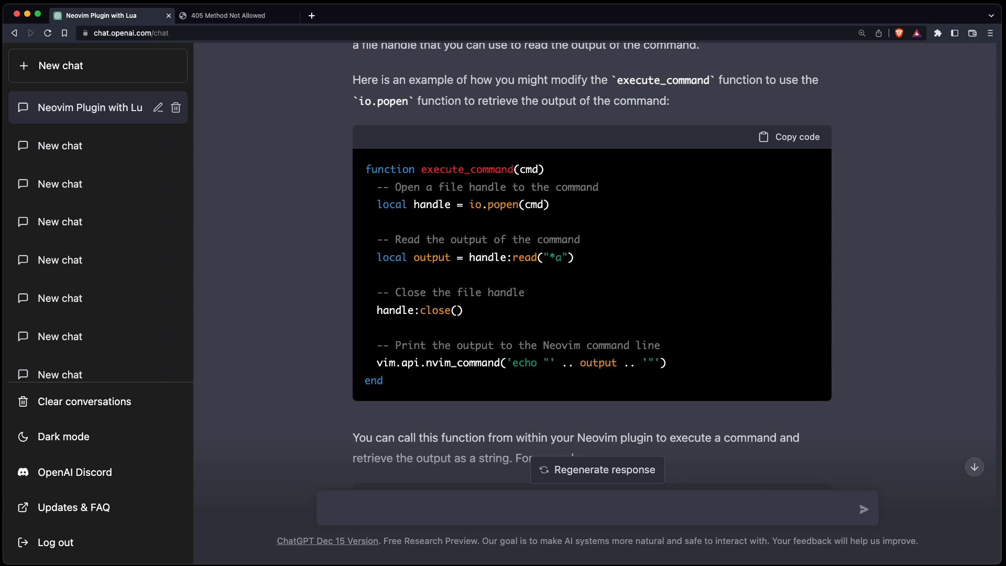
mouse_move(785, 145)
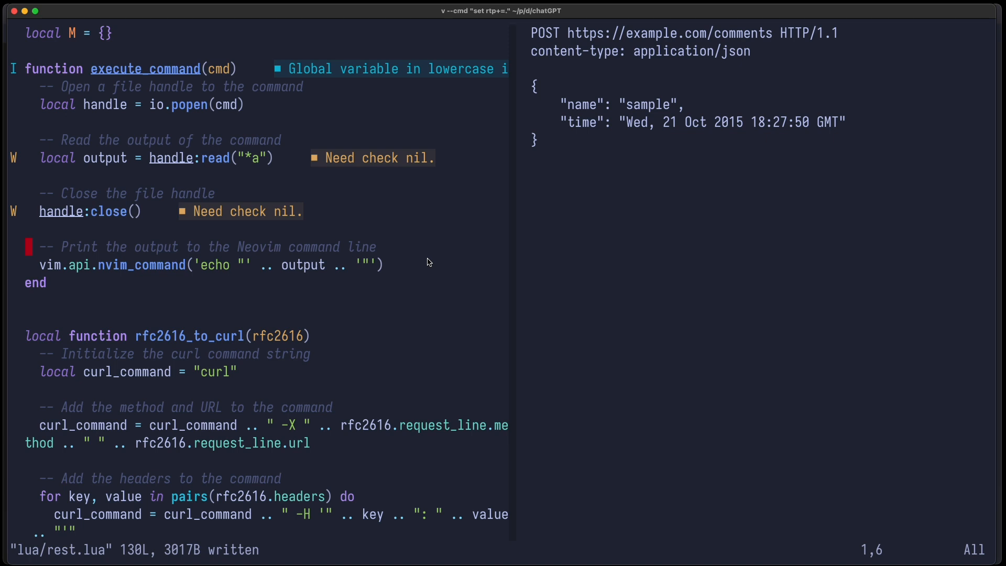
- Paste the io.popen function, comment out the echo, add vim.pretty_print(output), and run it
key("Return")
type("v")
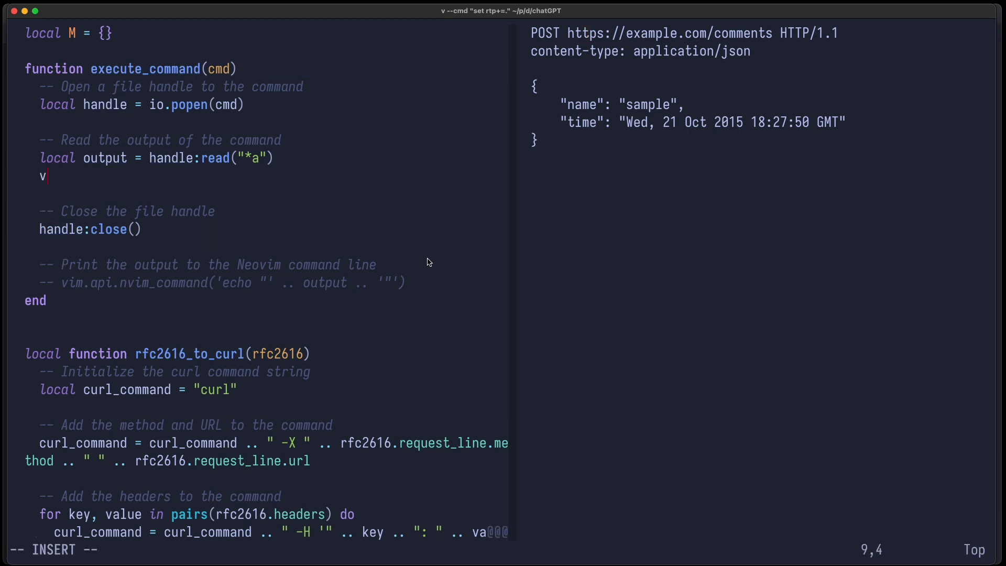
type("im.pretty_print(output")
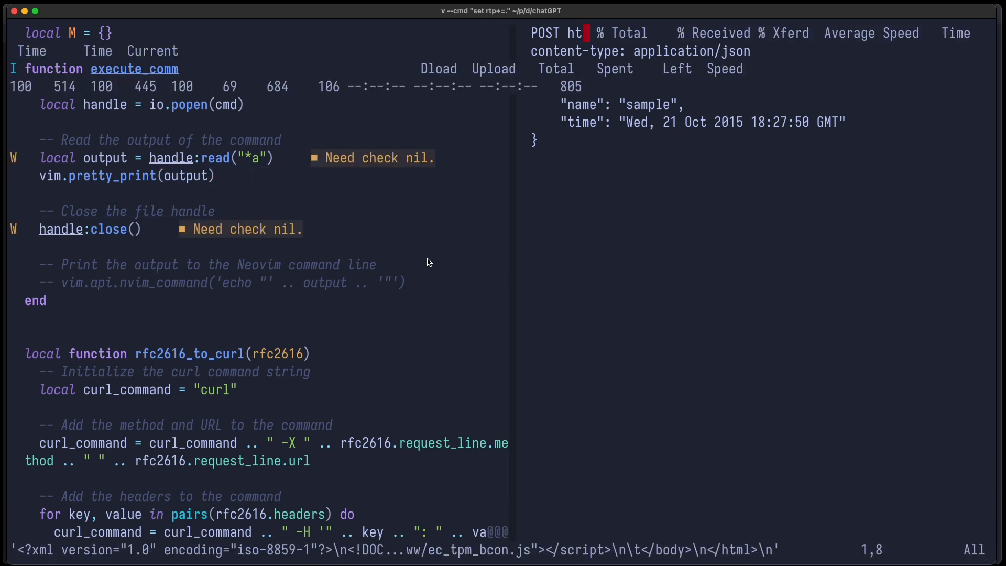
key(":")
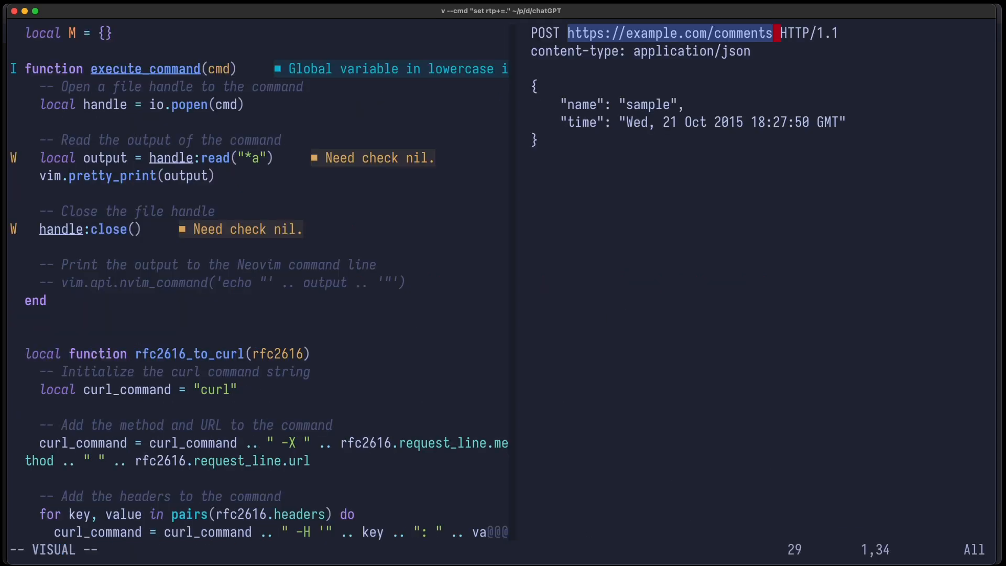
key("Escape")
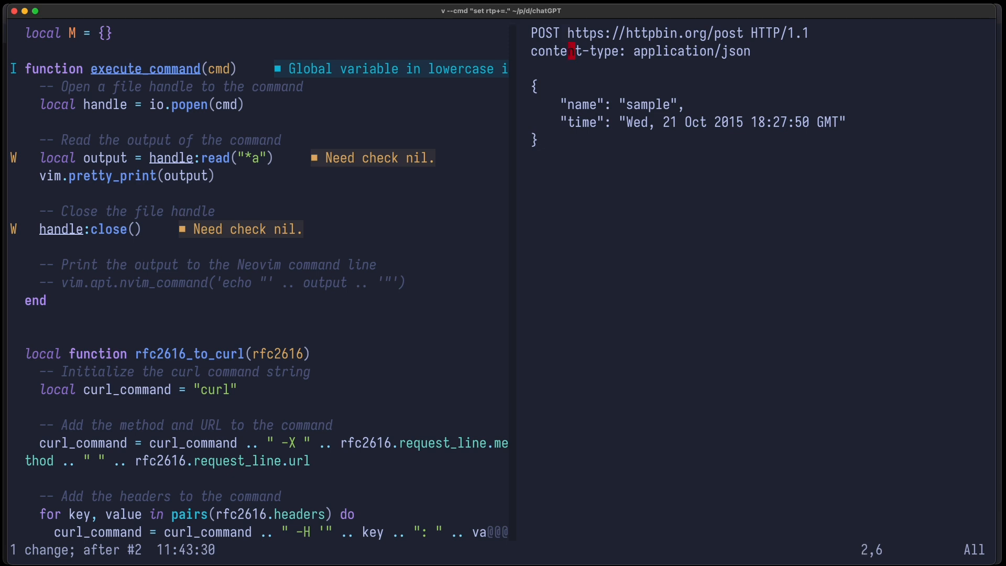
key(":w")
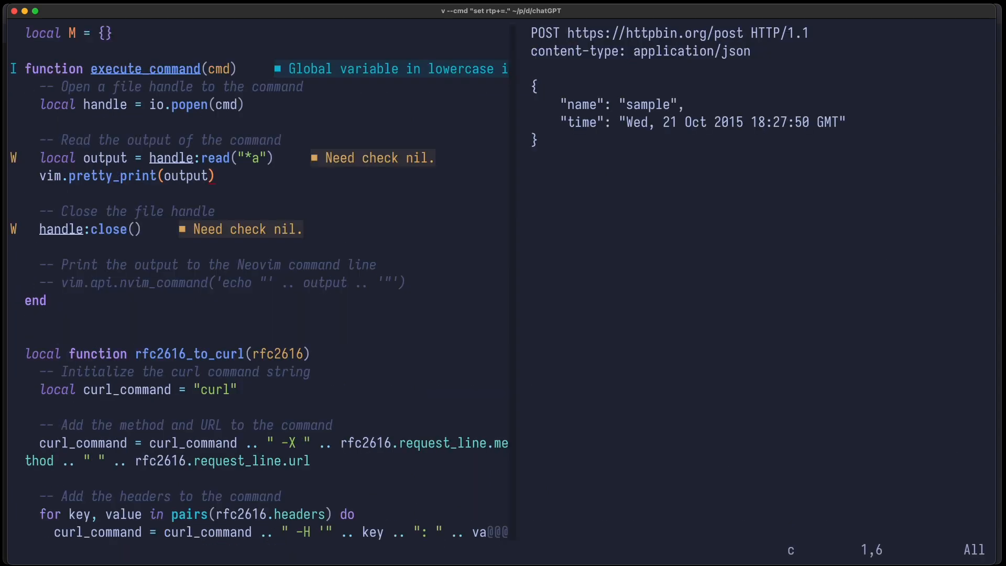
type("ret")
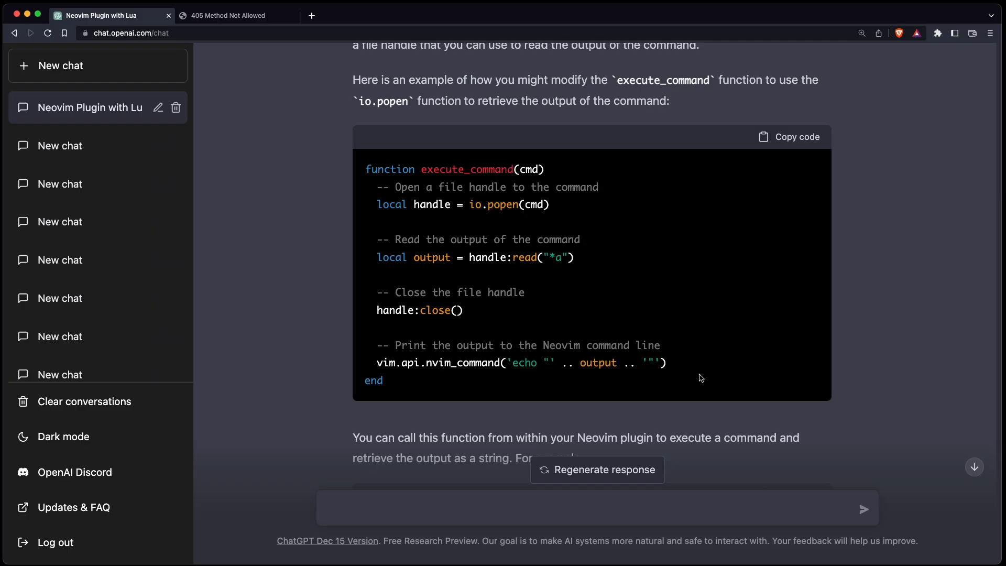
- Ask ChatGPT for a Lua function that opens a vertical split showing a given string
scroll("down", 3)
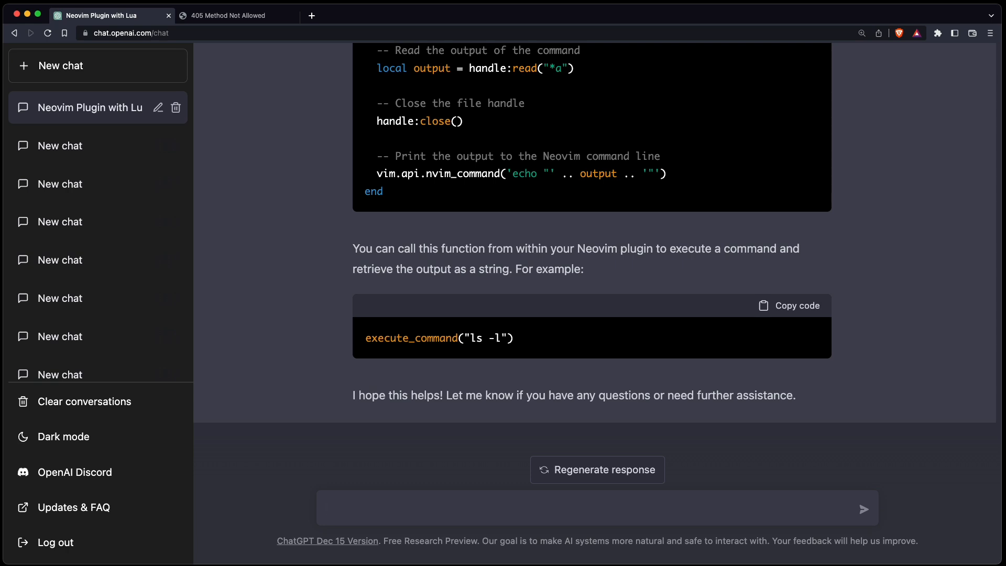
type("Create a lua function for a Neovim plugin to open a vertical split and show")
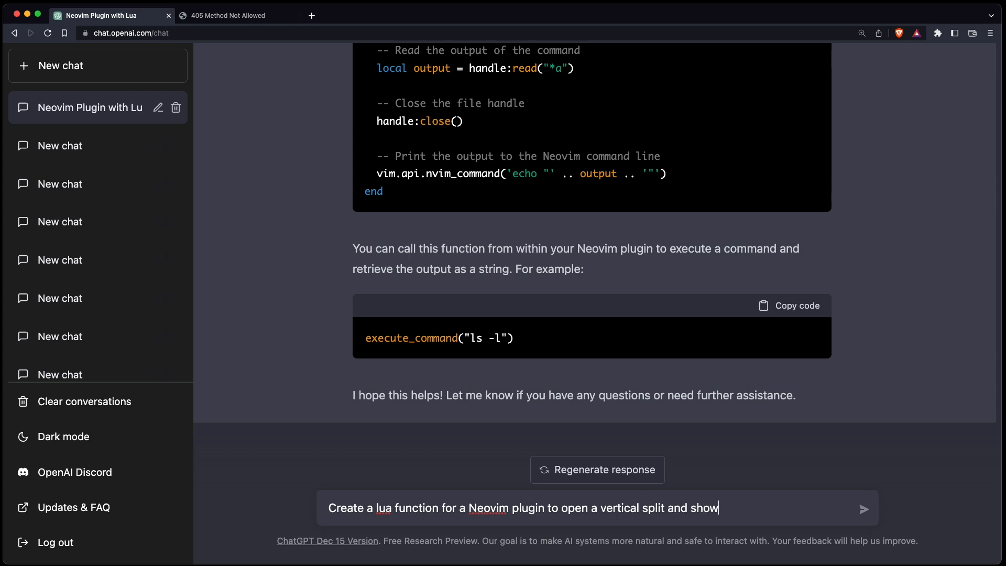
type("a given s")
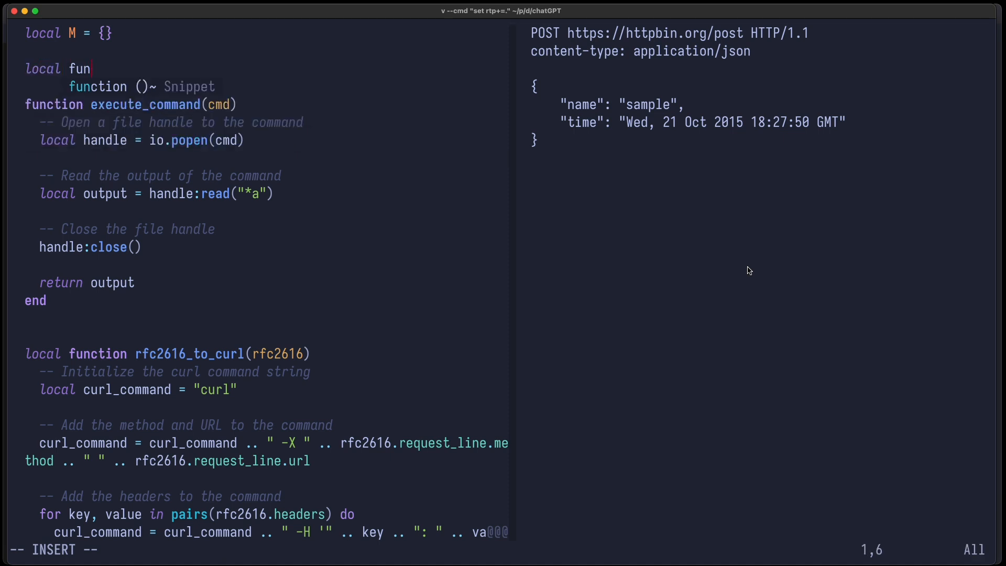
- Store execute_command(curl_command) output in a local inside parse_rfc2616 and save rest.lua
type("t")
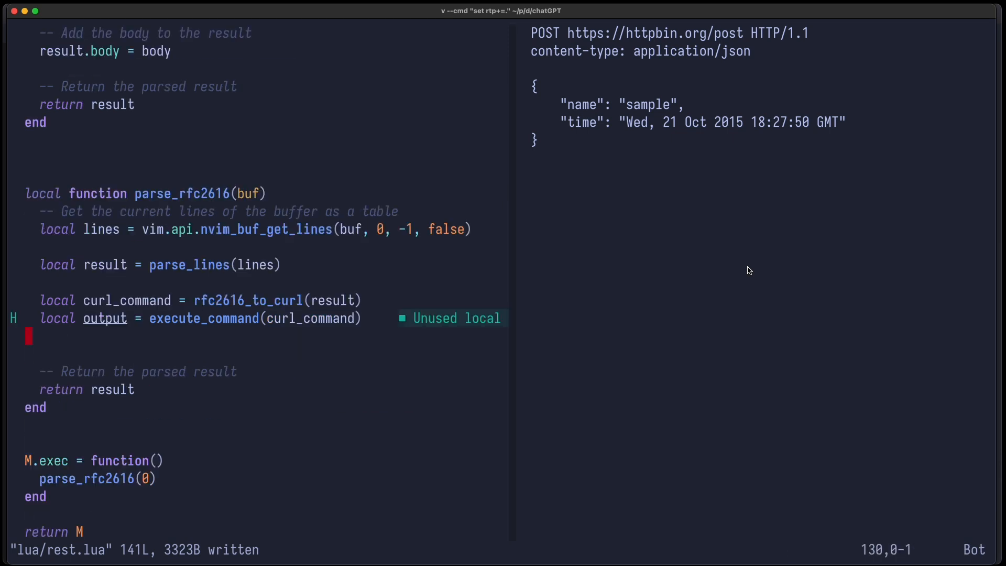
type("show in vertical split")
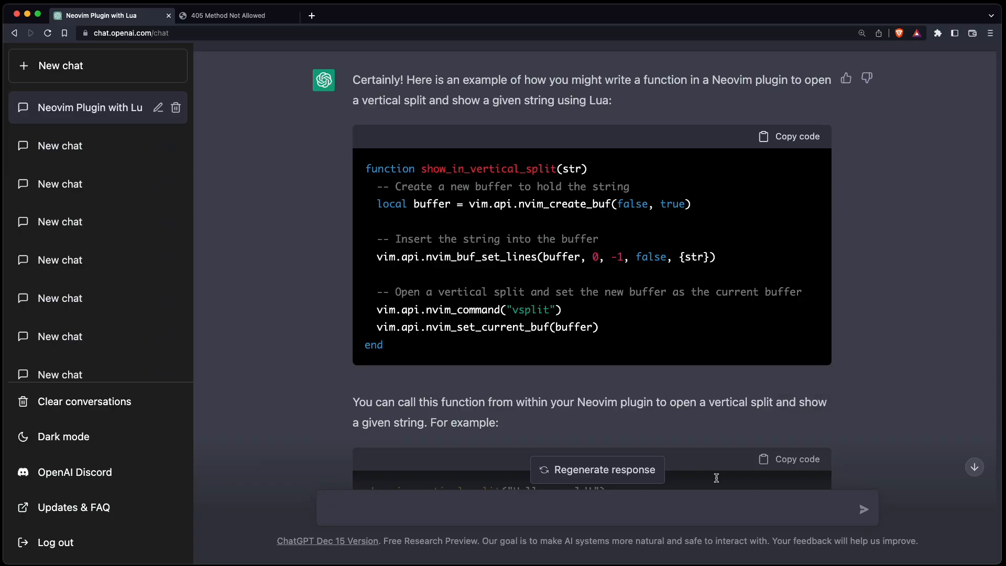
- Tell ChatGPT 'the string must also contain new lines' and read the updated function
type("the st")
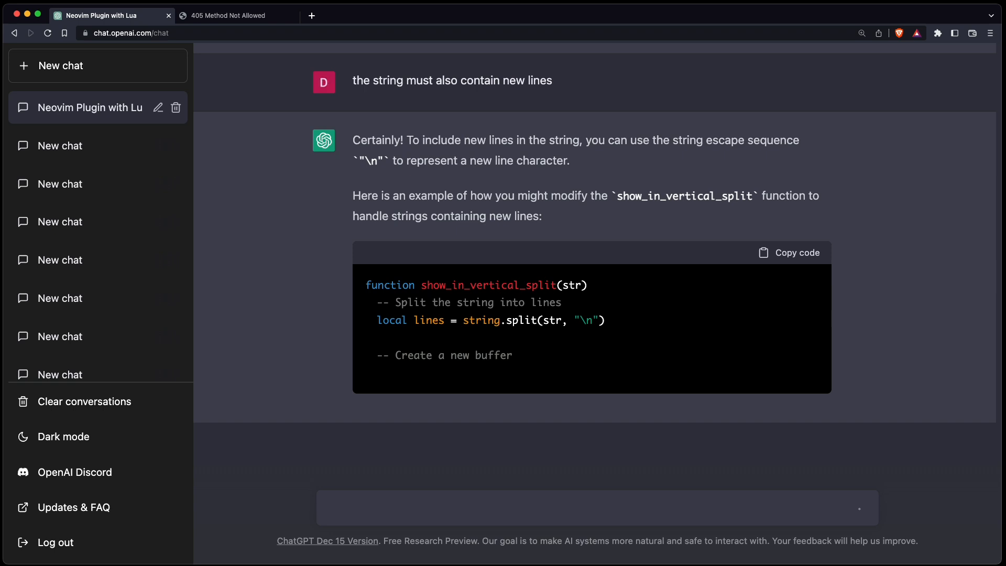
scroll("down", 3)
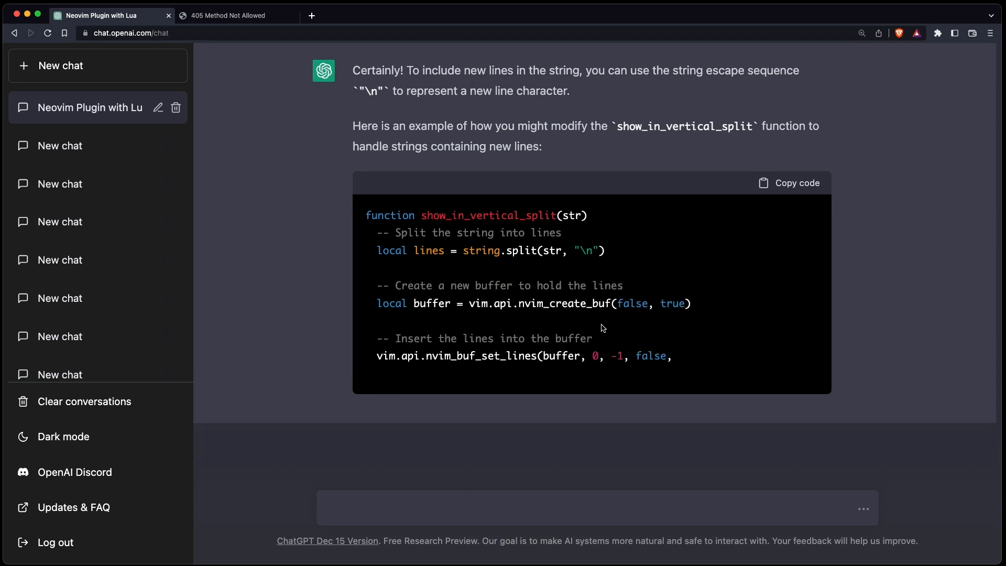
scroll("down", 3)
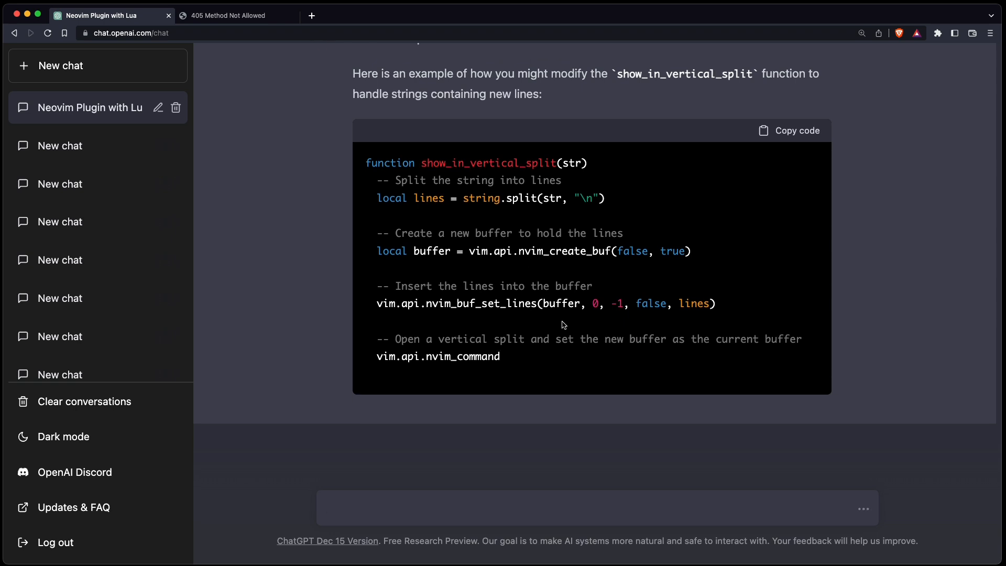
scroll("down", 3)
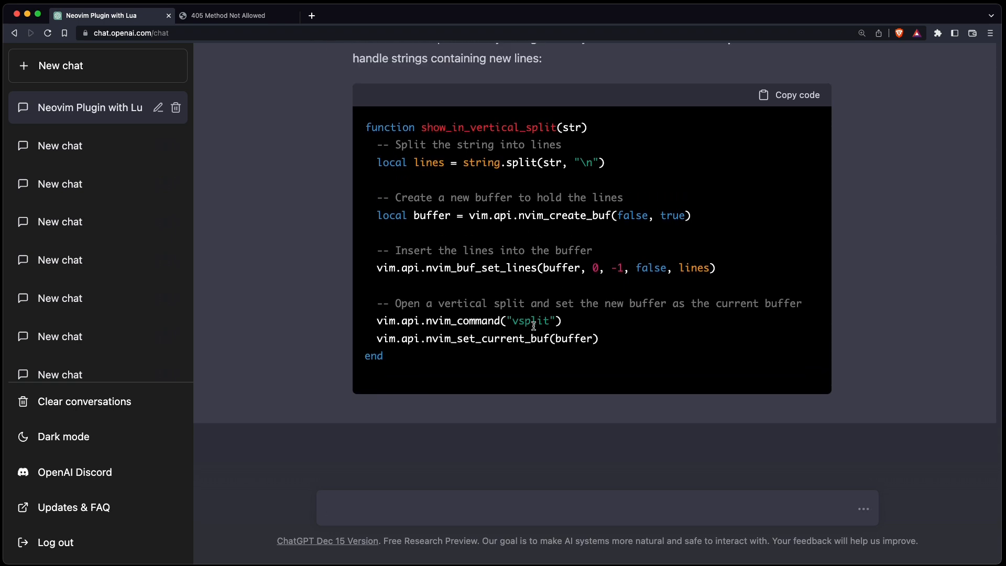
scroll("down", 3)
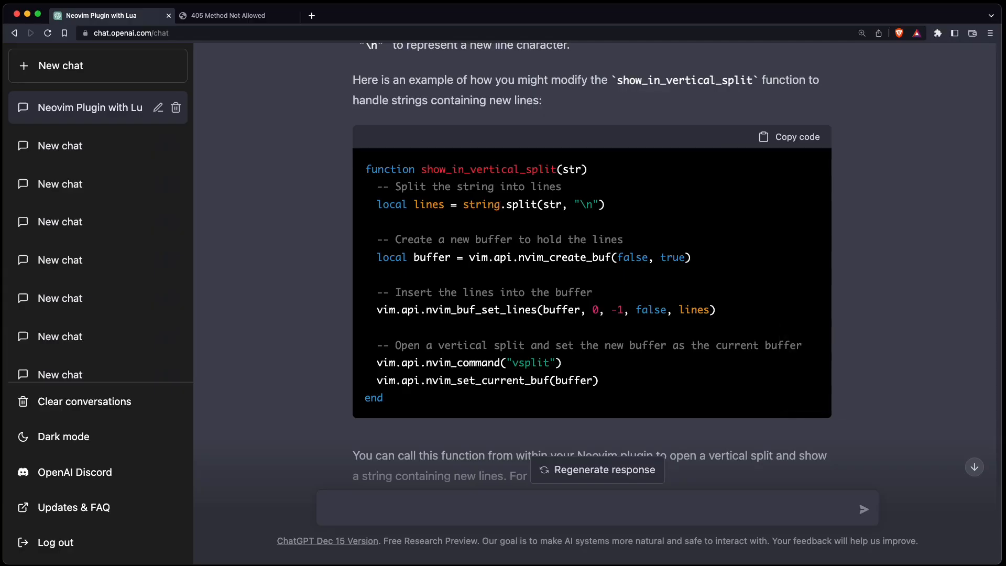
- Send 'clean up the following code' with the plugin source and read the tidied module
type("clean up")
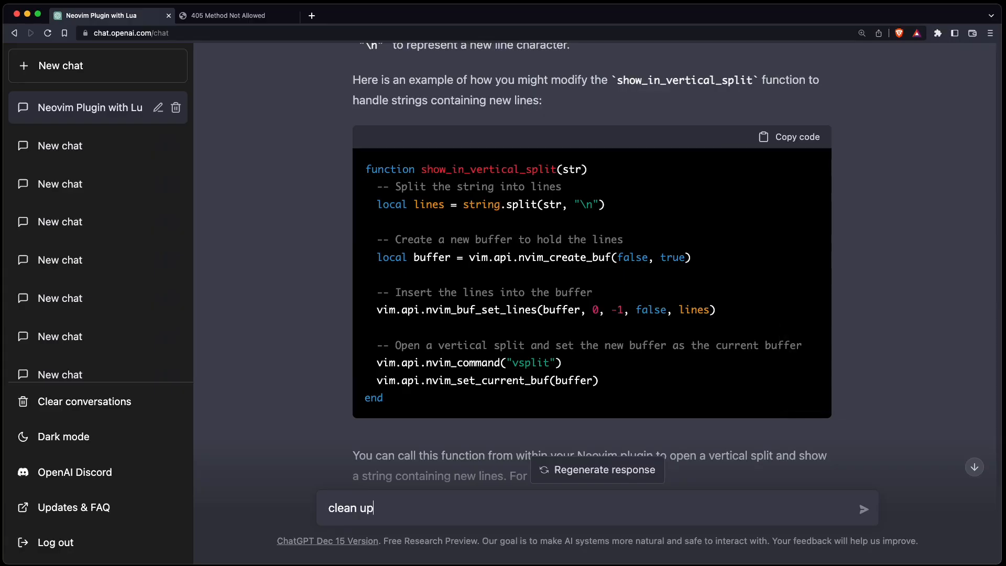
type("the following c")
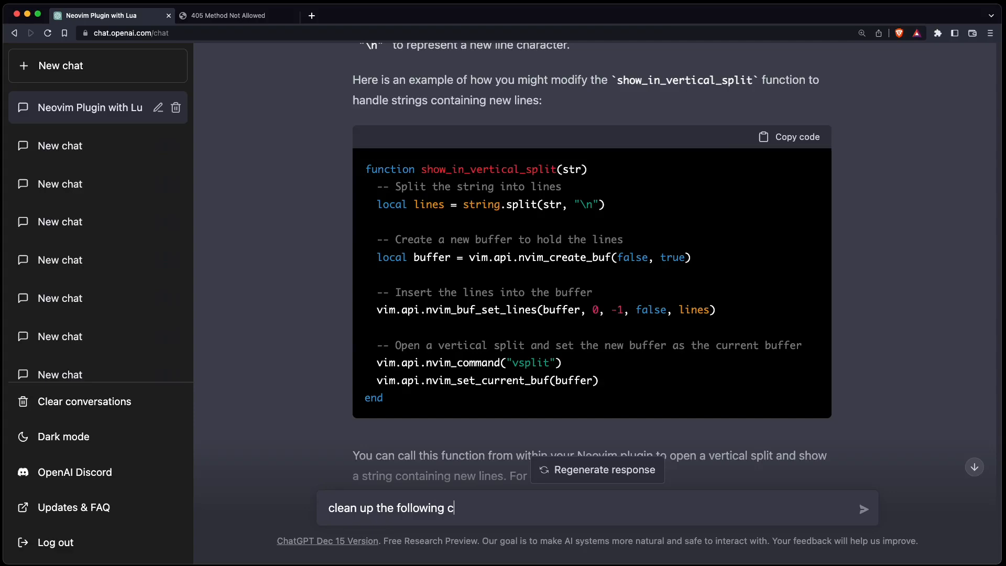
left_click(863, 508)
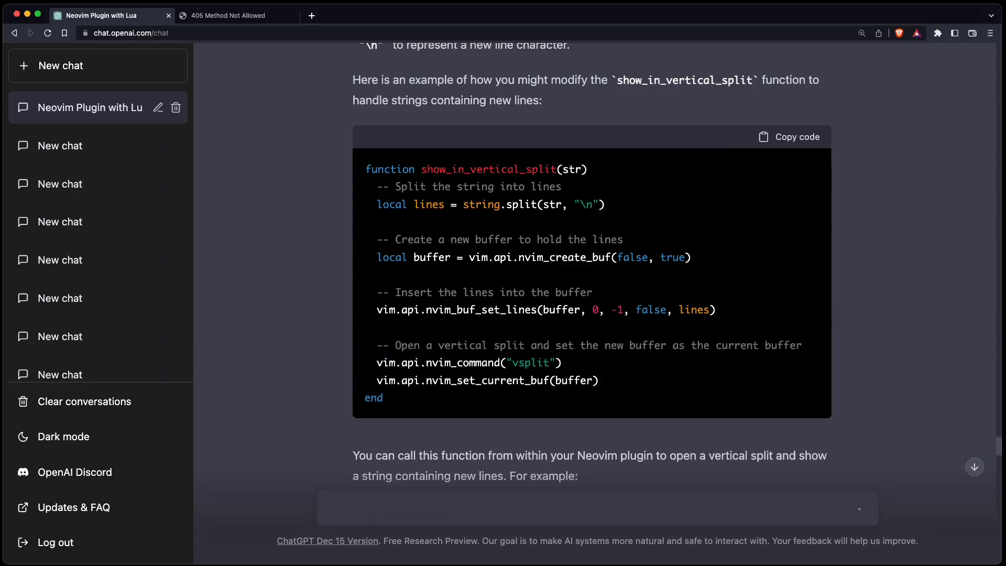
scroll("down", 3)
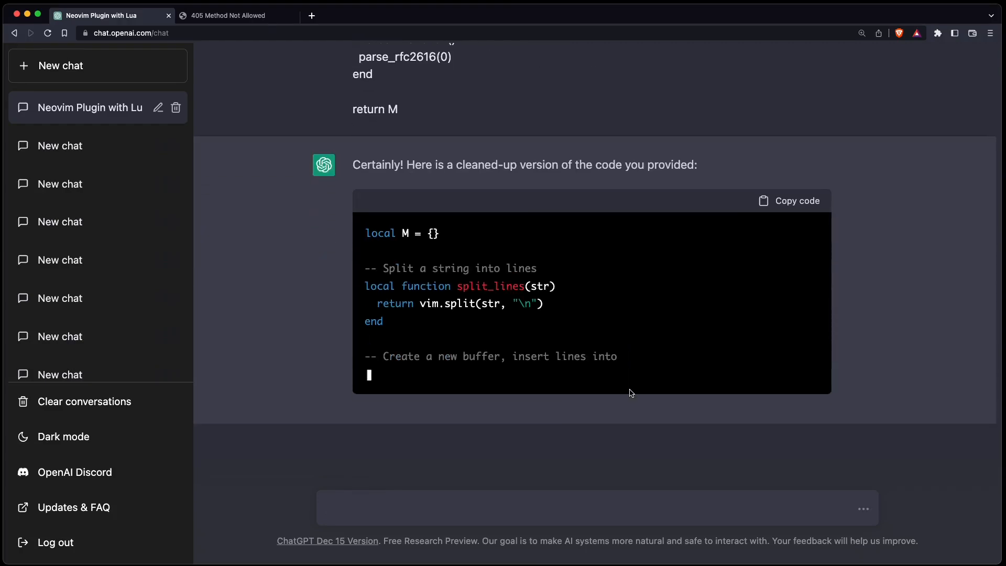
scroll("down", 3)
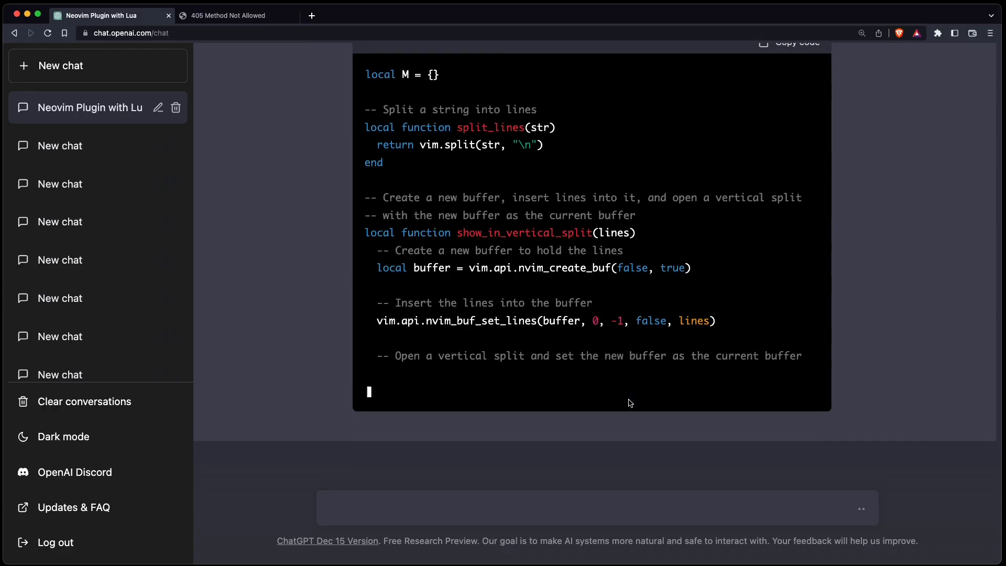
scroll("down", 3)
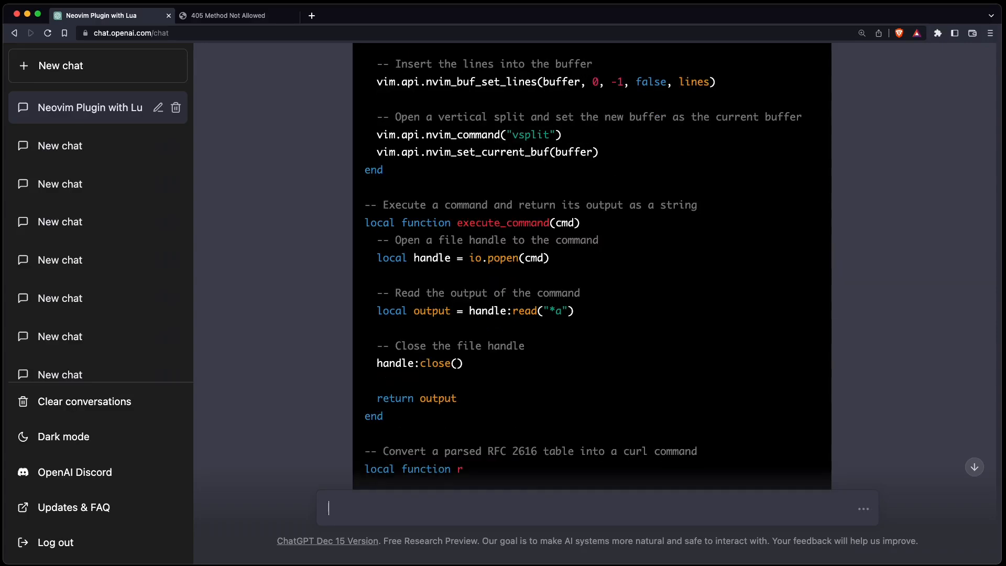
scroll("down", 3)
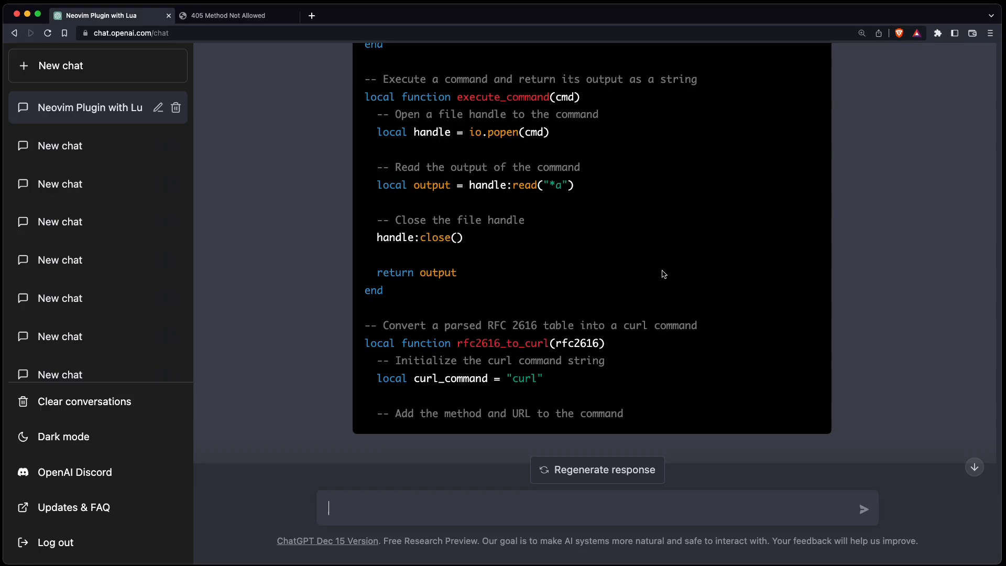
scroll("down", 3)
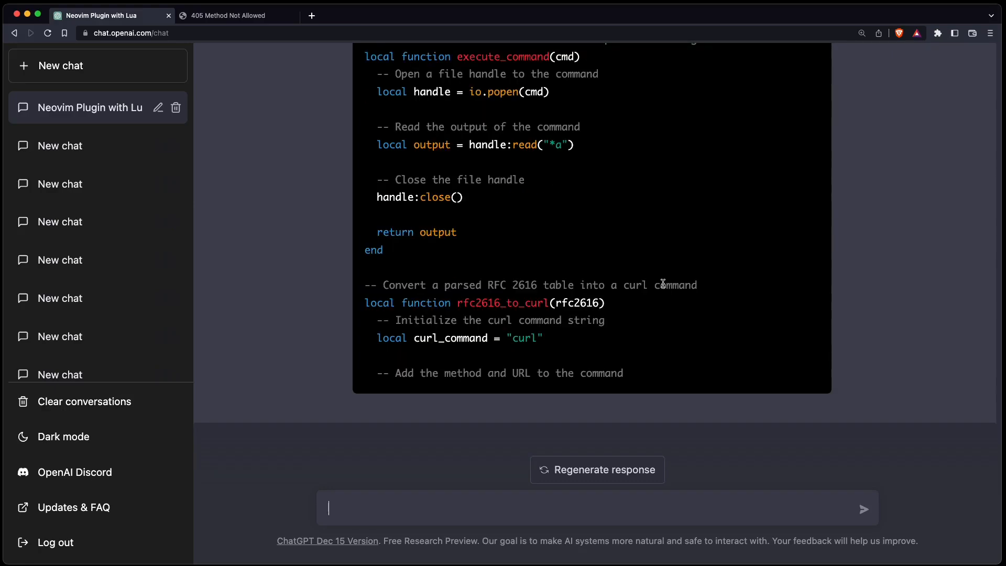
type("continue")
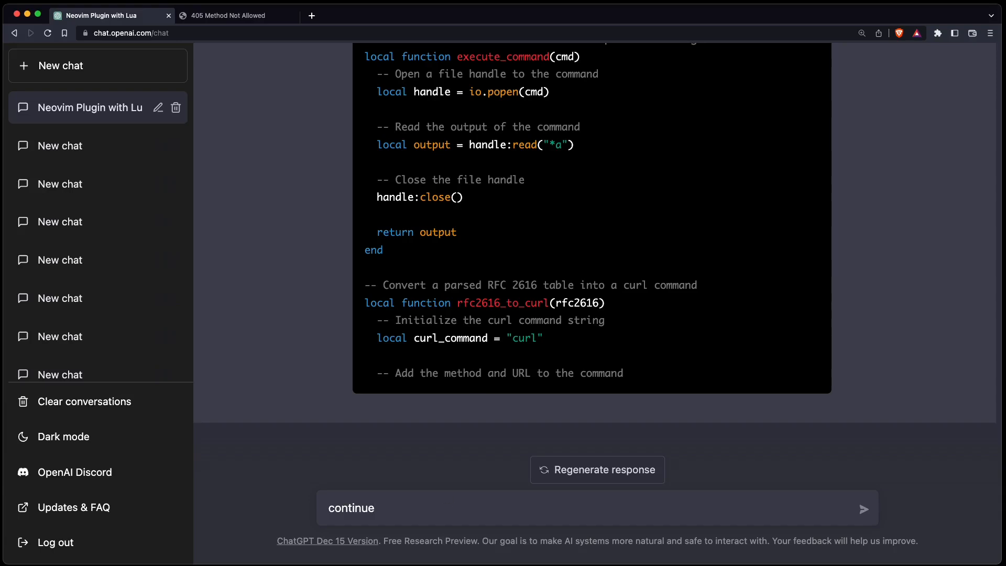
- Send 'continue' twice and read the rest of the cleaned-up plugin code
left_click(864, 509)
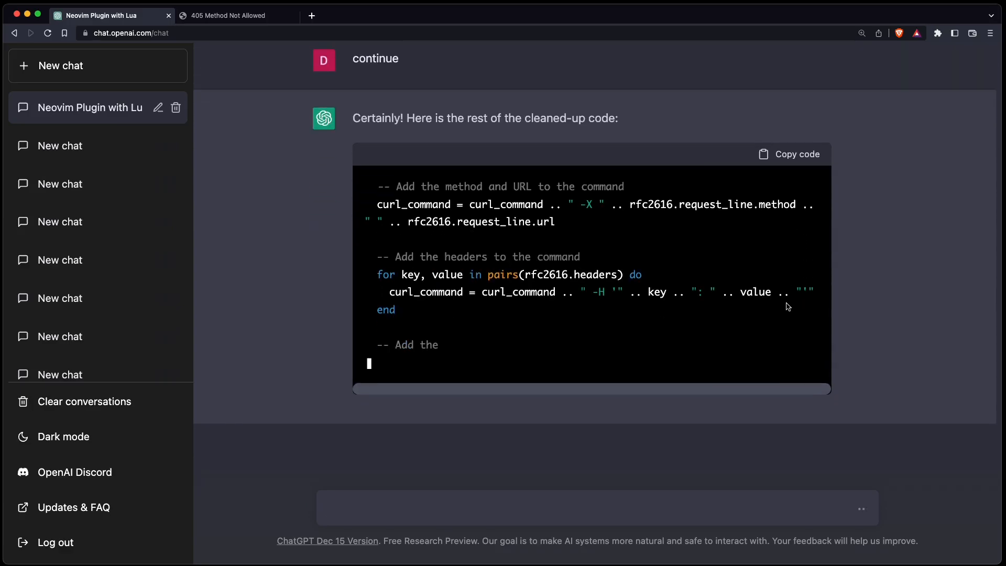
scroll("down", 3)
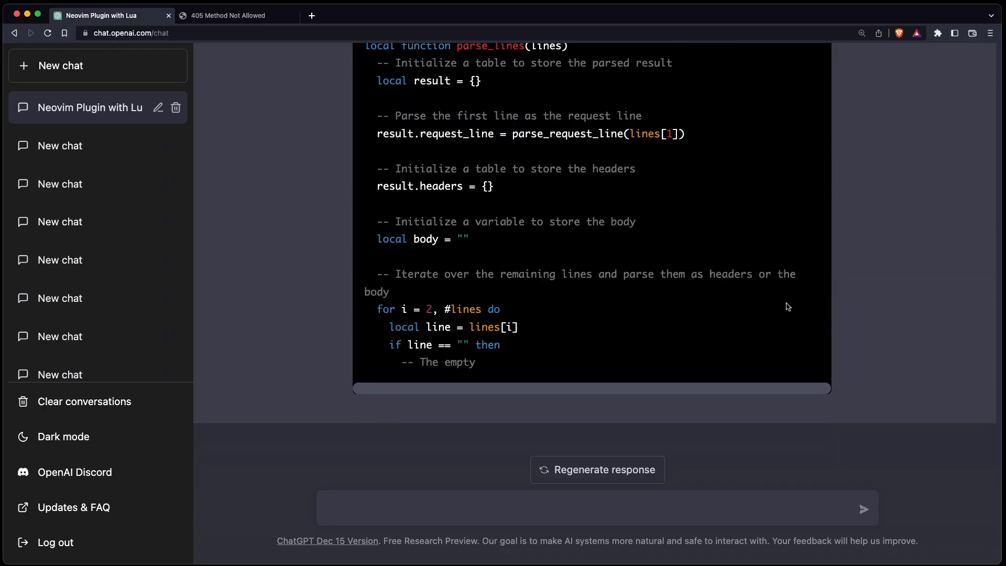
type("continue")
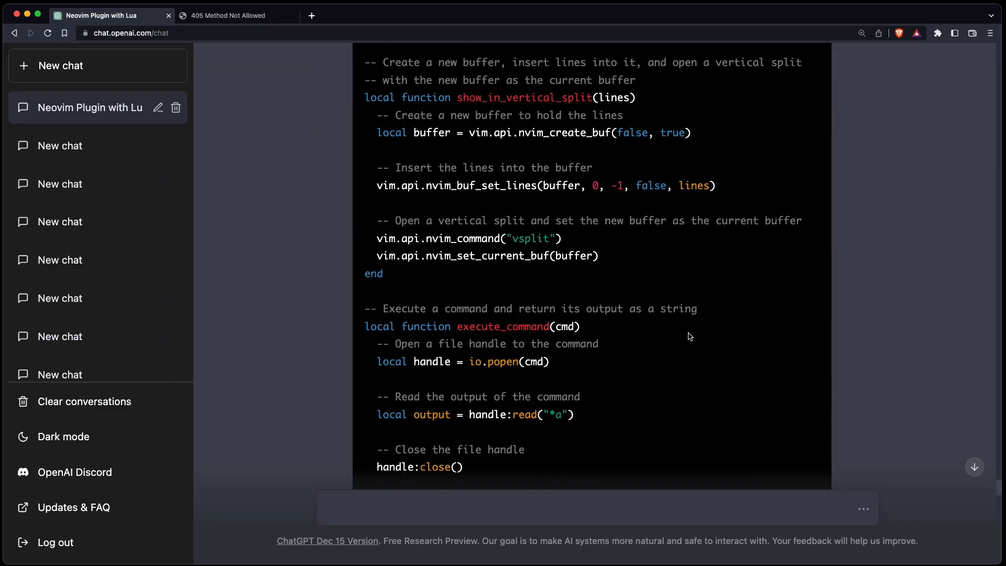
scroll("down", 3)
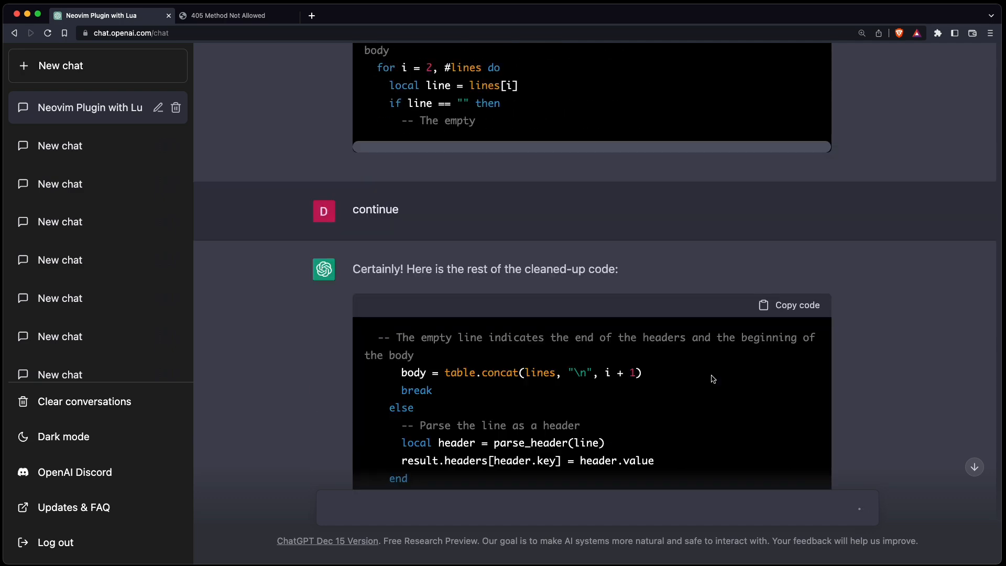
scroll("down", 3)
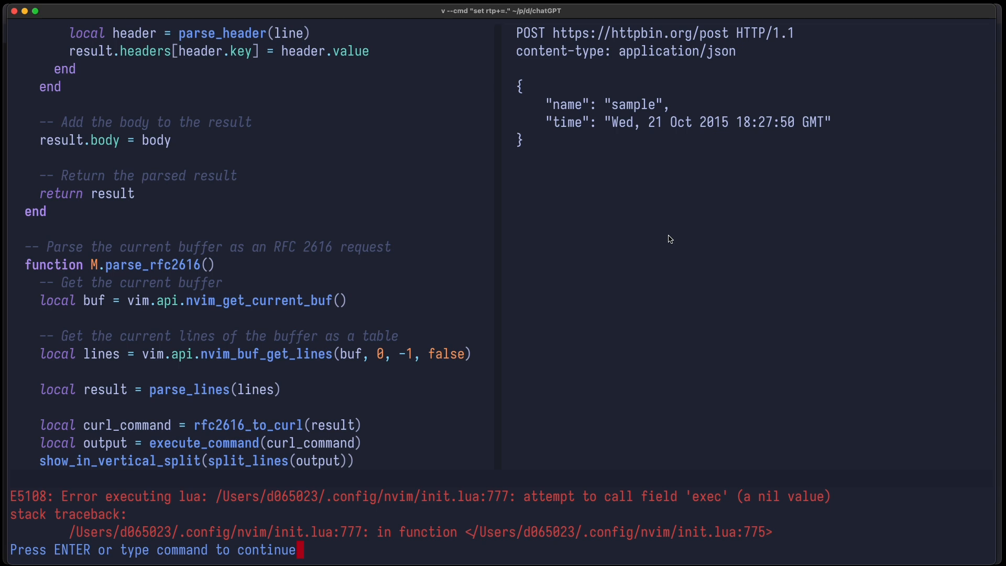
- Dismiss the E5108 error, rename M.parse_rfc2616 to M.exec, save, and rerun the request
key("enter")
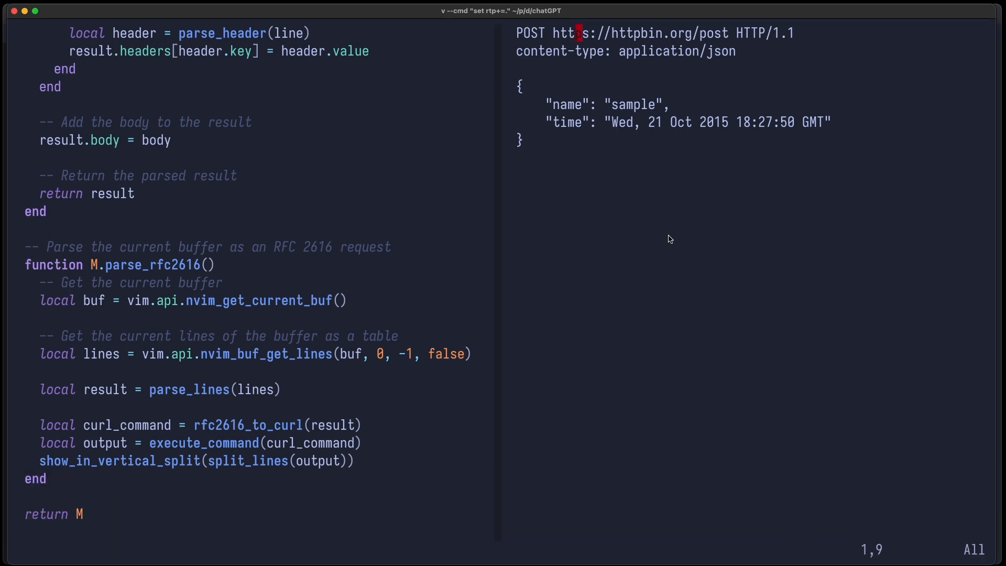
key("gg")
type("xe")
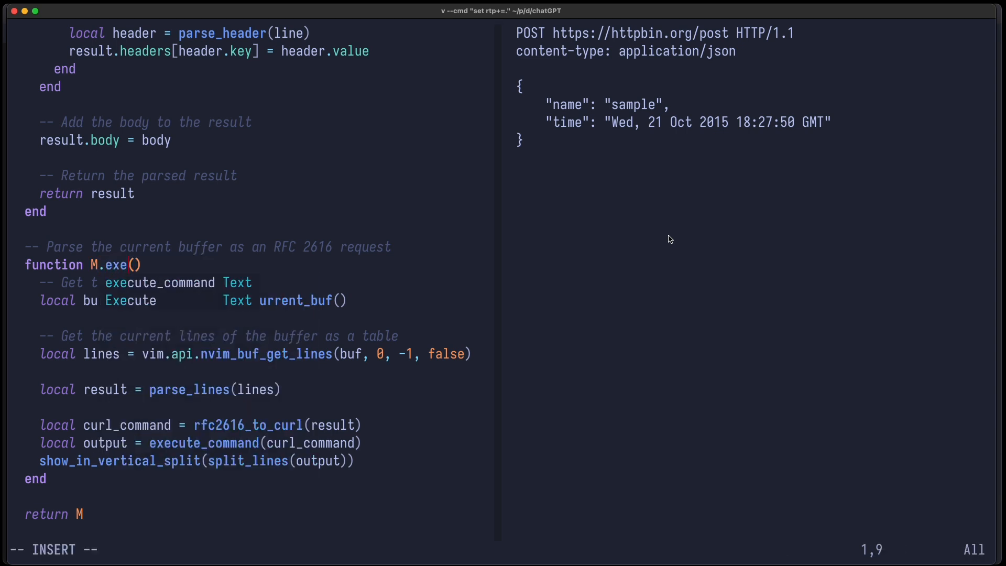
key("Escape")
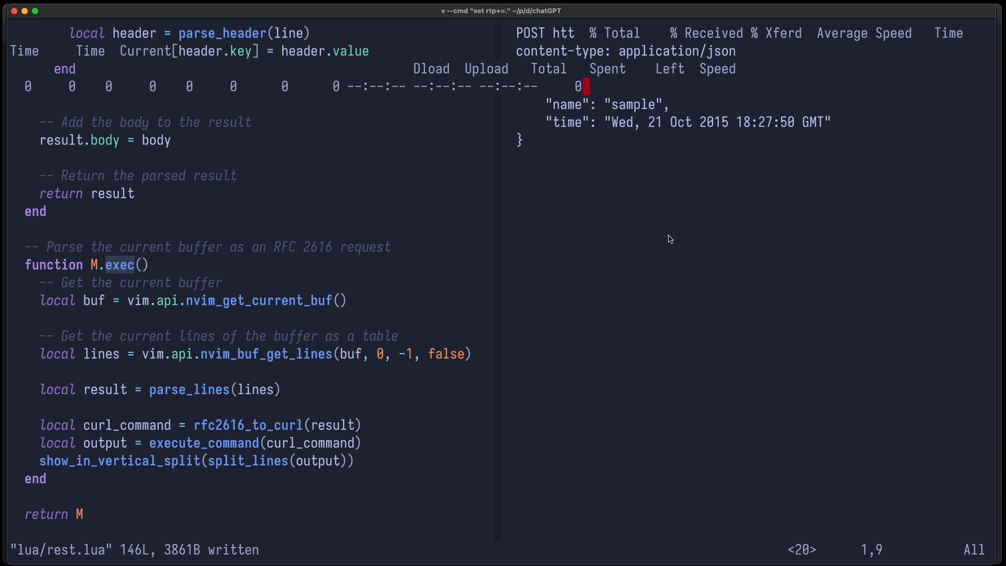